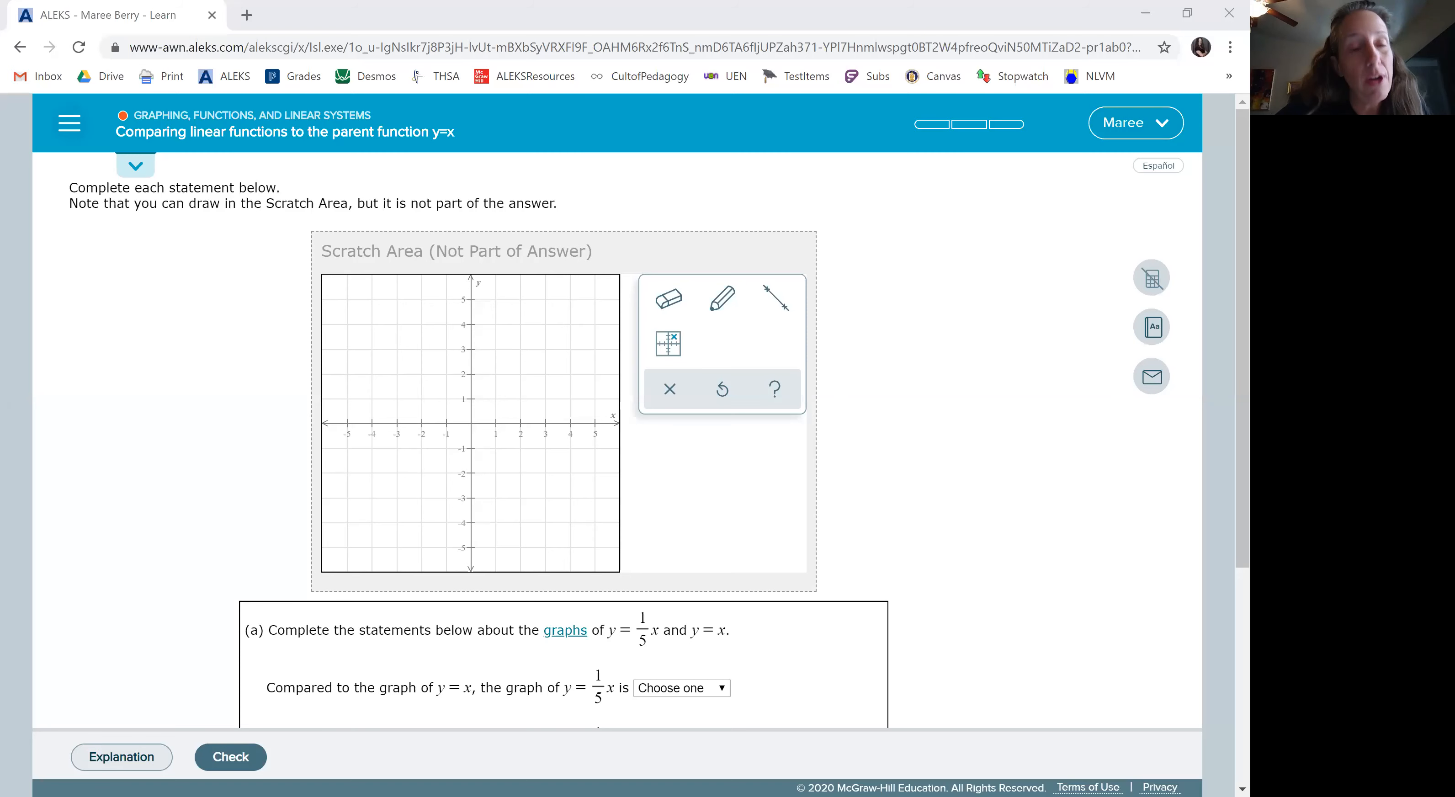
{"action": "mouse_move", "coordinate": [956, 445]}
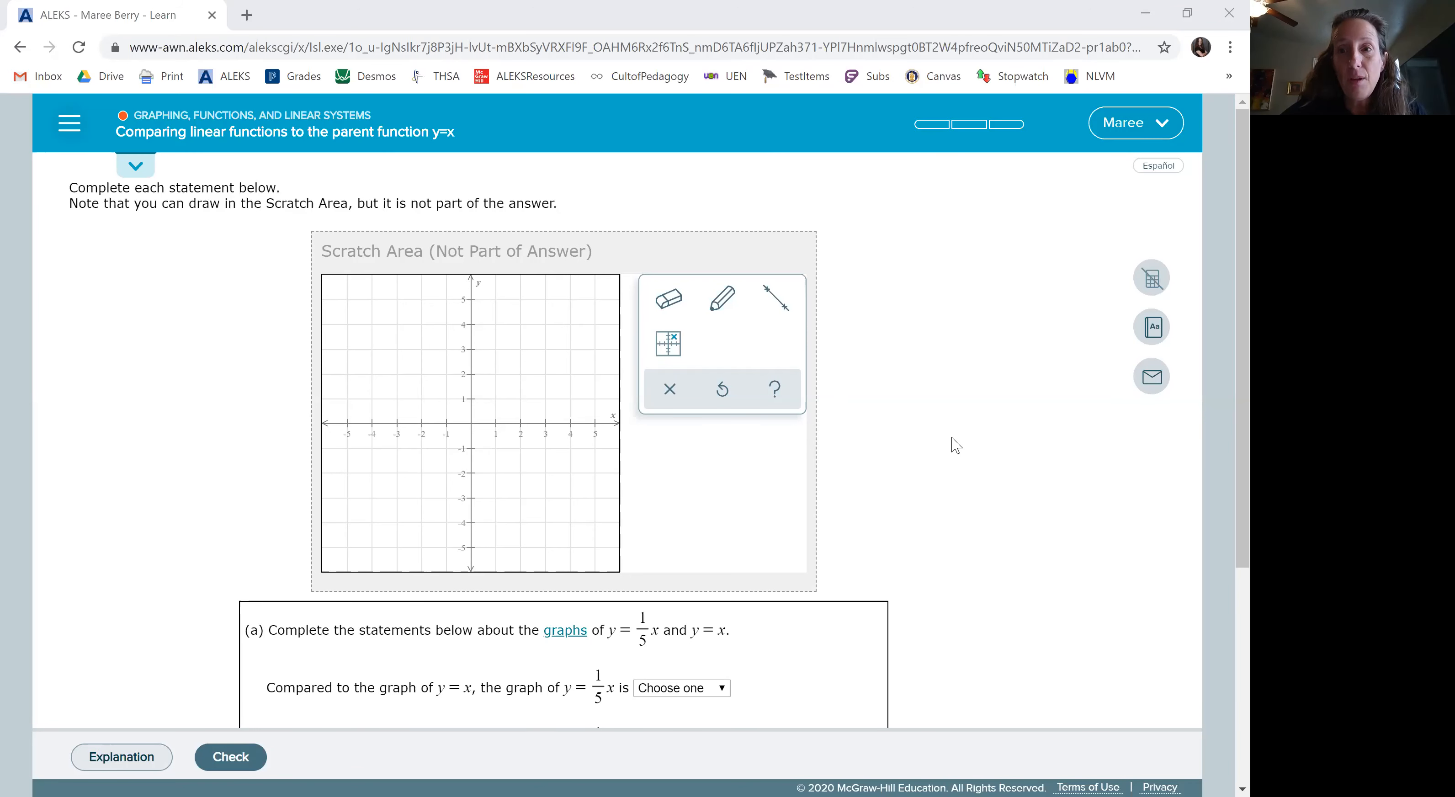
{"action": "mouse_move", "coordinate": [948, 453]}
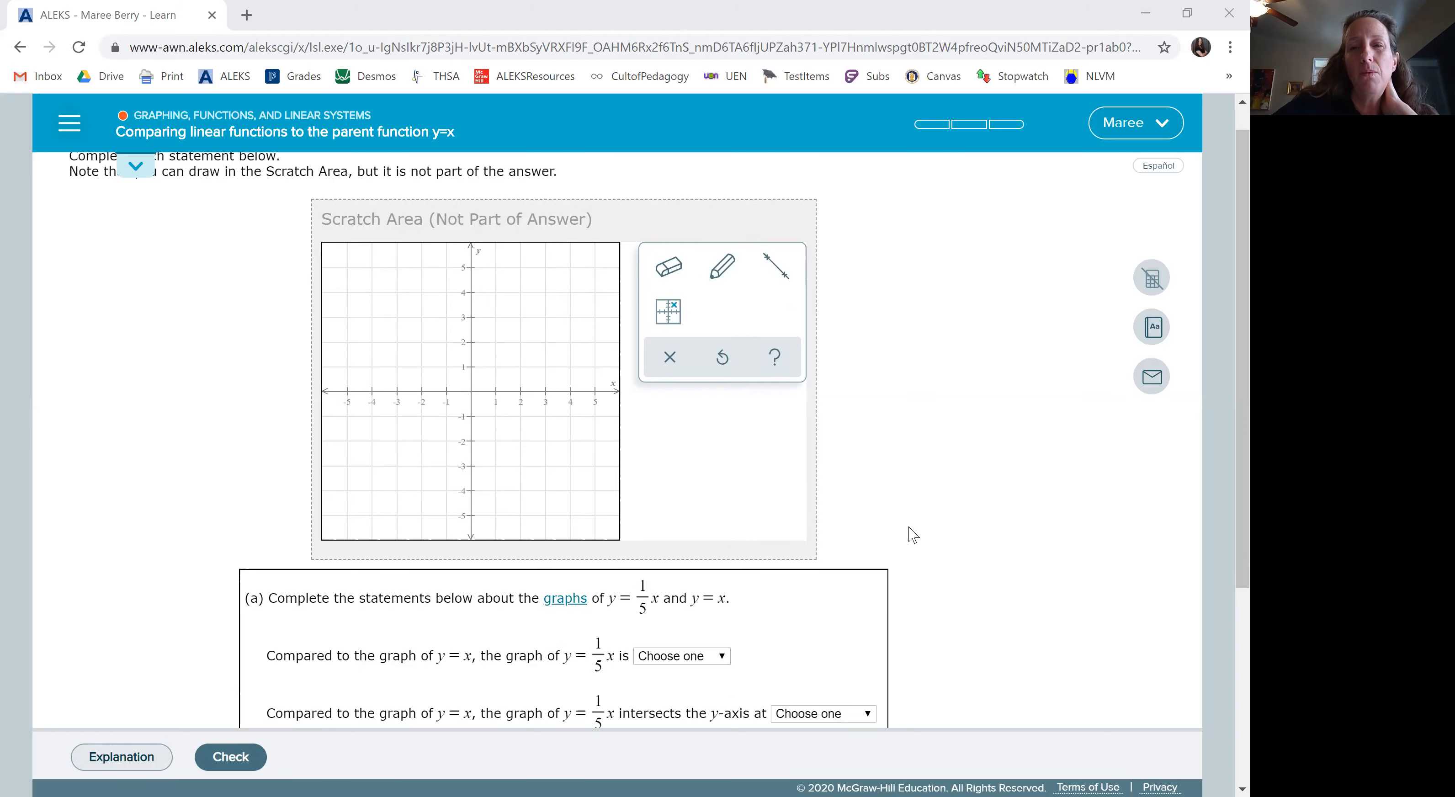
Plot (0,0), (1,1), (2,2) with the pencil and start the y = x line at the origin
{"action": "scroll", "scroll_direction": "down", "scroll_amount": 3}
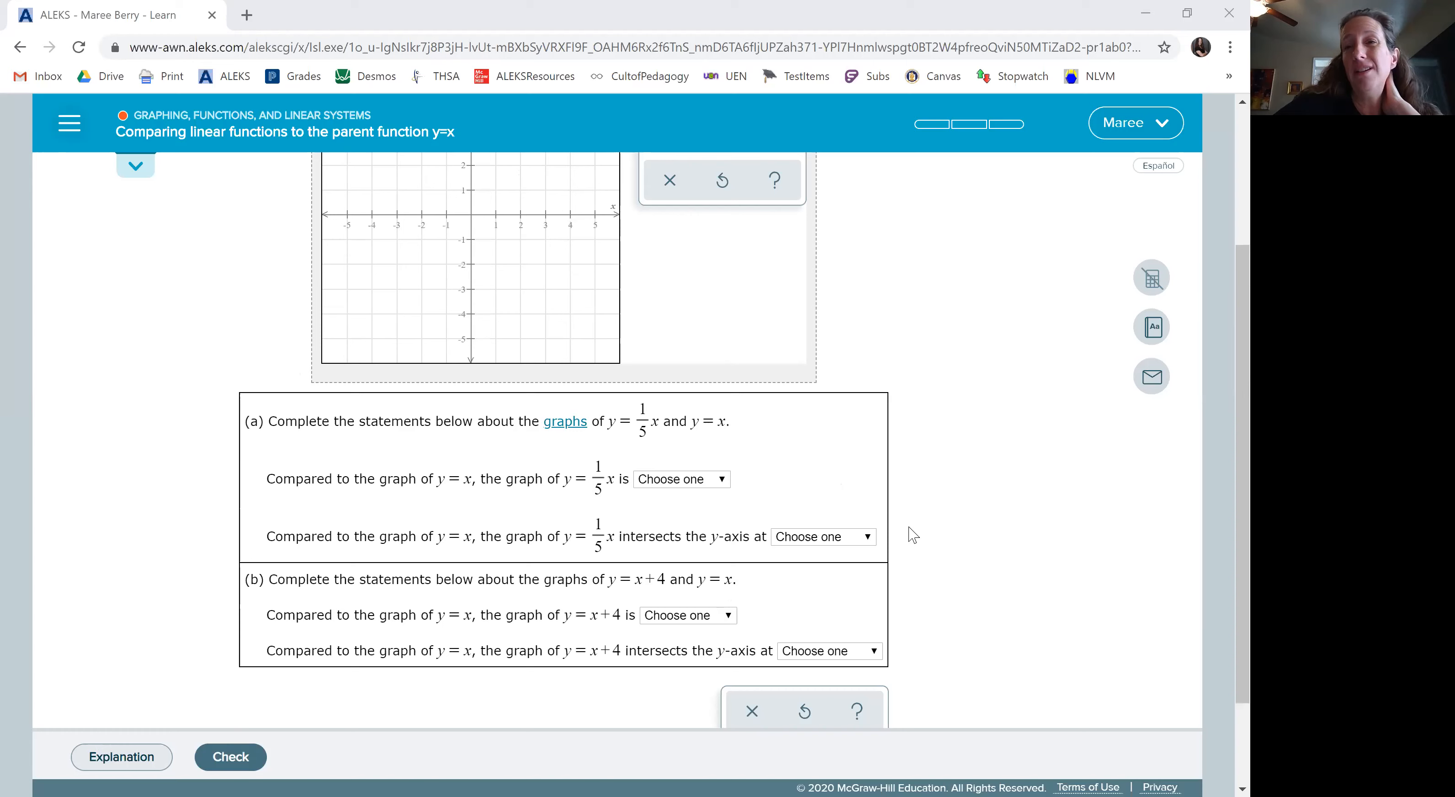
{"action": "scroll", "scroll_direction": "up", "scroll_amount": 3}
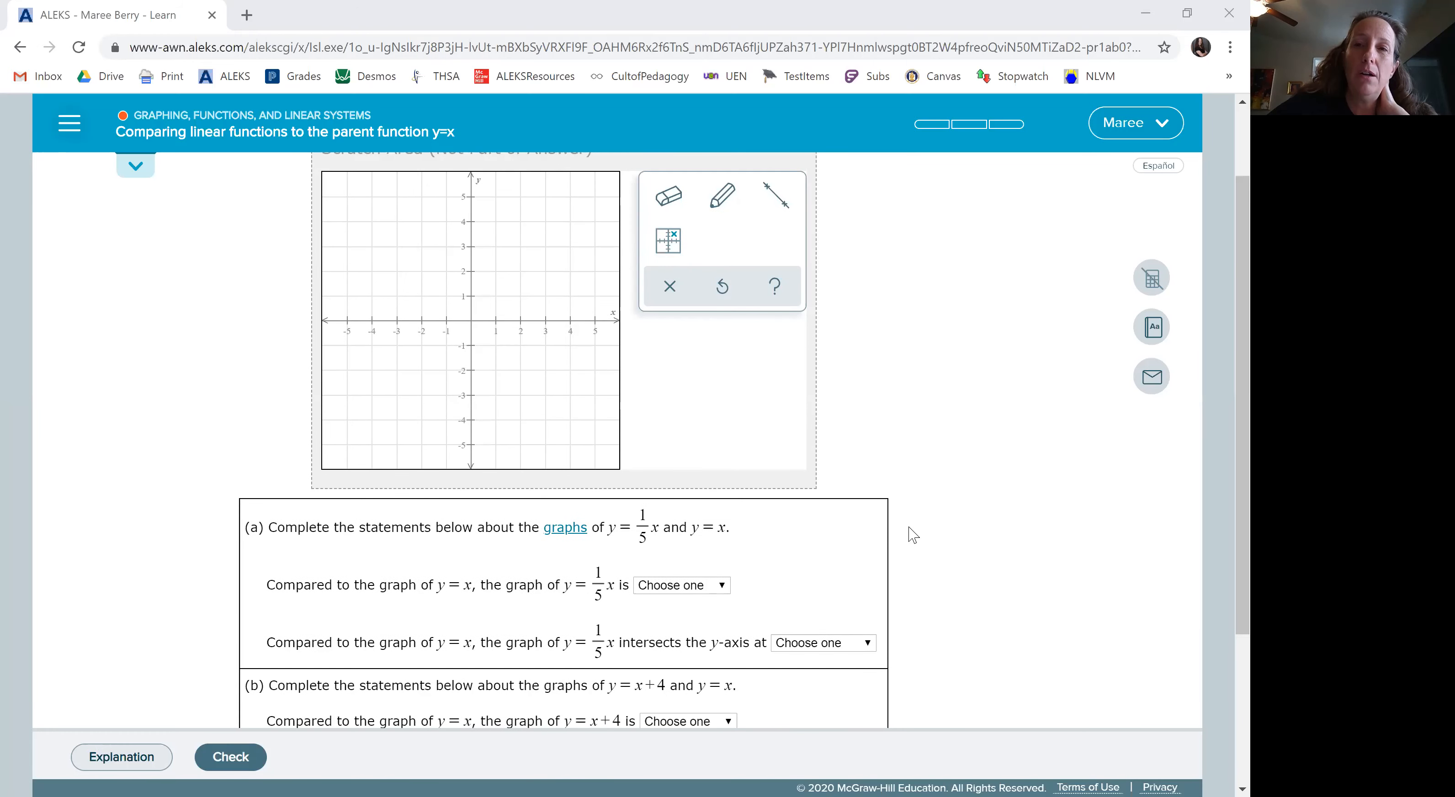
{"action": "scroll", "scroll_direction": "up", "scroll_amount": 3}
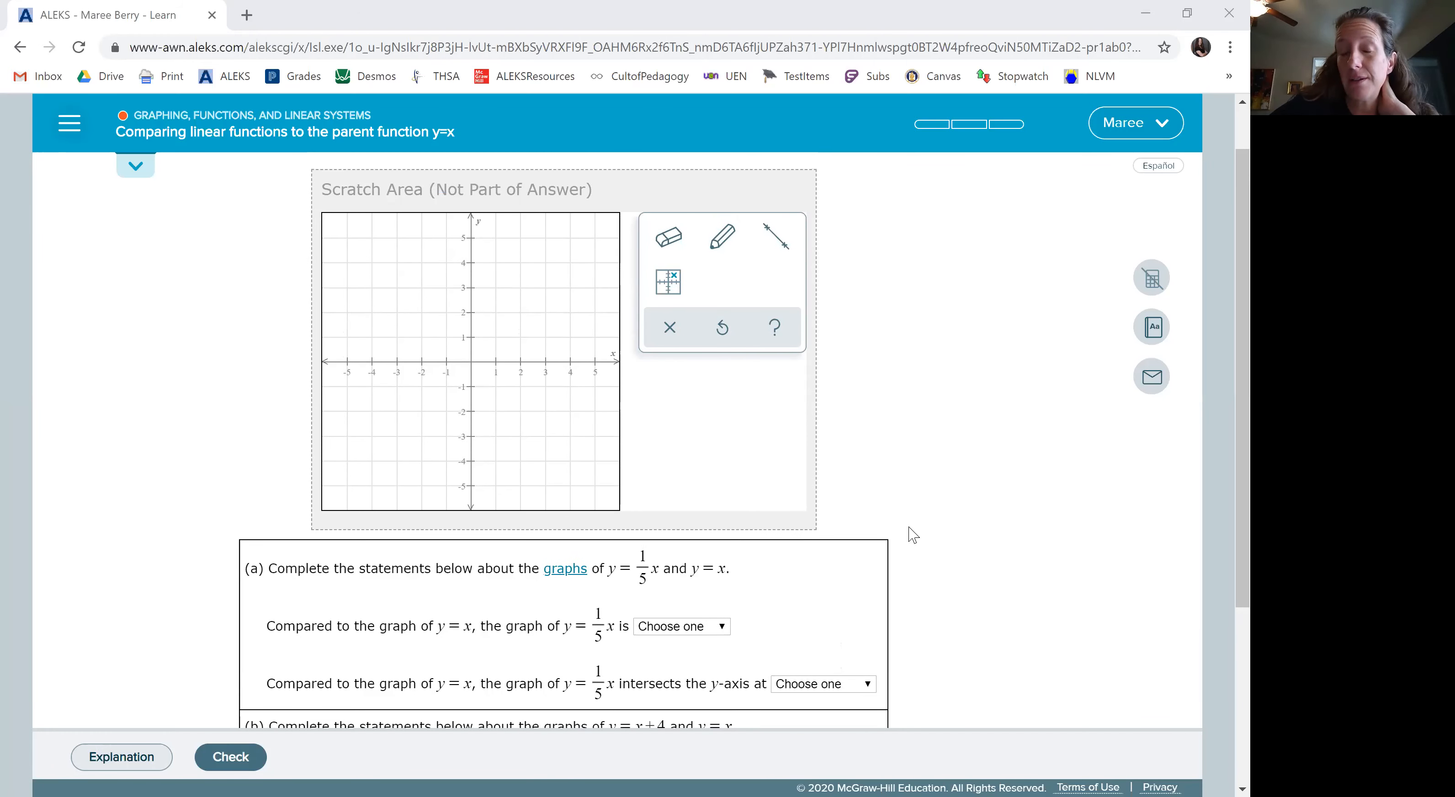
{"action": "left_click", "coordinate": [722, 238]}
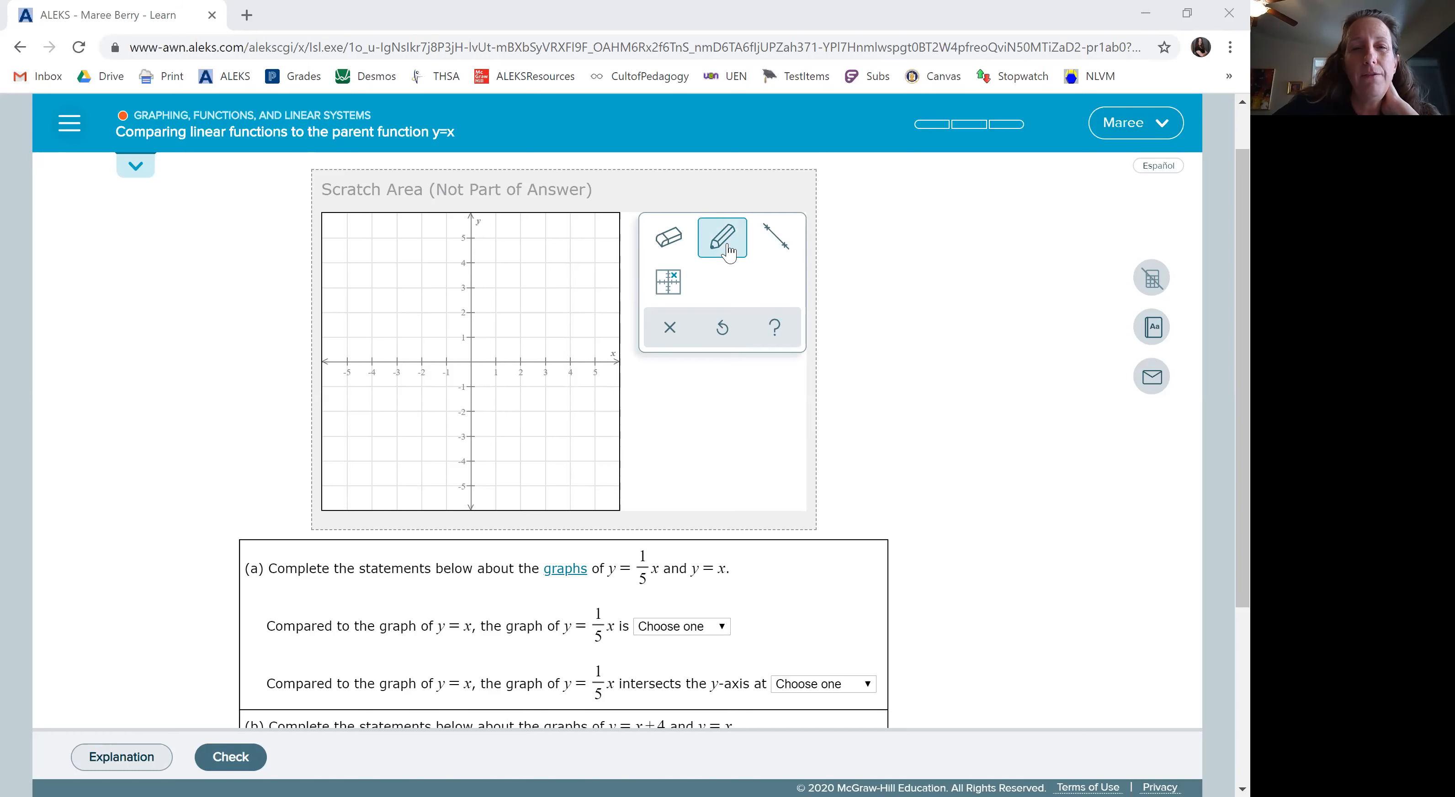
{"action": "left_click", "coordinate": [723, 238]}
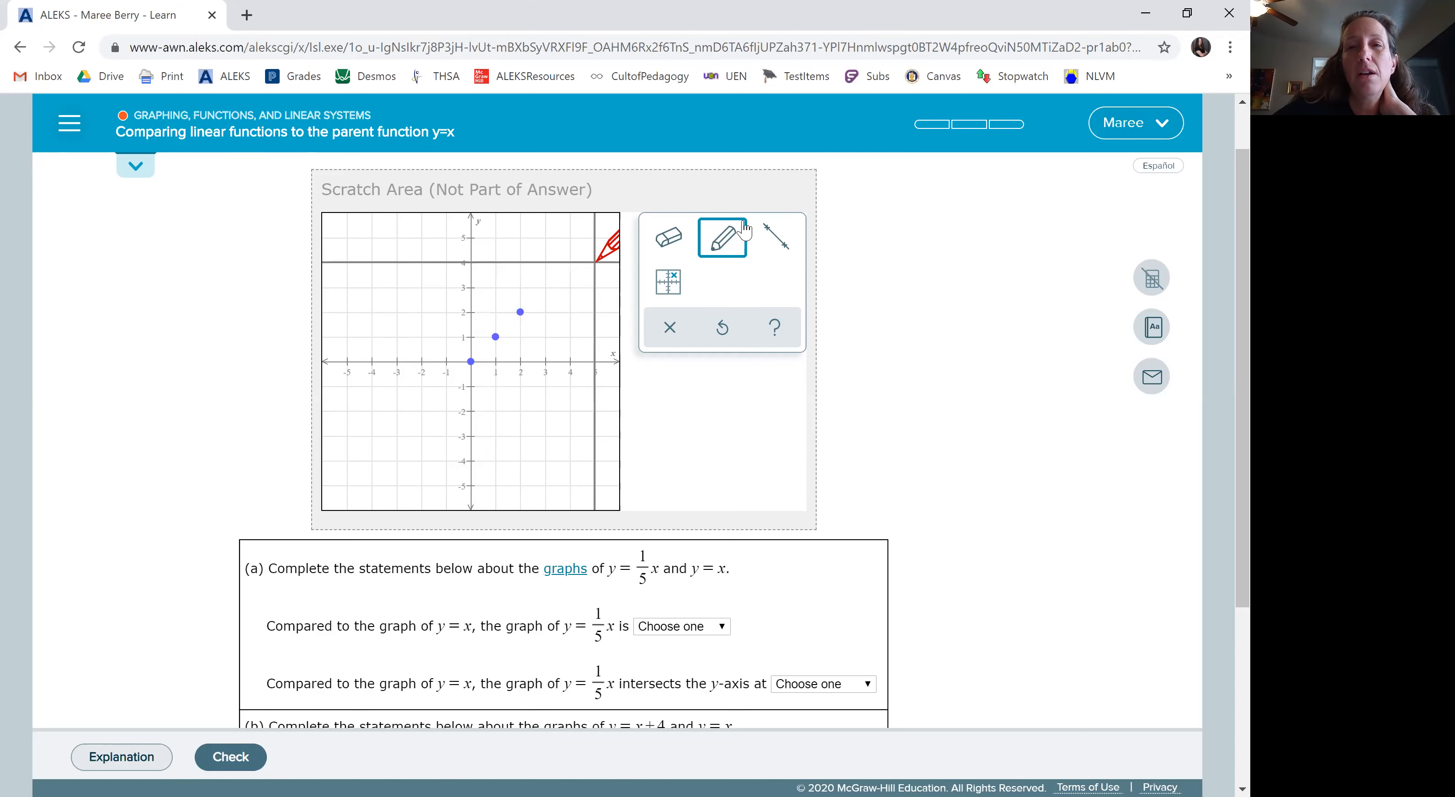
{"action": "left_click", "coordinate": [776, 236]}
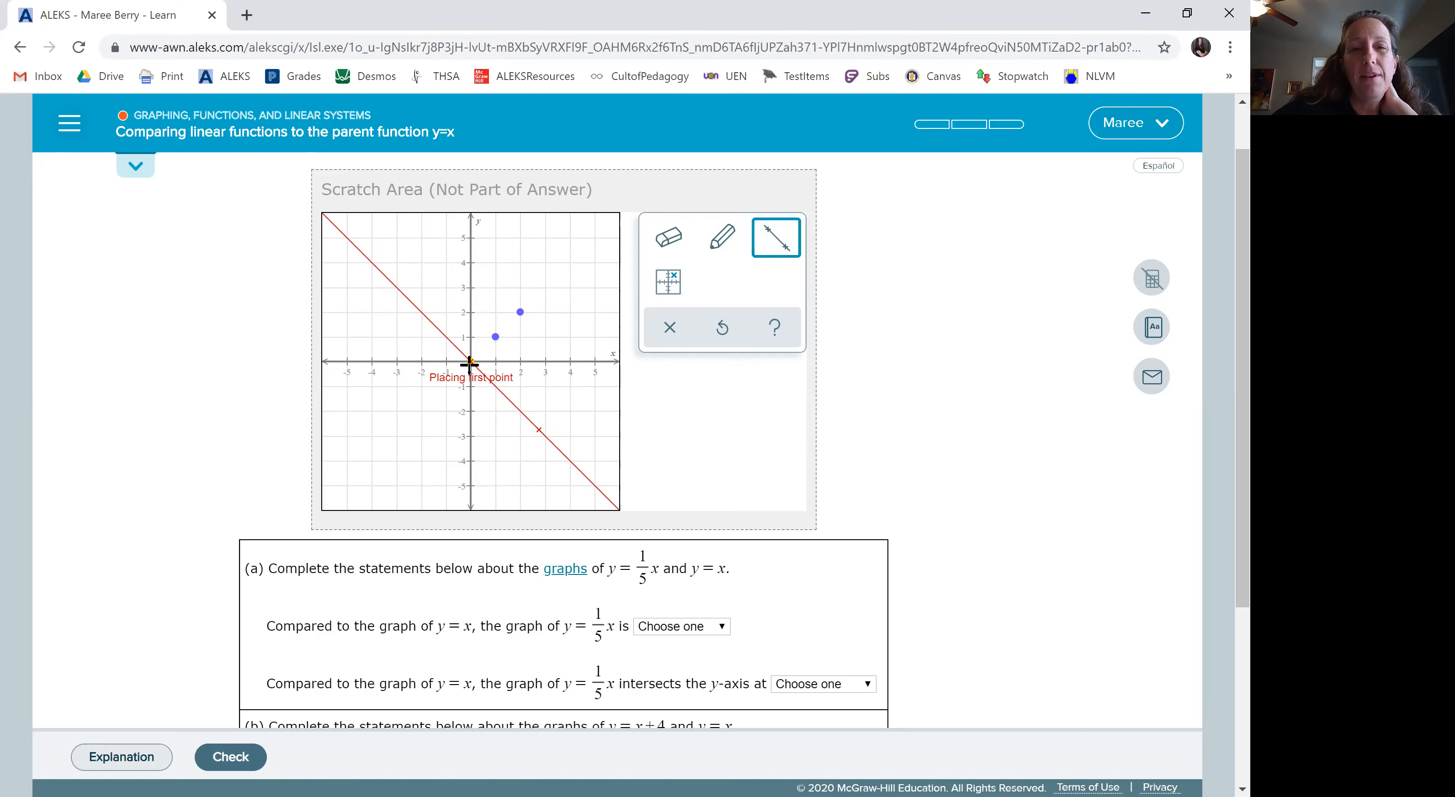
{"action": "left_click", "coordinate": [468, 363]}
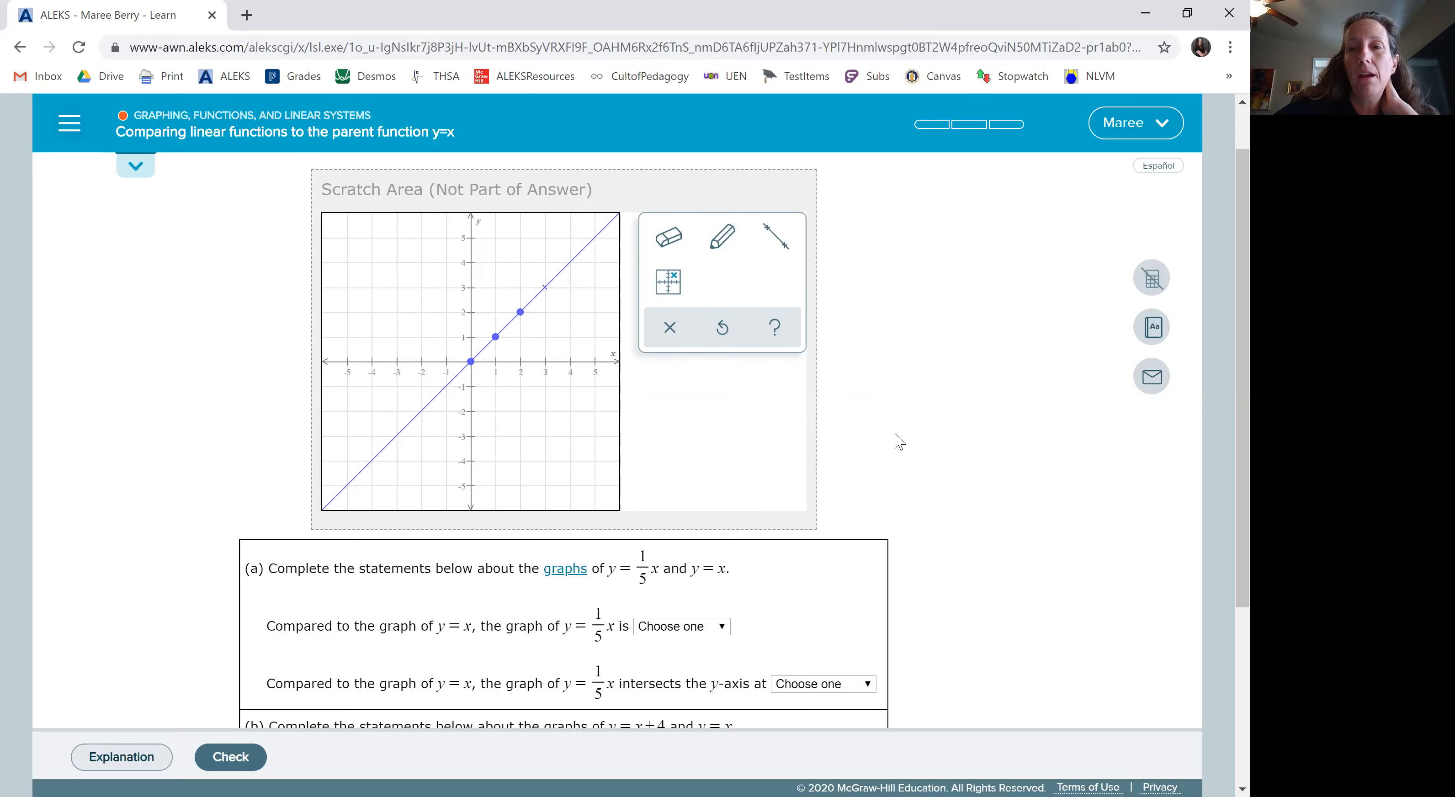
{"action": "mouse_move", "coordinate": [873, 574]}
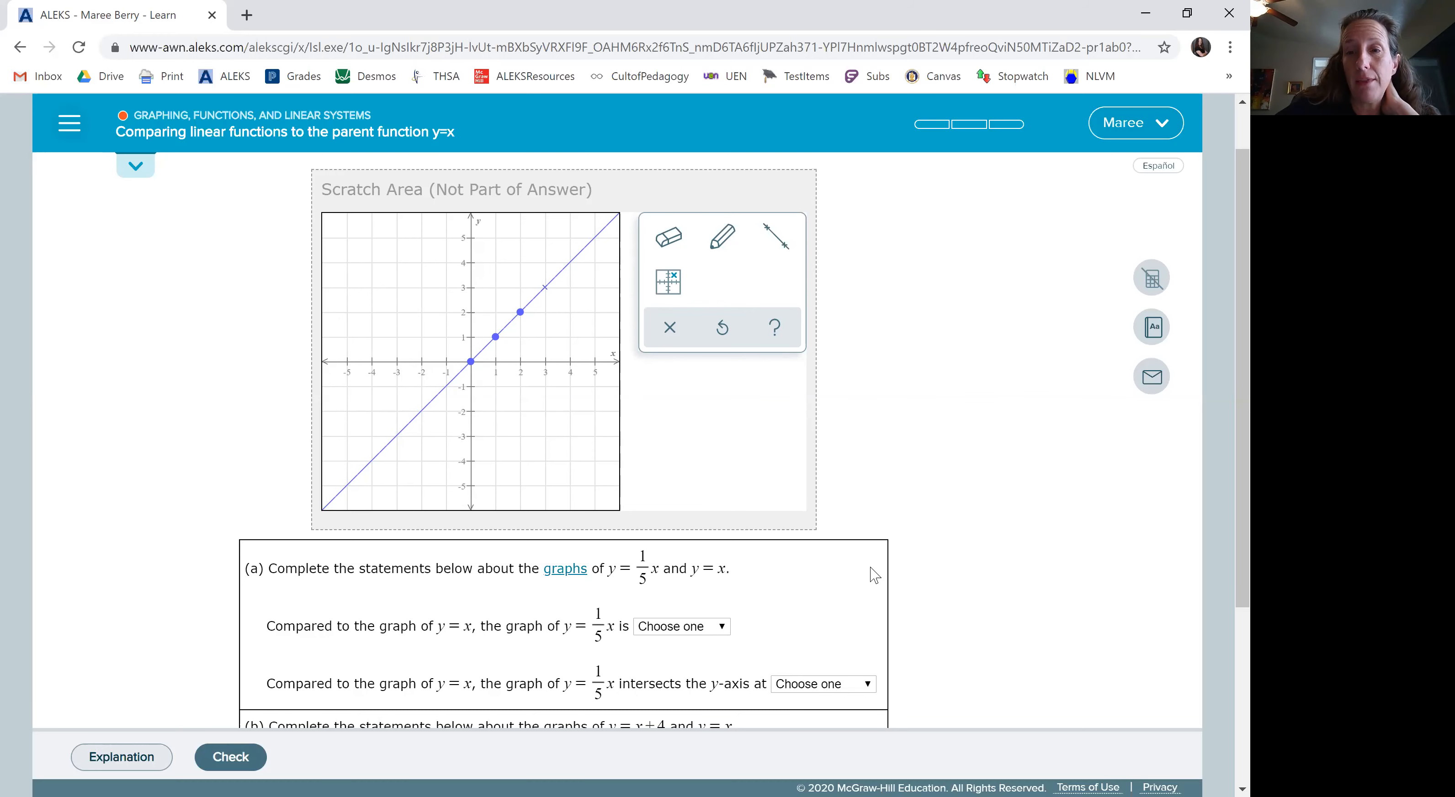
{"action": "scroll", "scroll_direction": "down", "scroll_amount": 3}
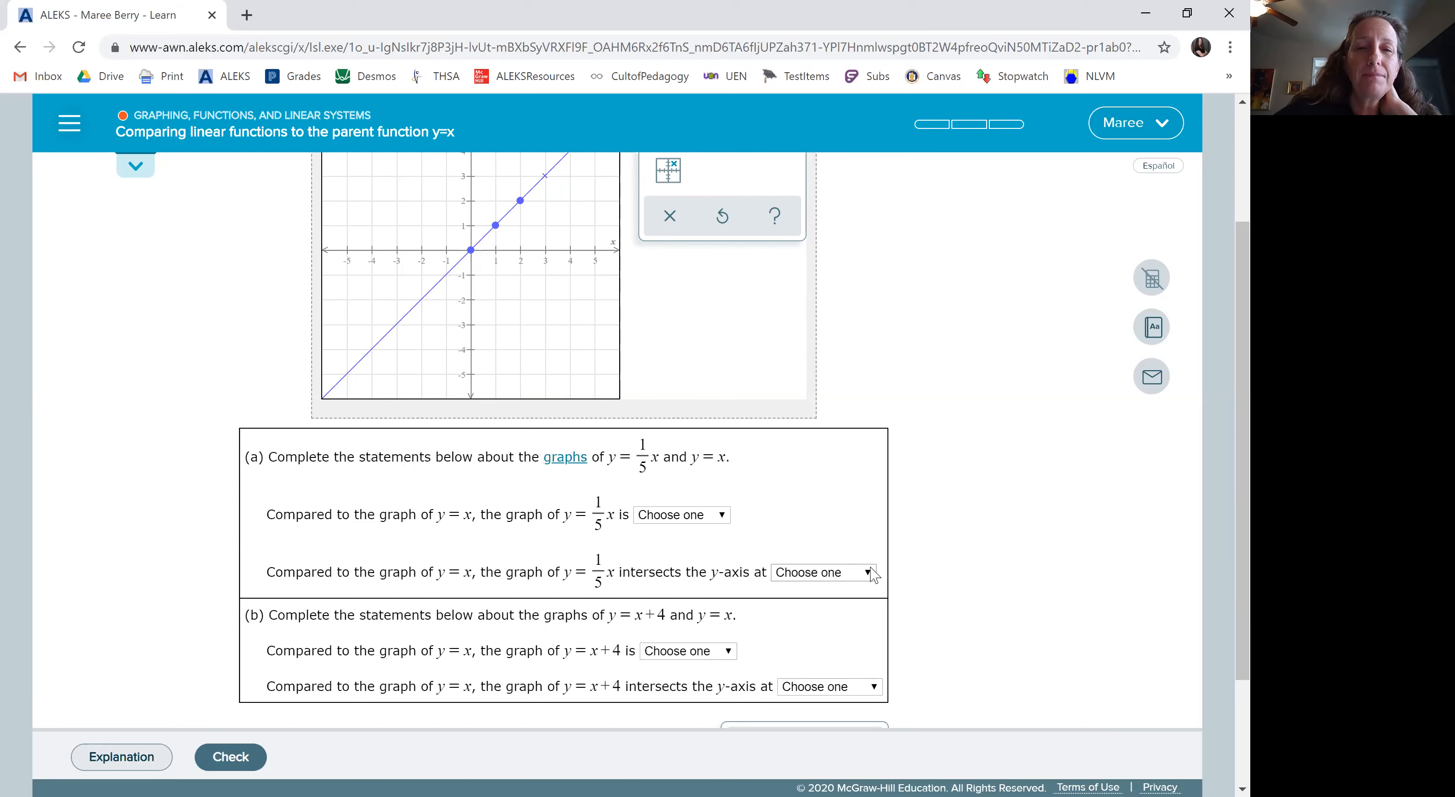
{"action": "mouse_move", "coordinate": [805, 513]}
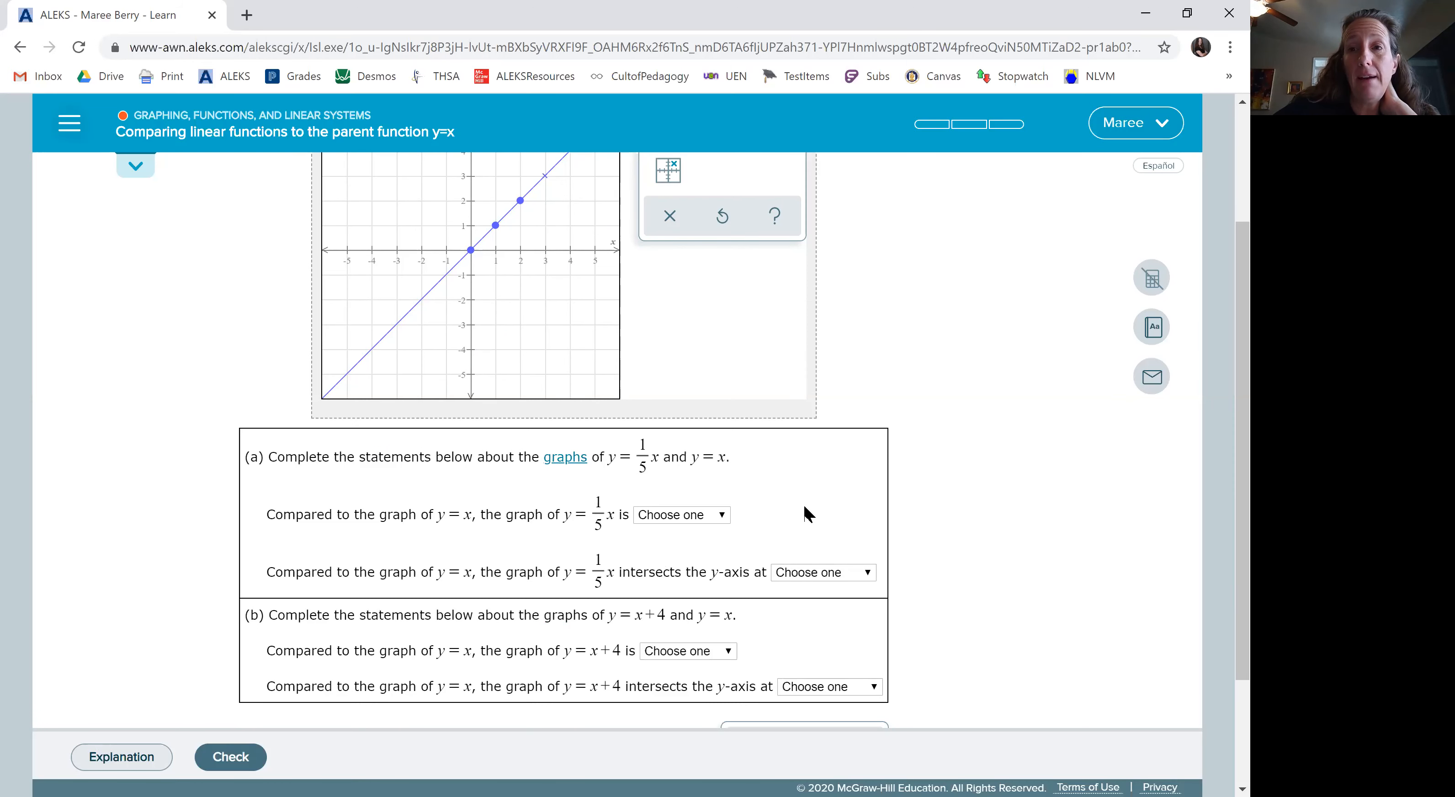
{"action": "scroll", "scroll_direction": "up", "scroll_amount": 3}
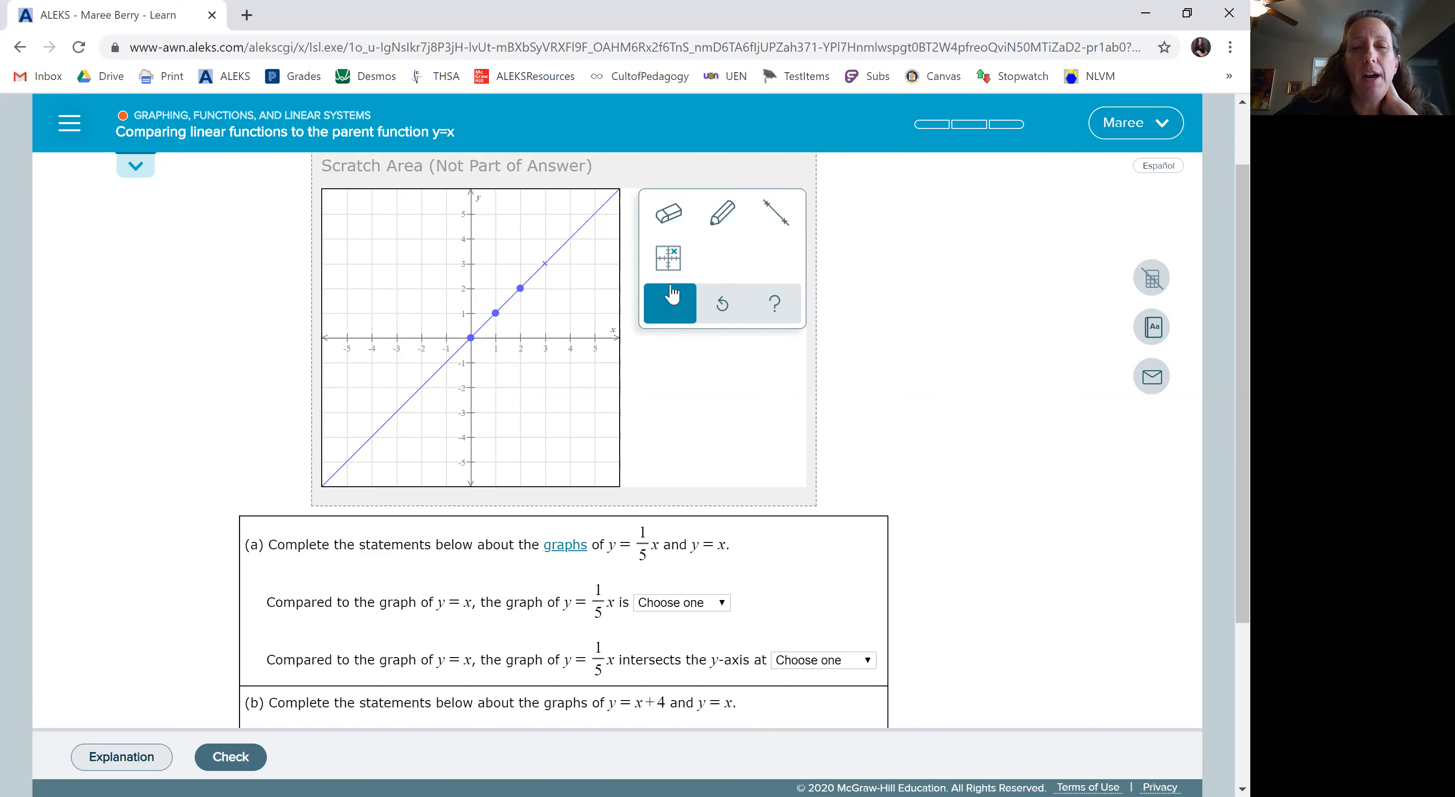
{"action": "left_click", "coordinate": [722, 212]}
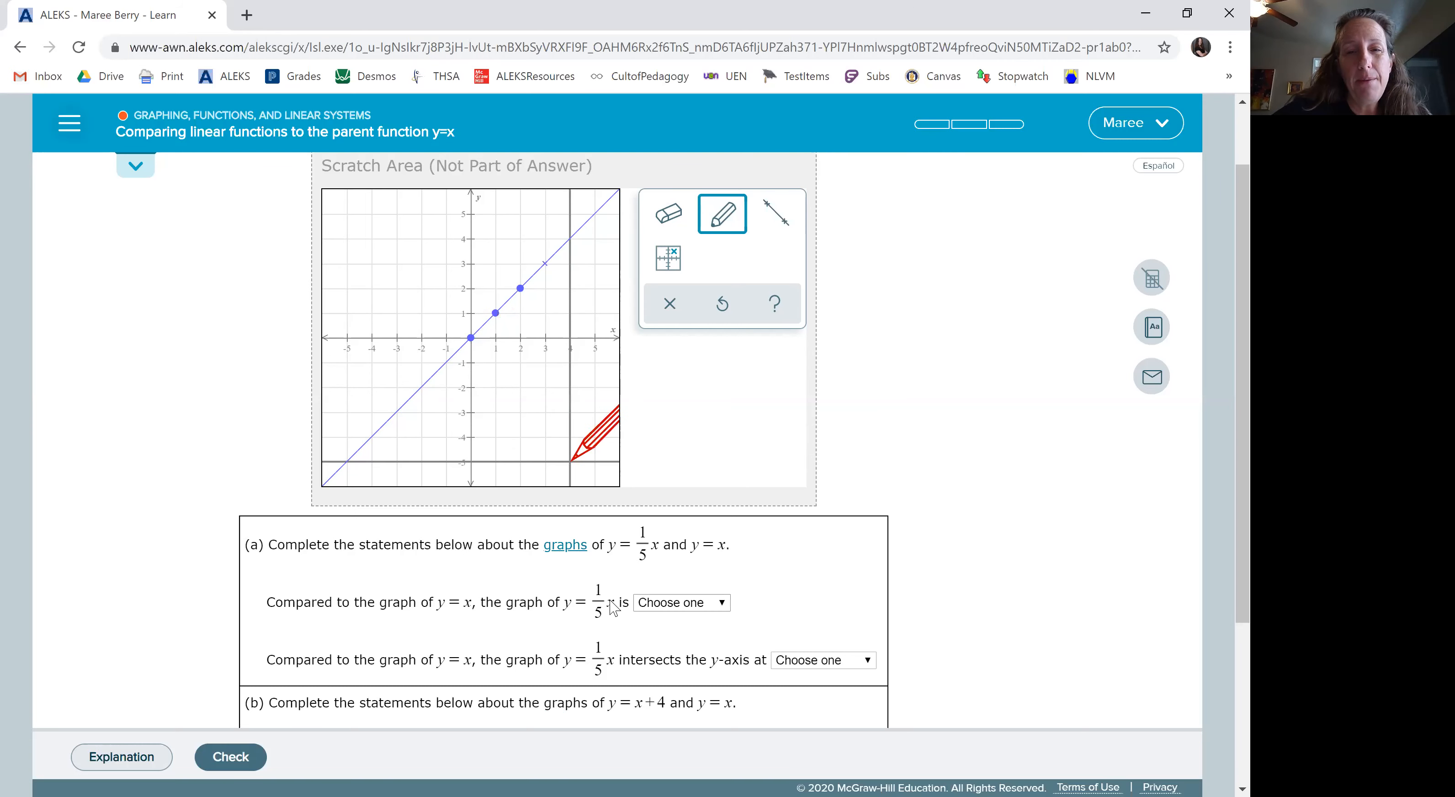
{"action": "mouse_move", "coordinate": [615, 561]}
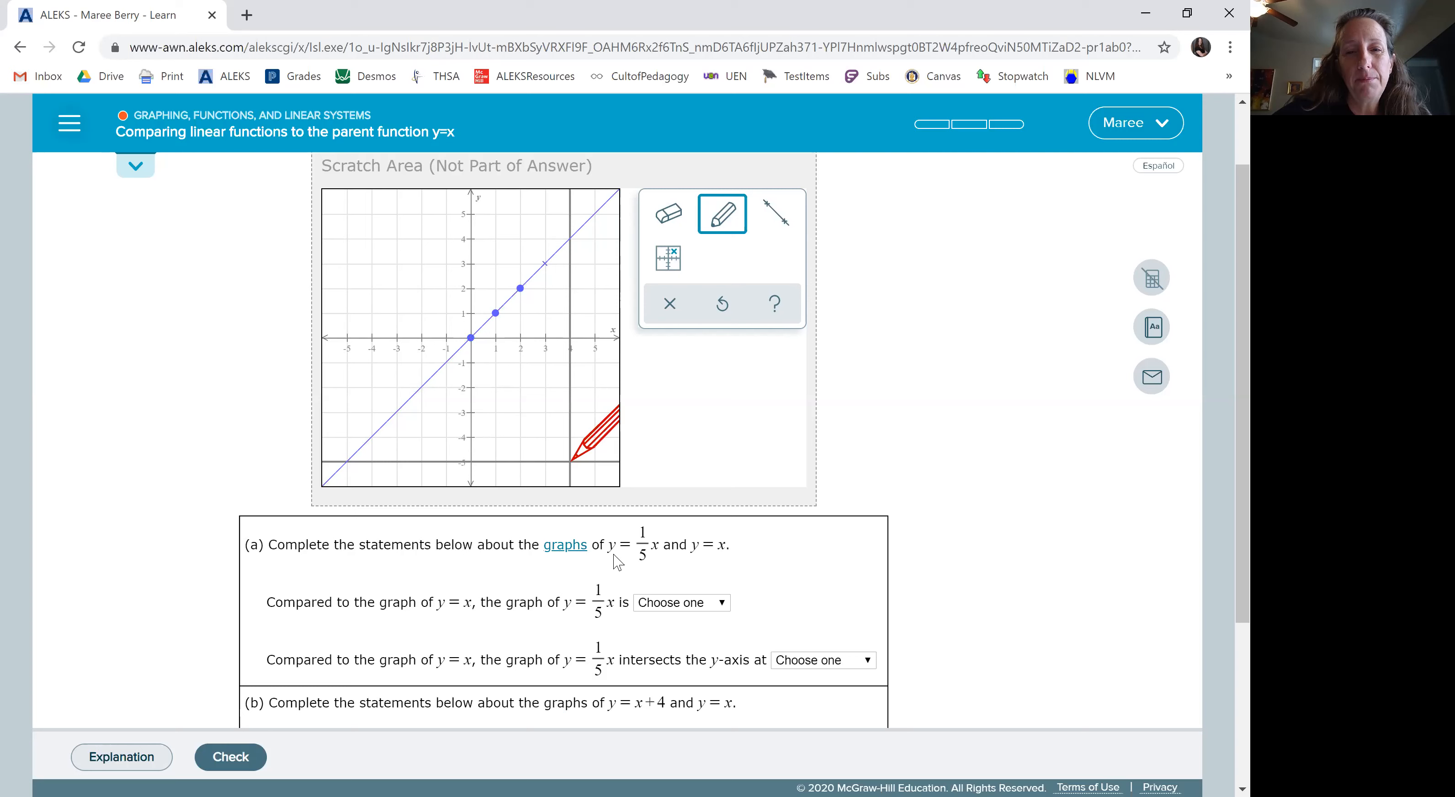
{"action": "mouse_move", "coordinate": [651, 586]}
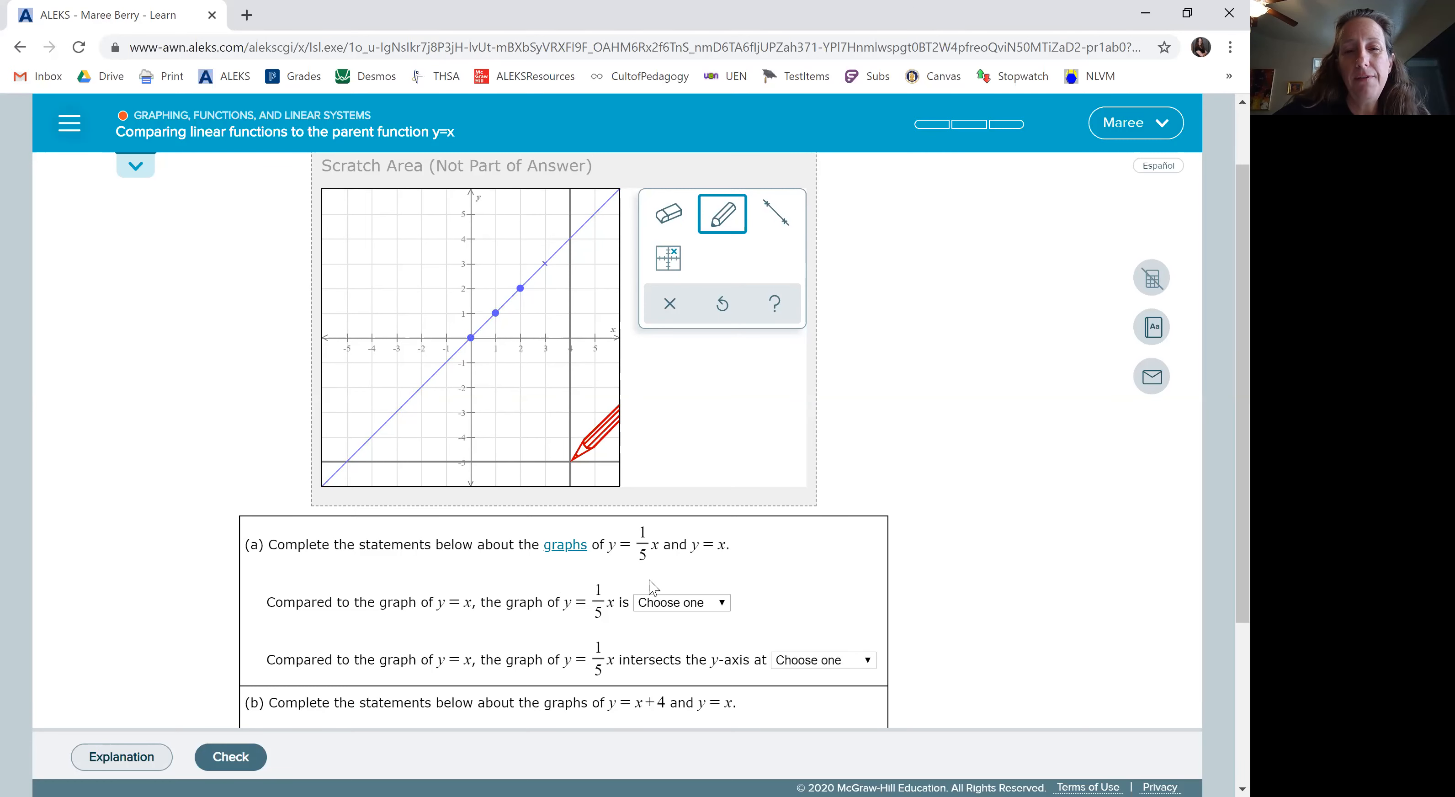
{"action": "mouse_move", "coordinate": [518, 384]}
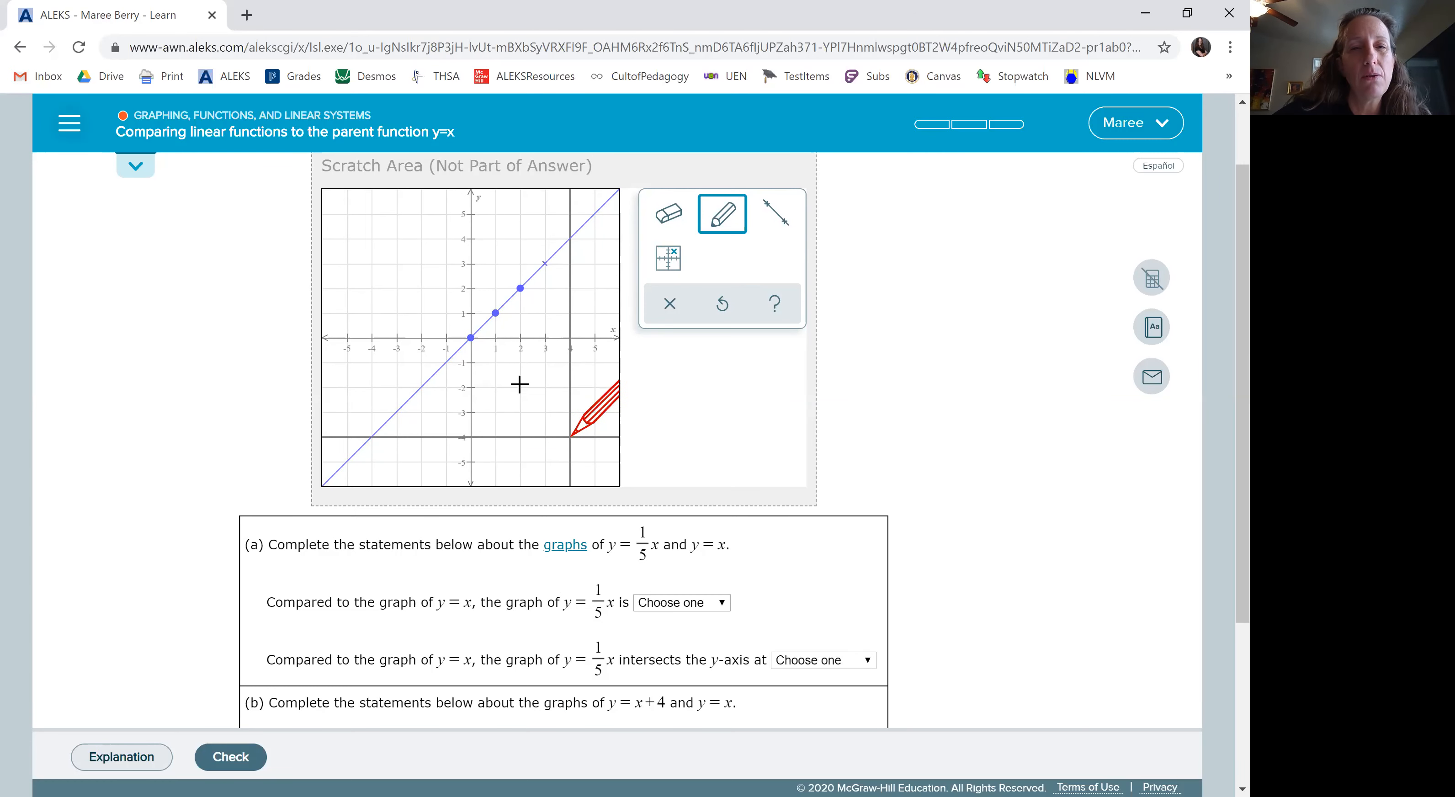
{"action": "mouse_move", "coordinate": [475, 341]}
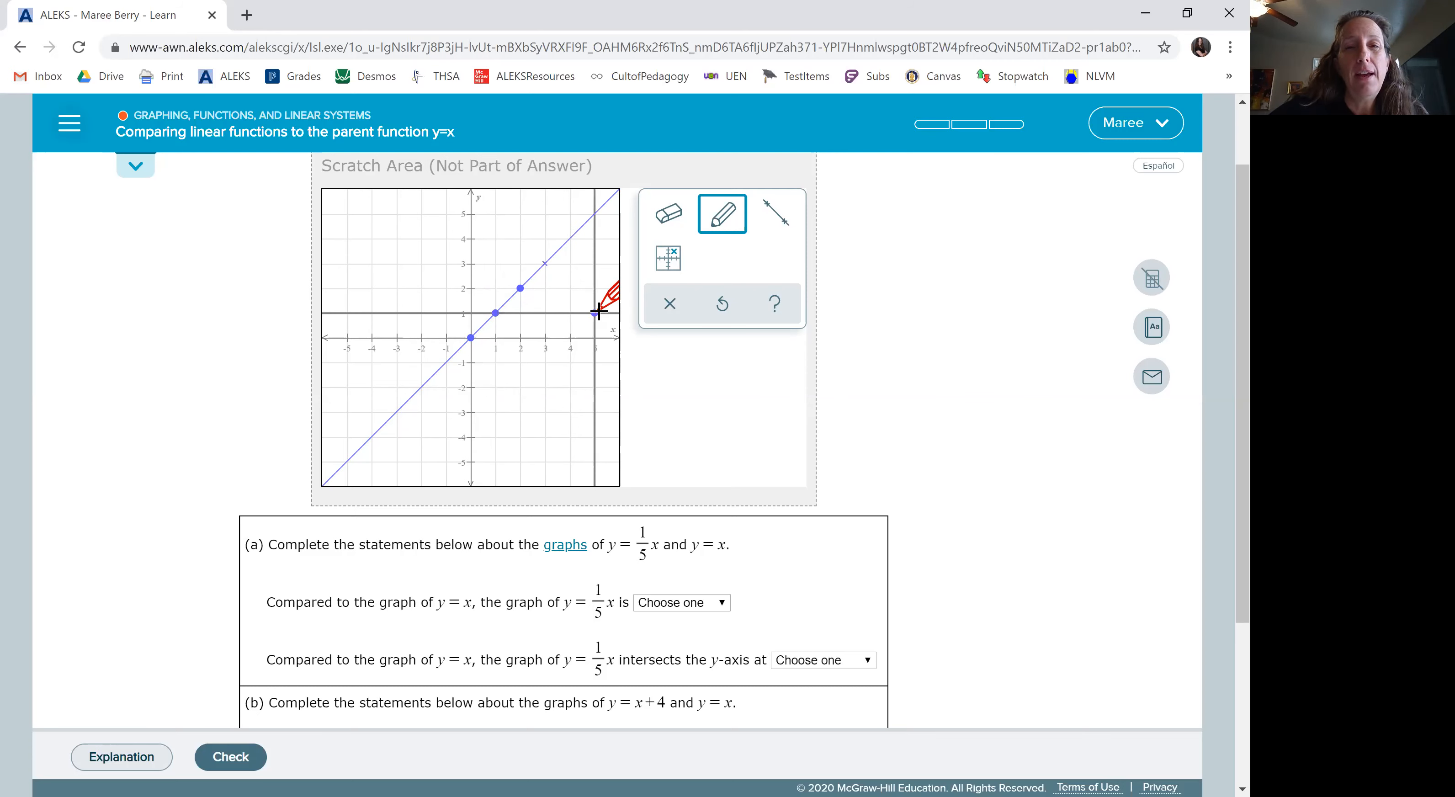
Draw the shallower line y = (1/5)x from the origin through (5,1)
{"action": "left_click", "coordinate": [776, 213]}
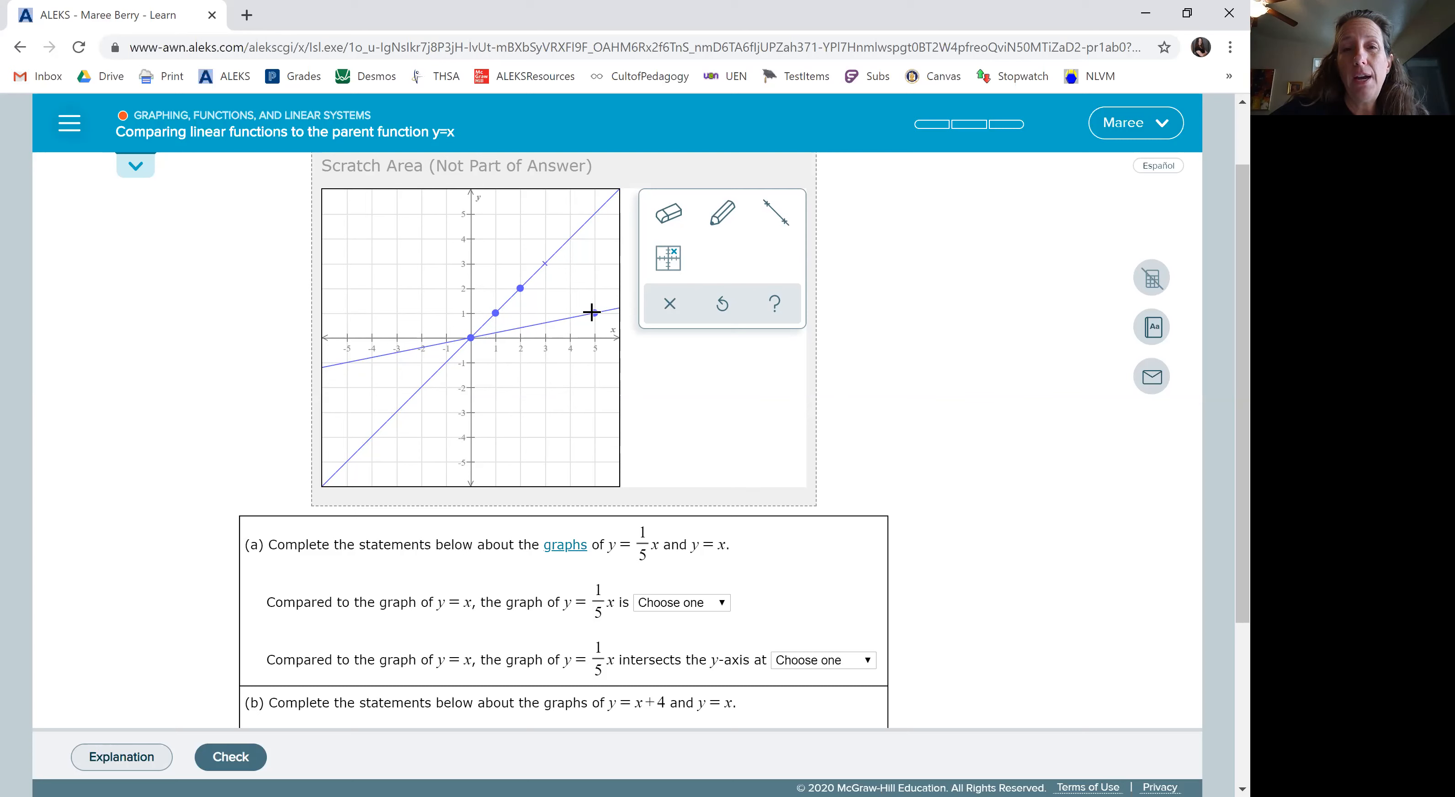
{"action": "mouse_move", "coordinate": [449, 291]}
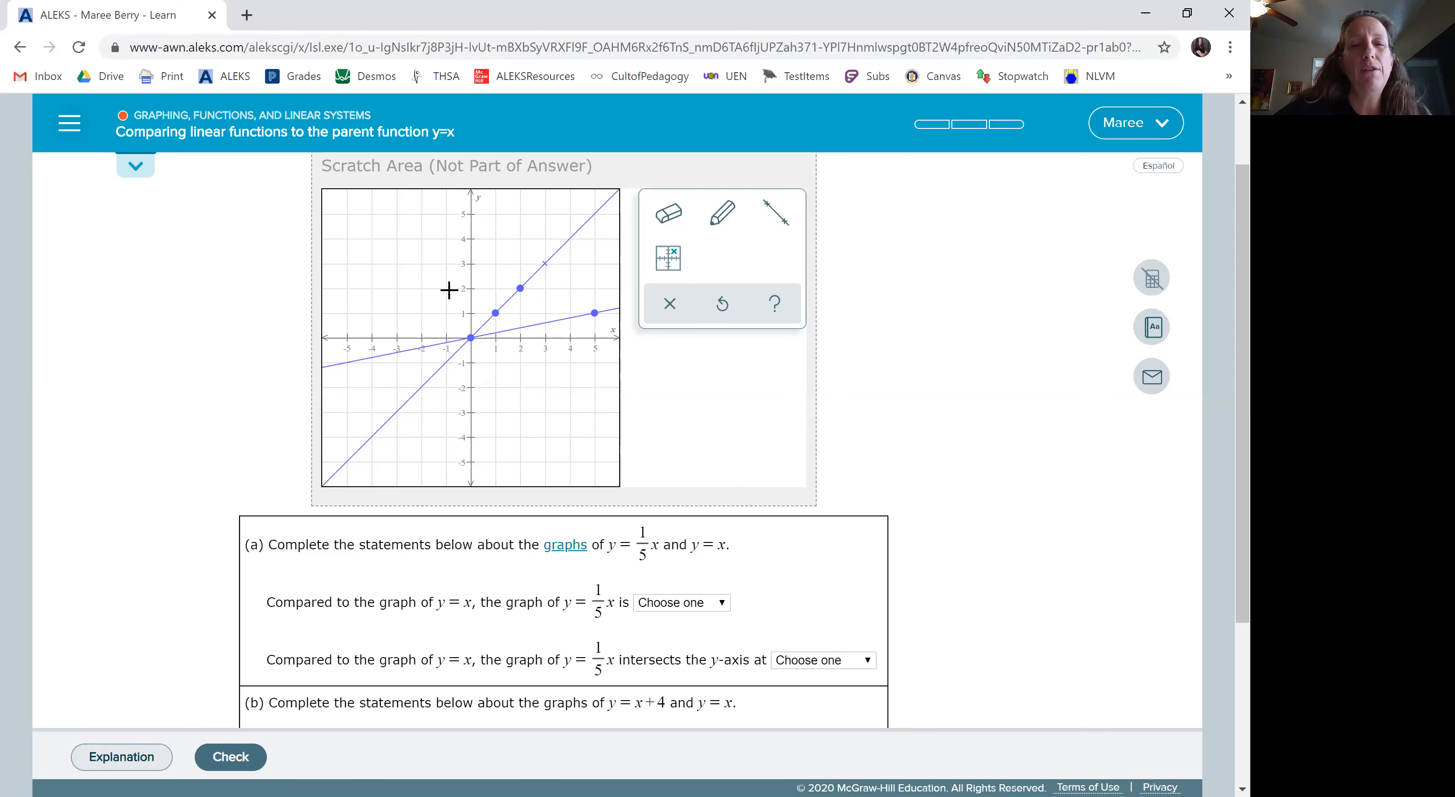
{"action": "mouse_move", "coordinate": [617, 307]}
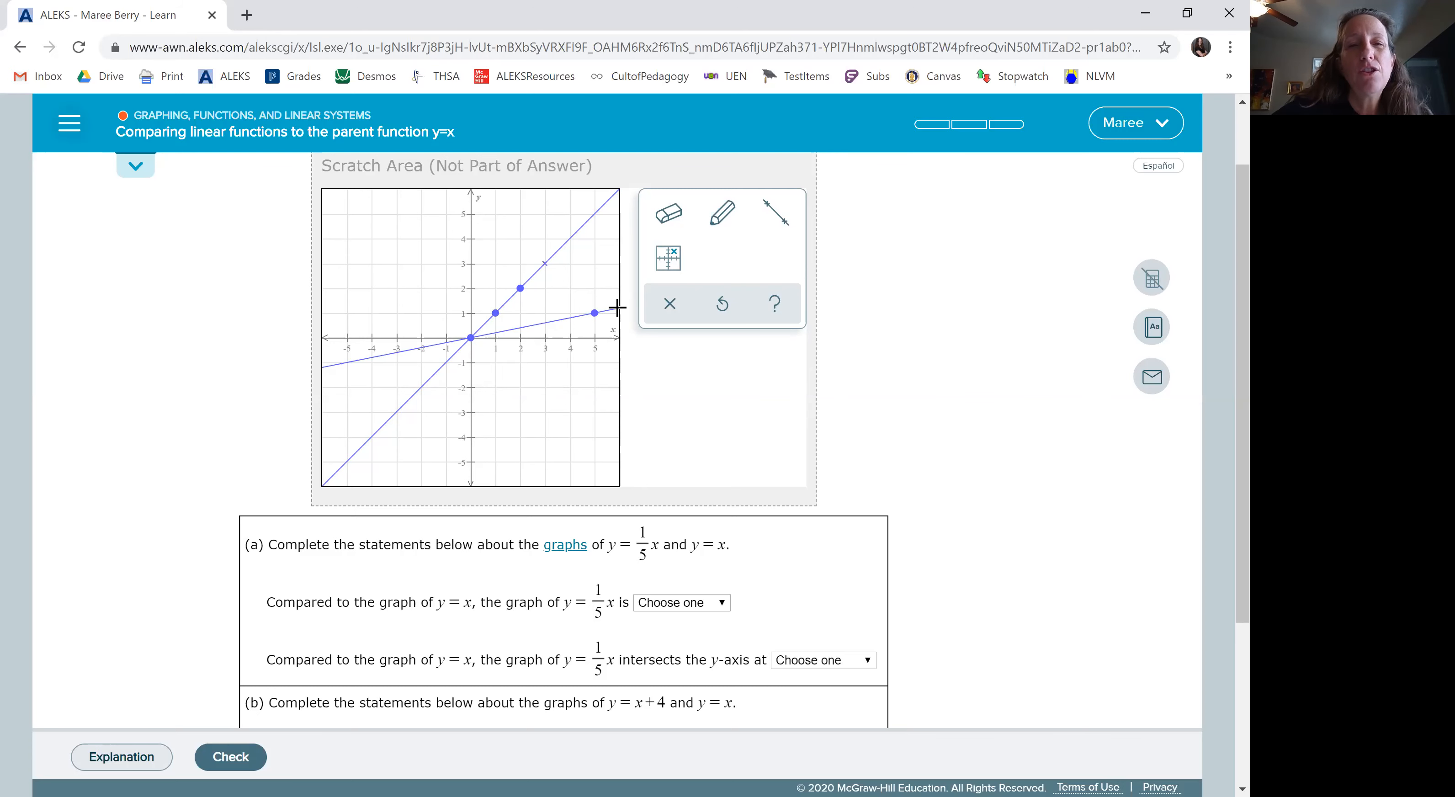
{"action": "mouse_move", "coordinate": [436, 389]}
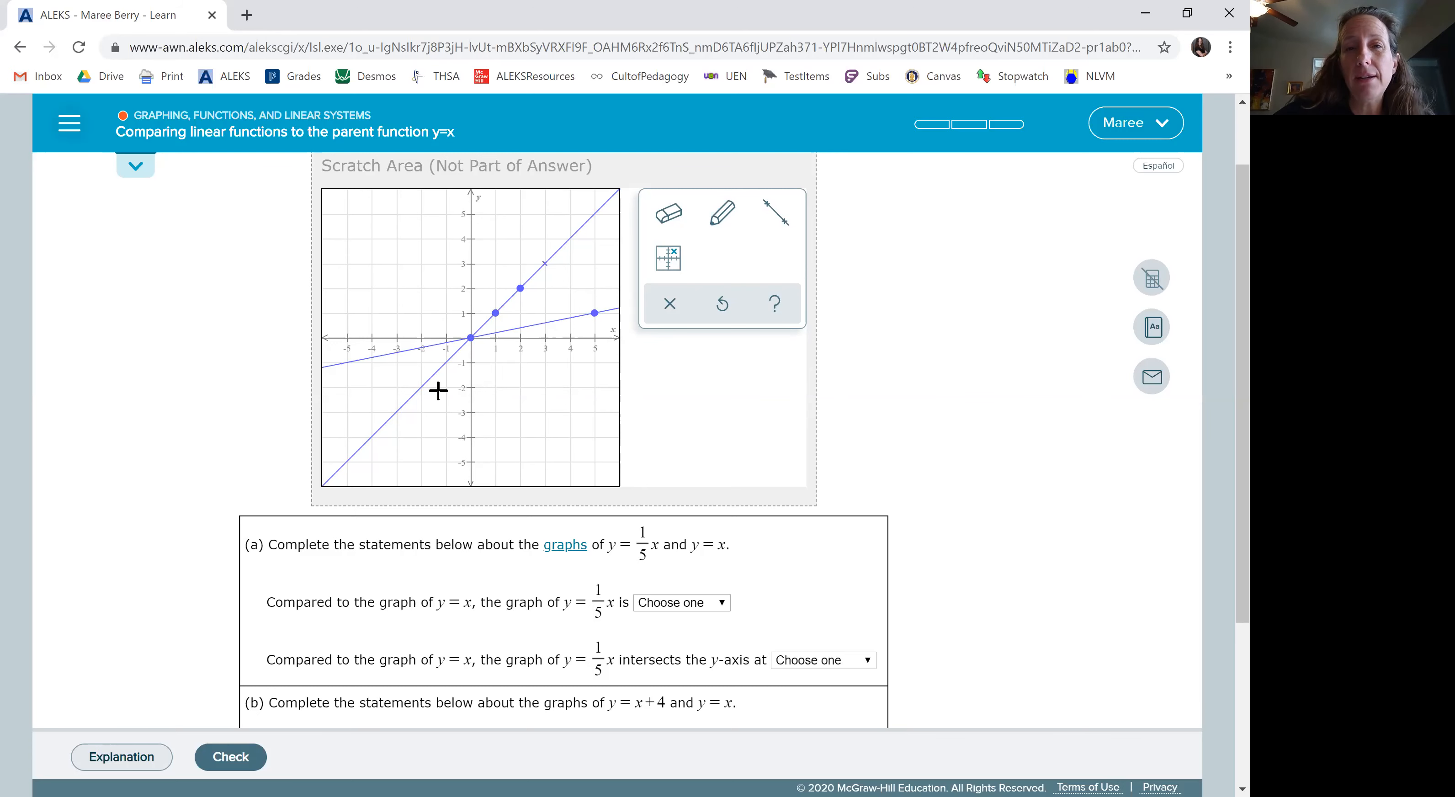
{"action": "mouse_move", "coordinate": [425, 416]}
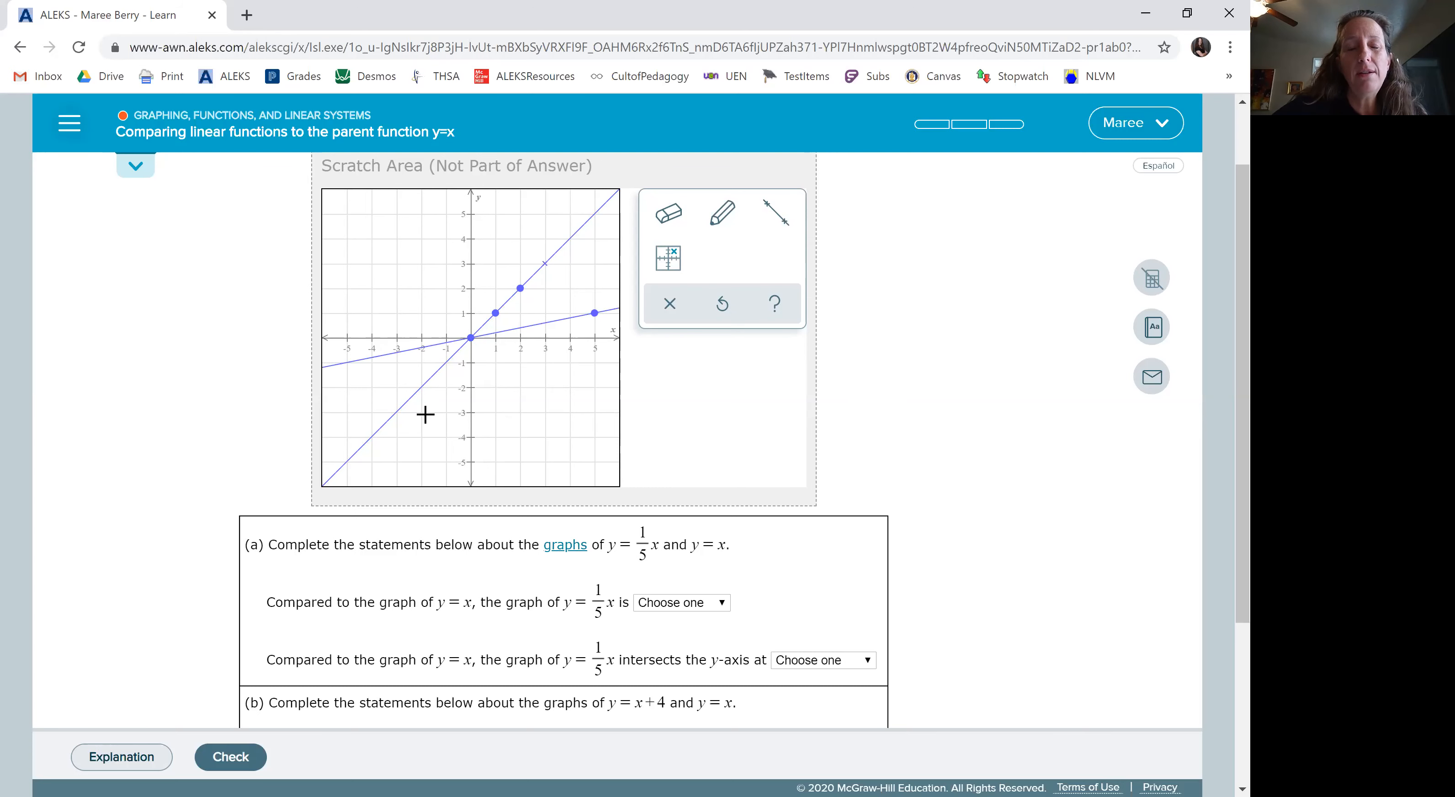
{"action": "mouse_move", "coordinate": [382, 364]}
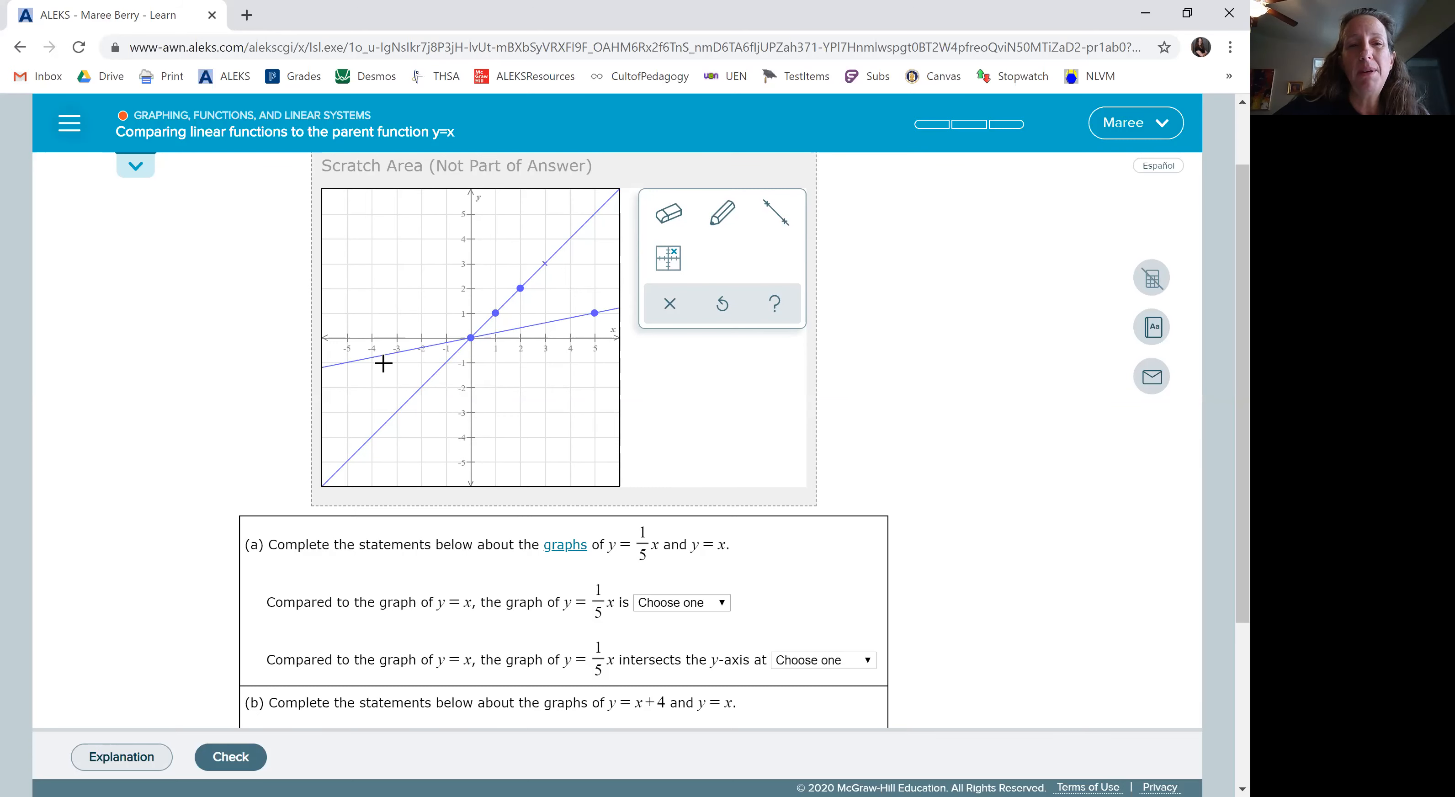
{"action": "mouse_move", "coordinate": [654, 556]}
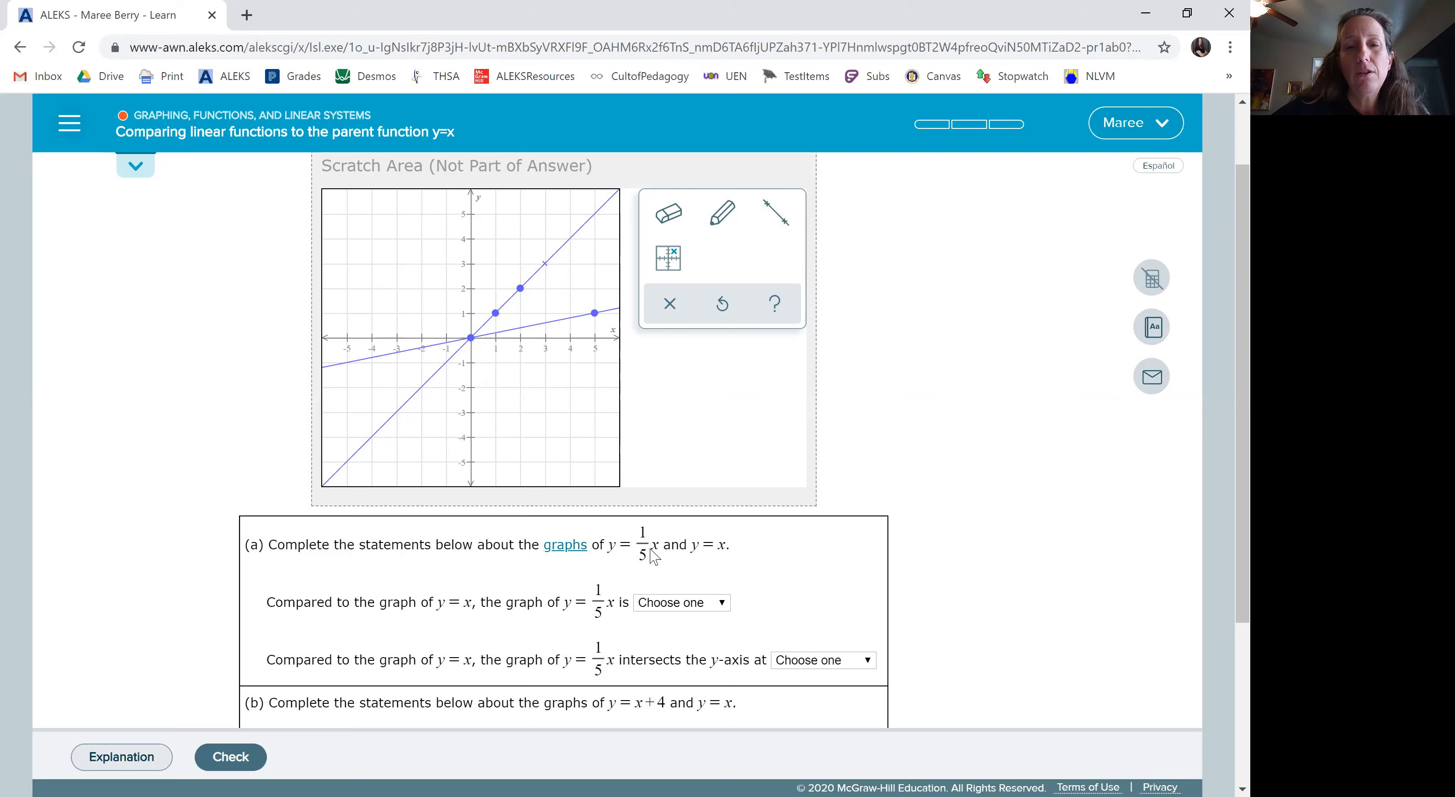
Choose "less steep" for y = (1/5)x compared with y = x in part (a)
{"action": "left_click", "coordinate": [679, 603]}
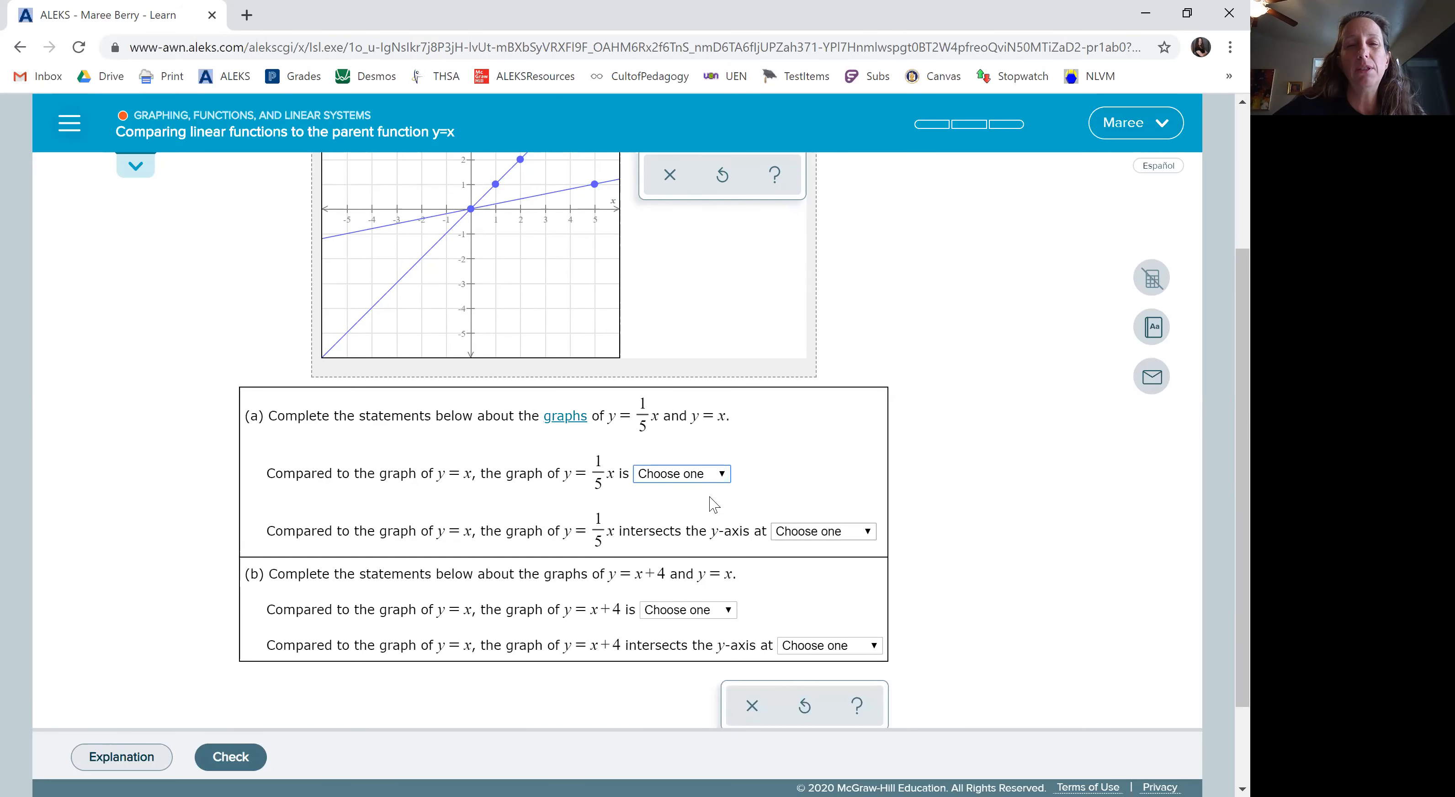
{"action": "left_click", "coordinate": [680, 474]}
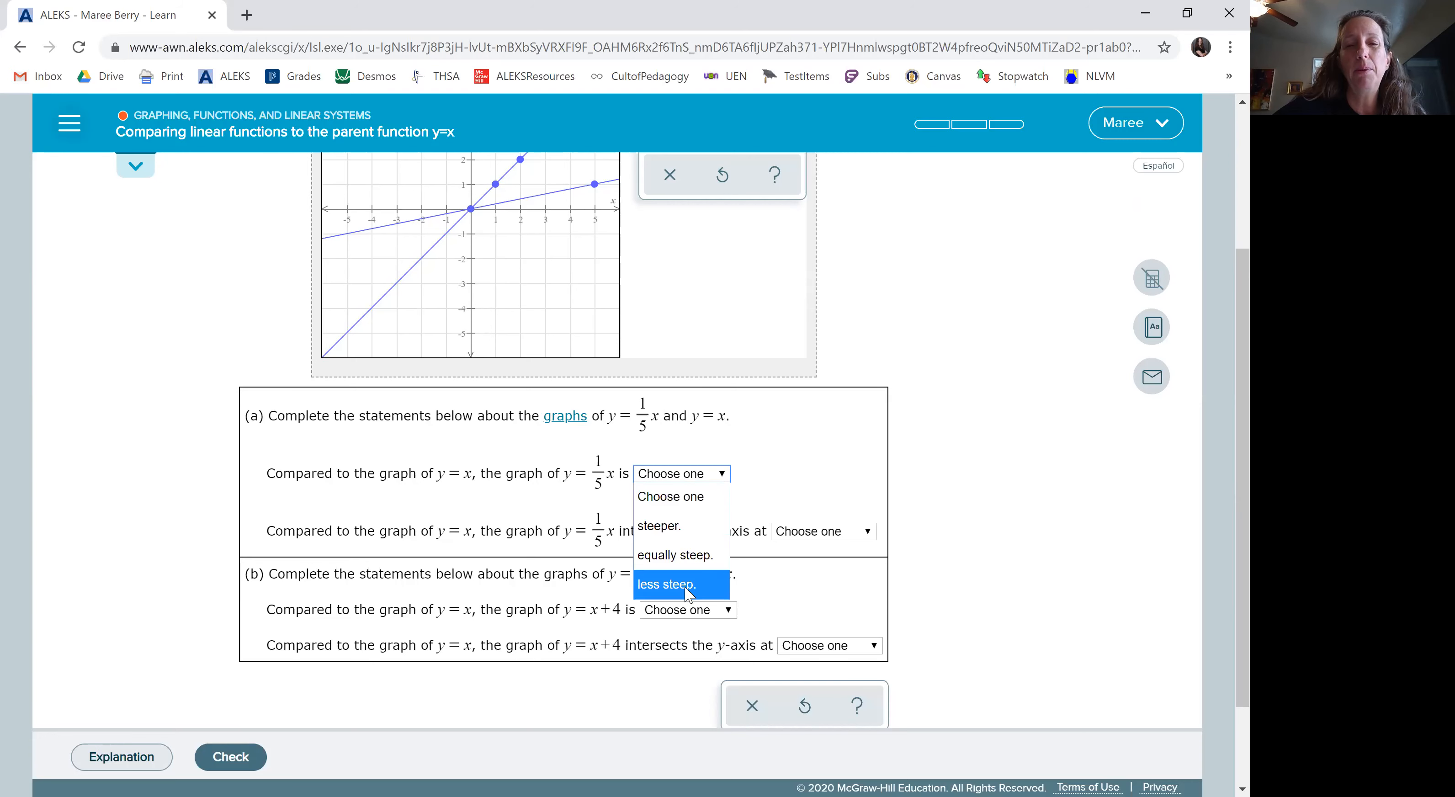
{"action": "left_click", "coordinate": [664, 584]}
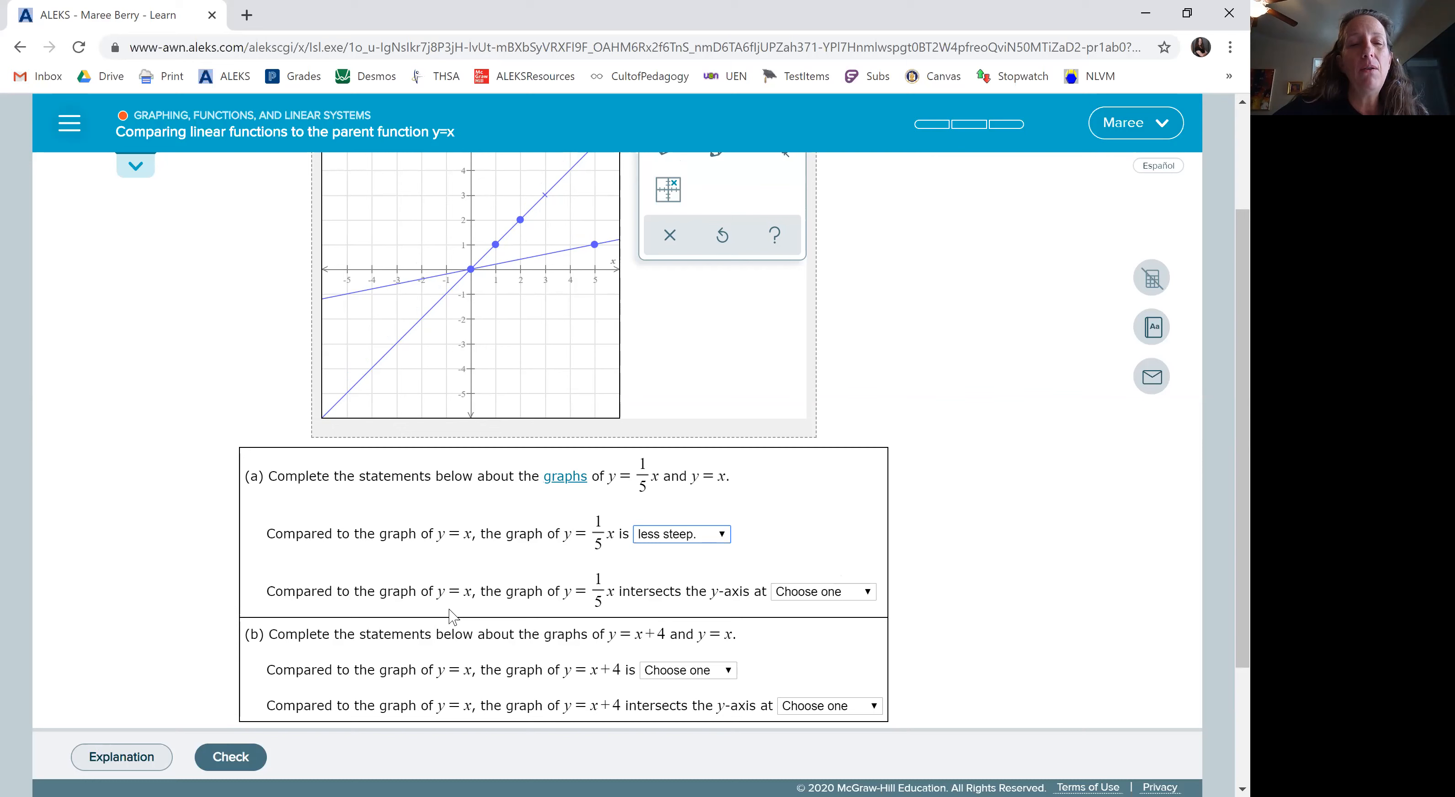
{"action": "mouse_move", "coordinate": [680, 602]}
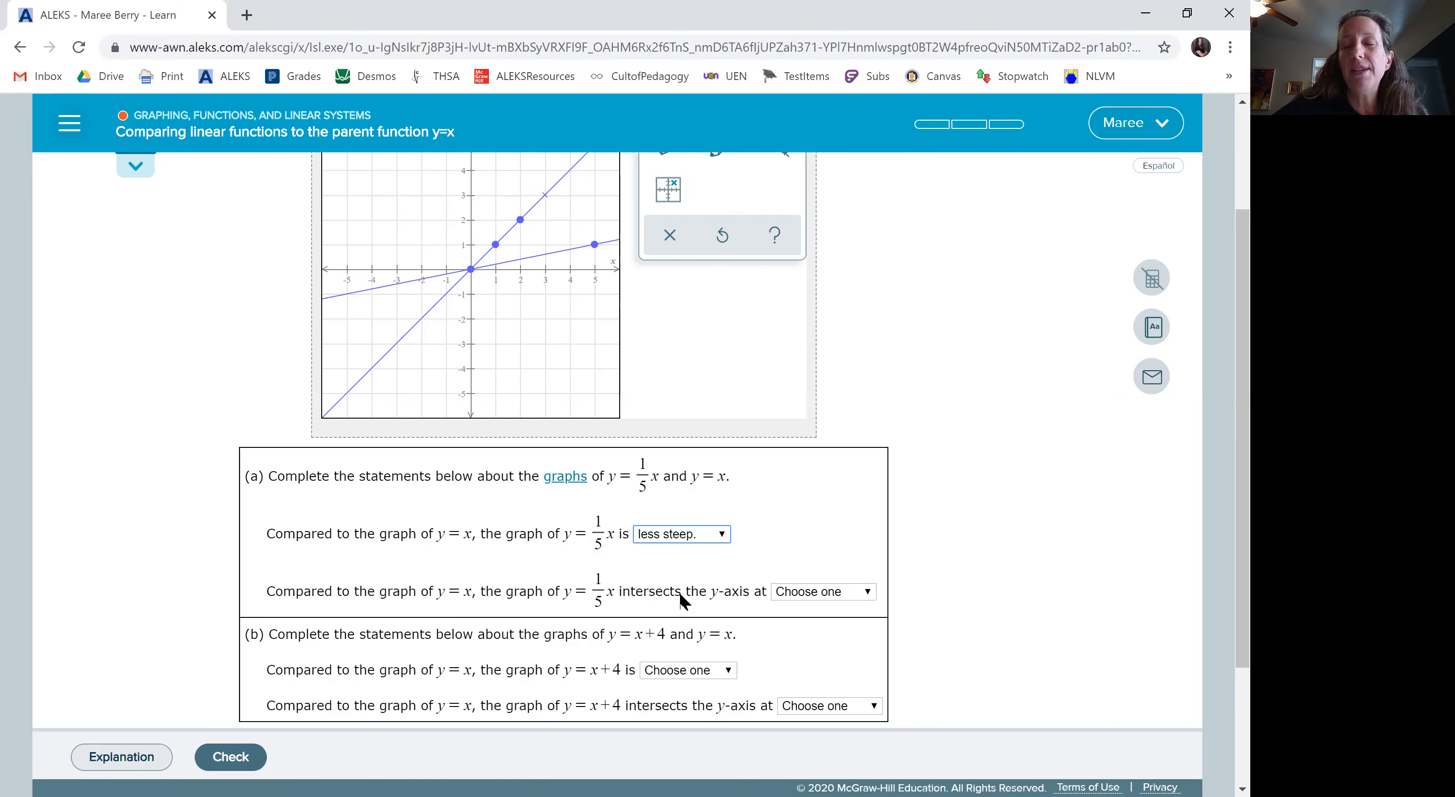
{"action": "mouse_move", "coordinate": [780, 491]}
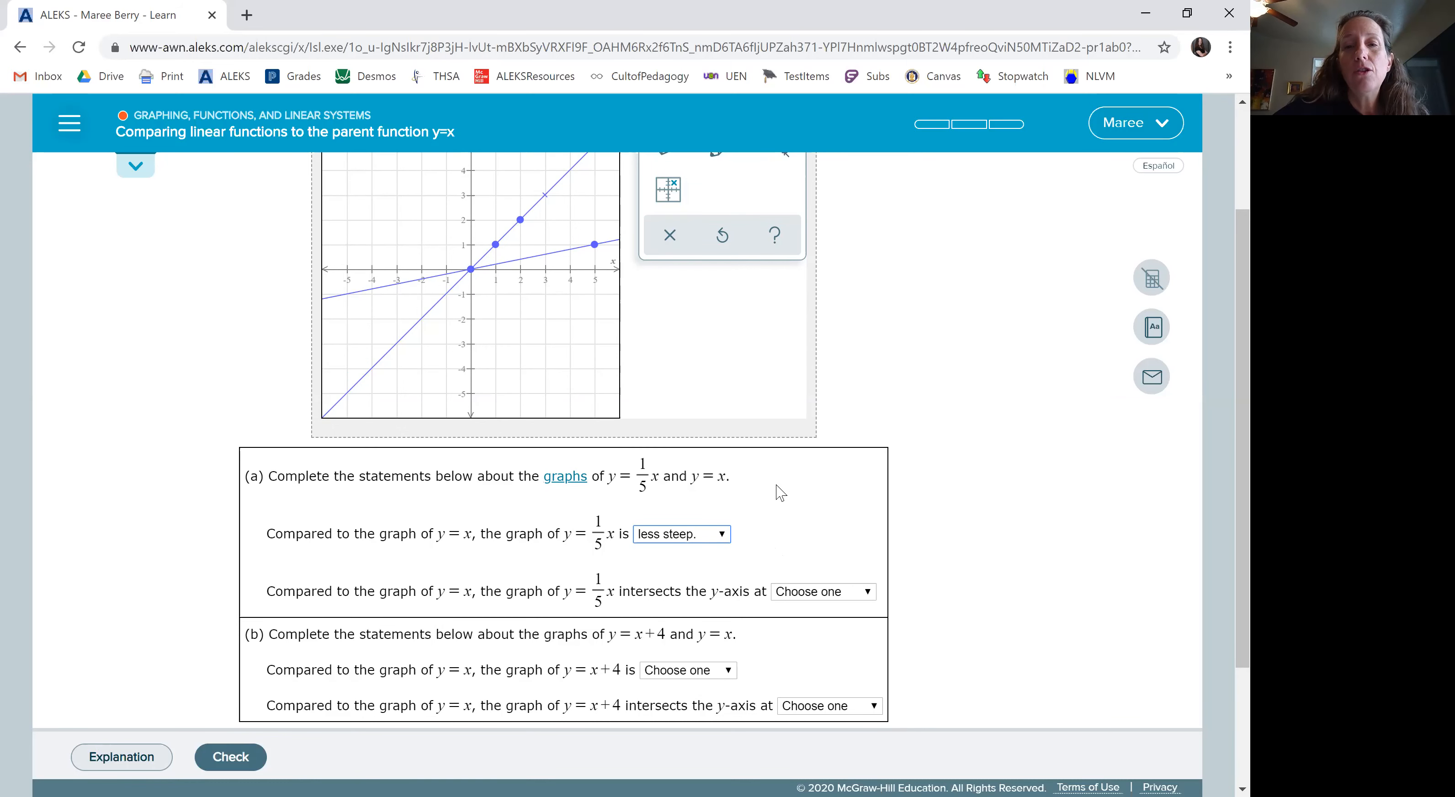
Choose "the same point" for the y-axis intersection in part (a)
{"action": "scroll", "scroll_direction": "up", "scroll_amount": 3}
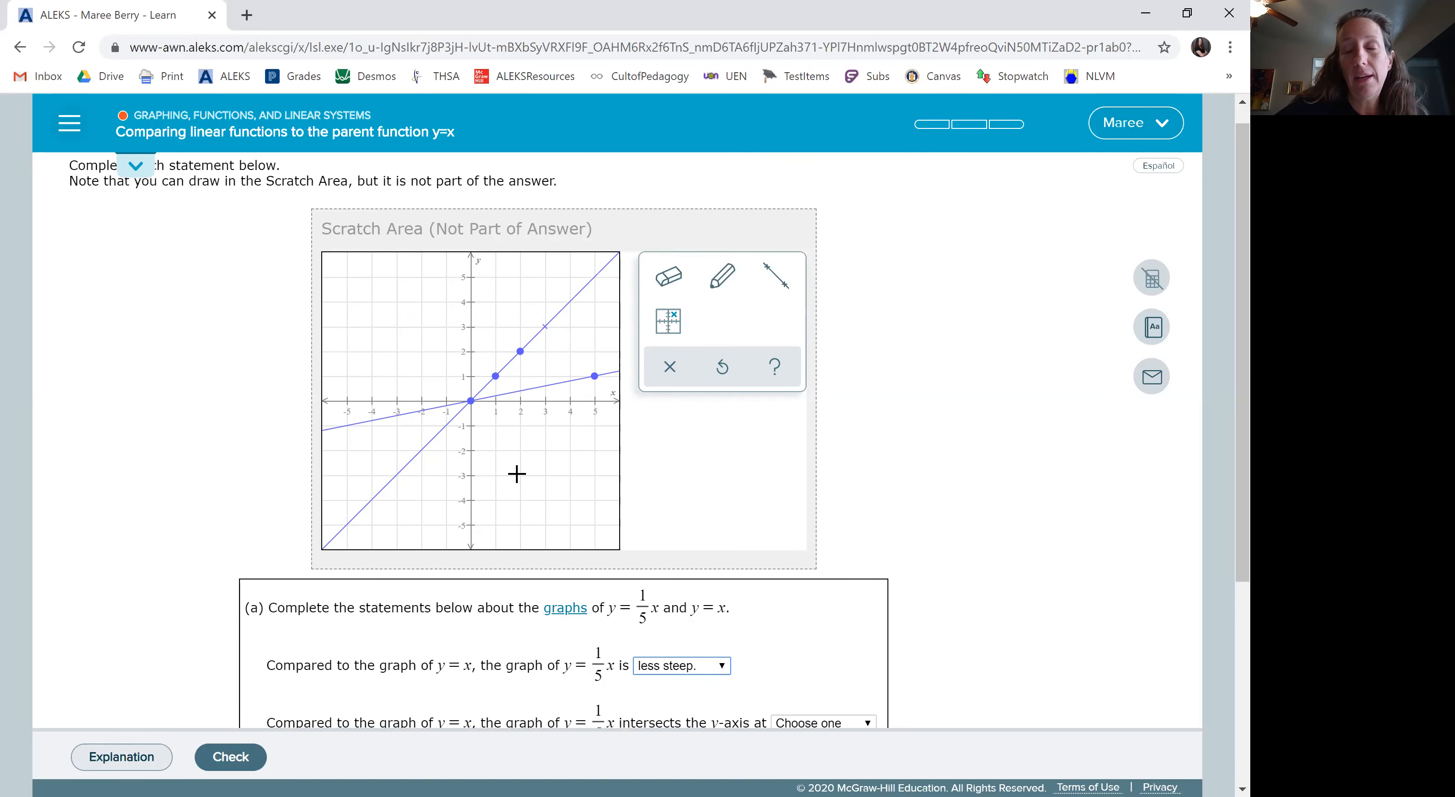
{"action": "mouse_move", "coordinate": [486, 268]}
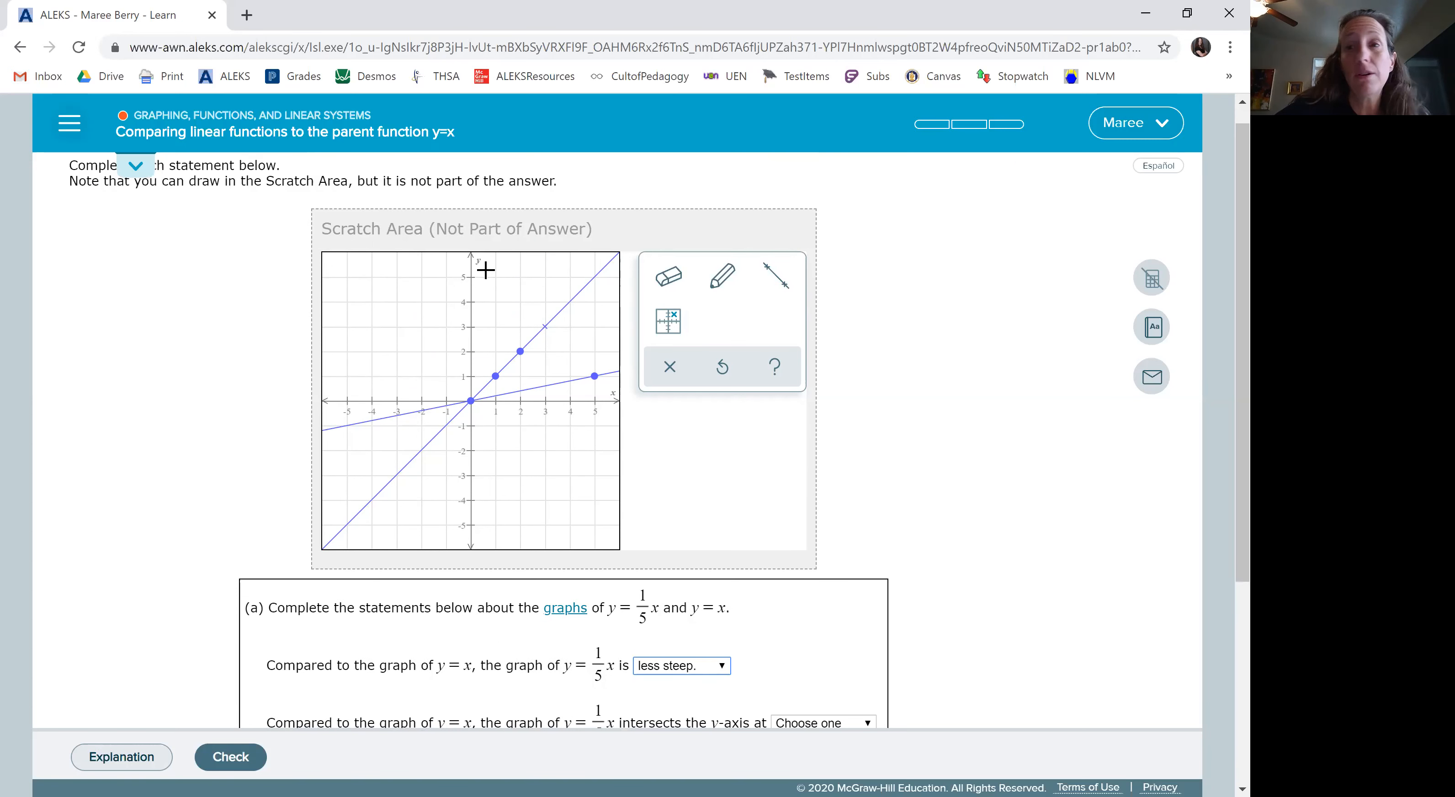
{"action": "mouse_move", "coordinate": [475, 255]}
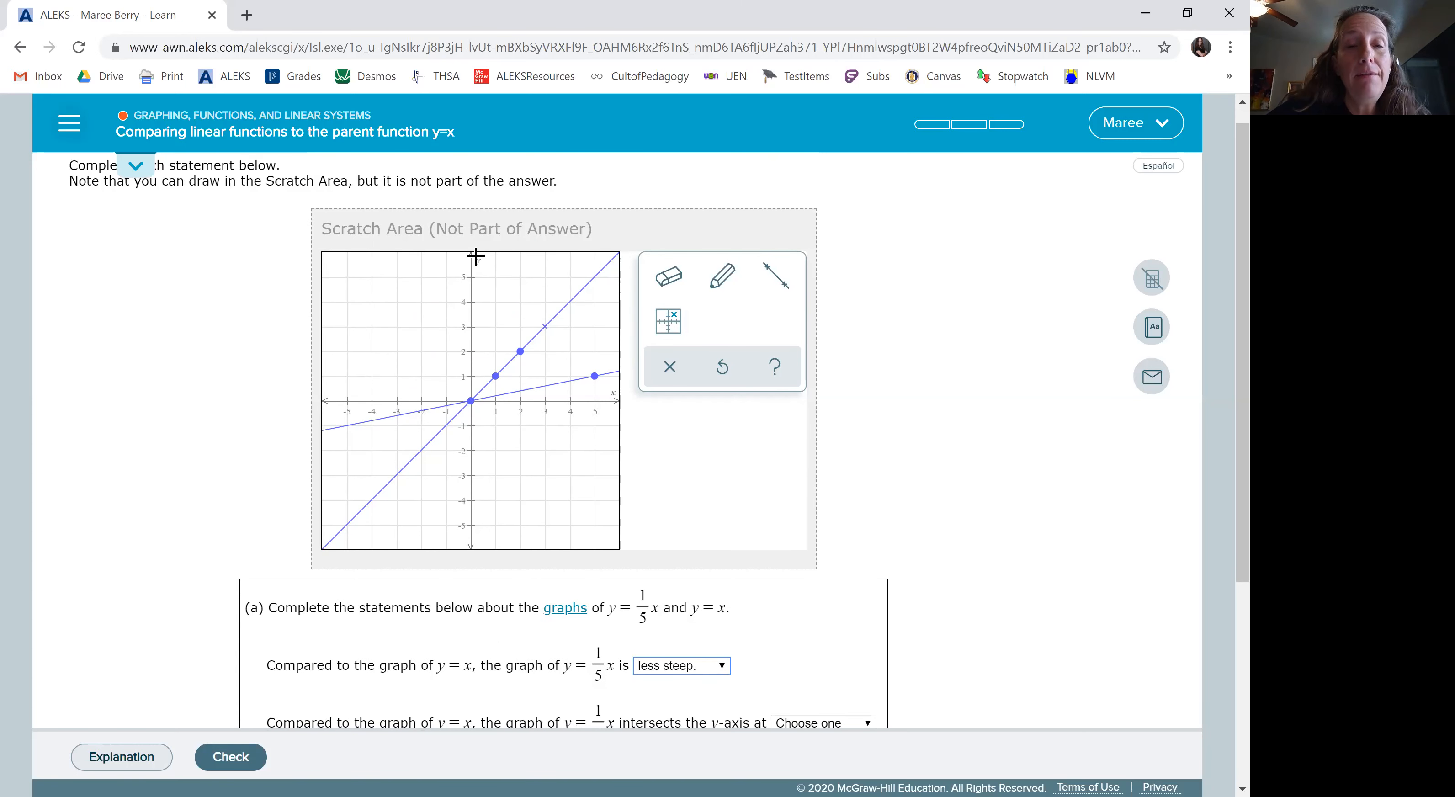
{"action": "mouse_move", "coordinate": [475, 401]}
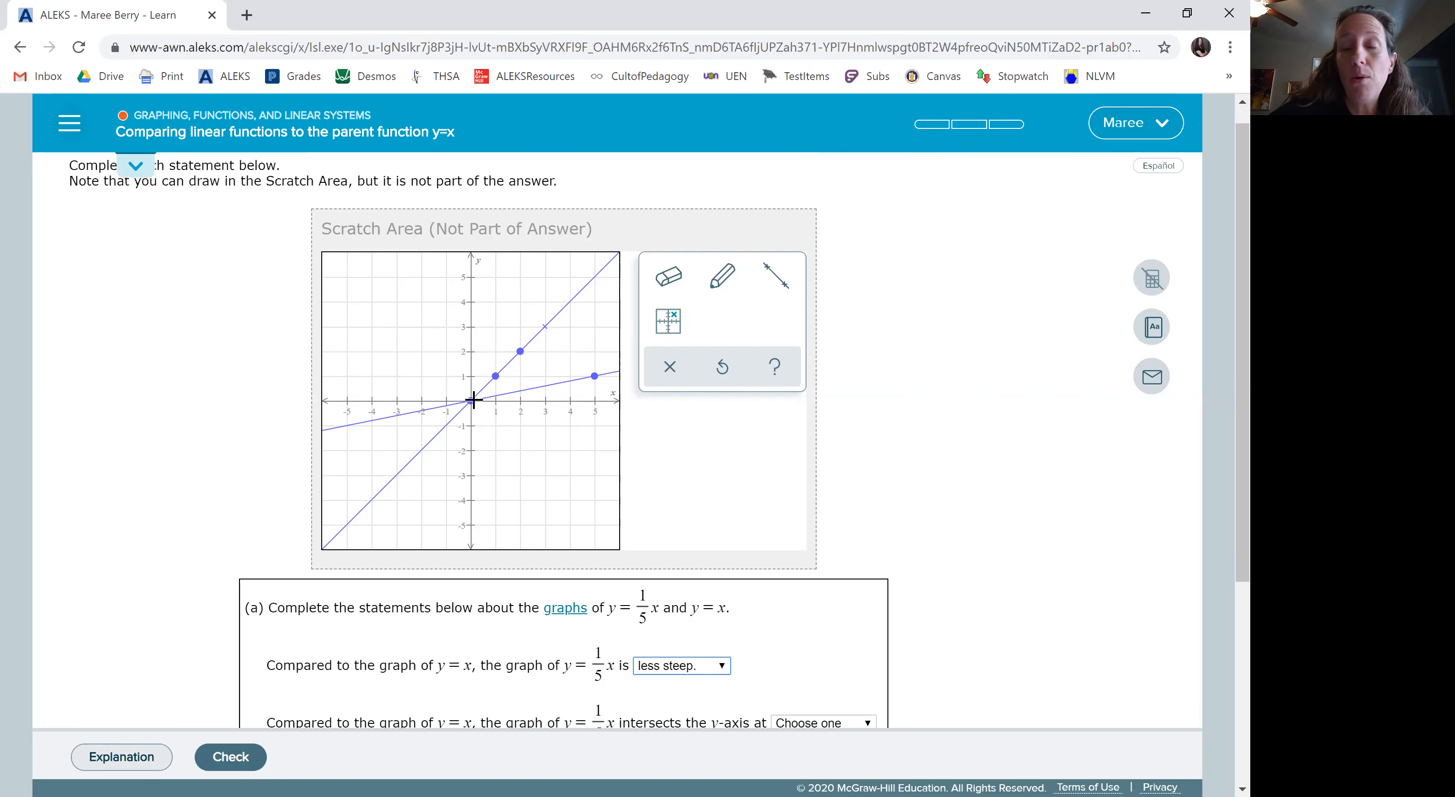
{"action": "mouse_move", "coordinate": [693, 462]}
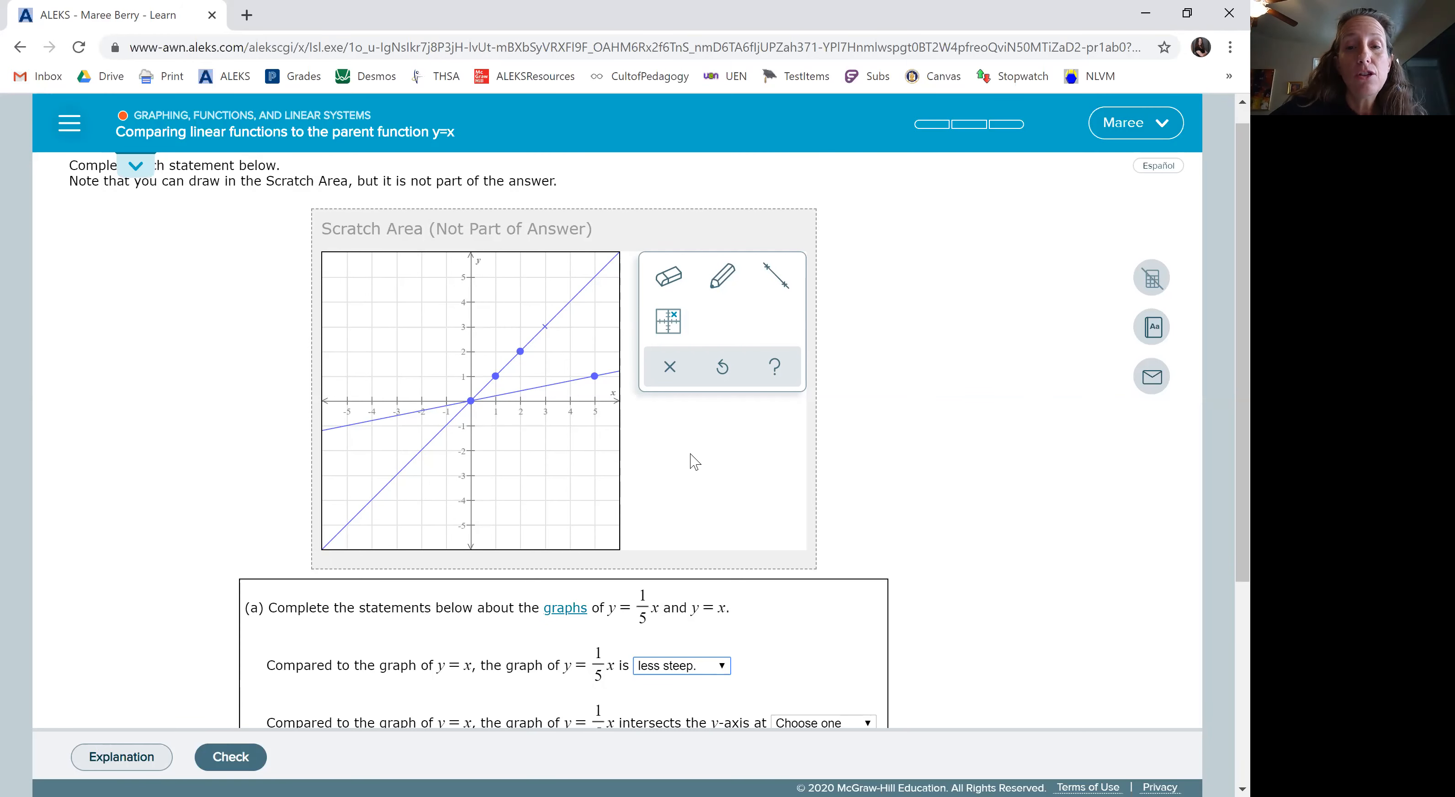
{"action": "left_click", "coordinate": [822, 601]}
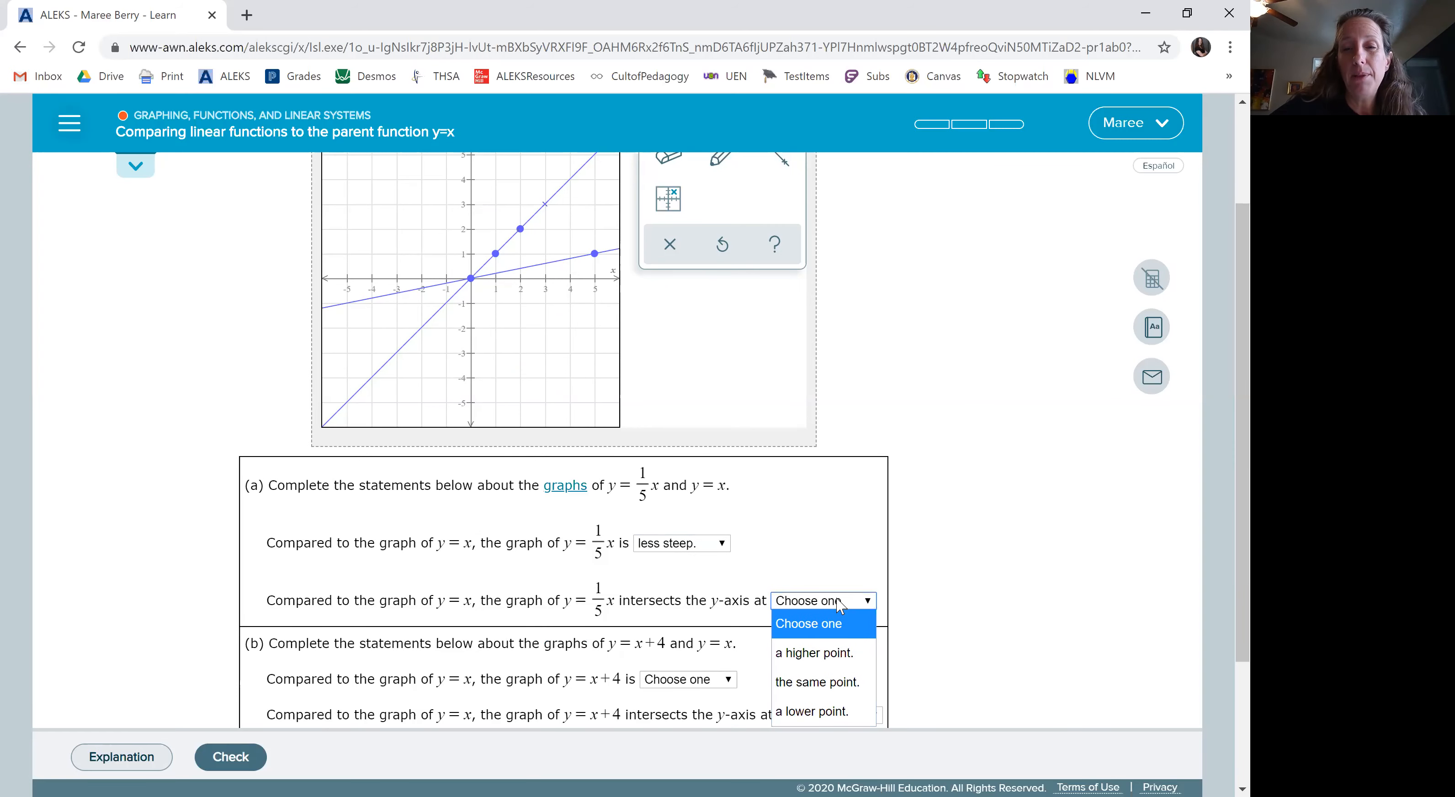
{"action": "left_click", "coordinate": [819, 682]}
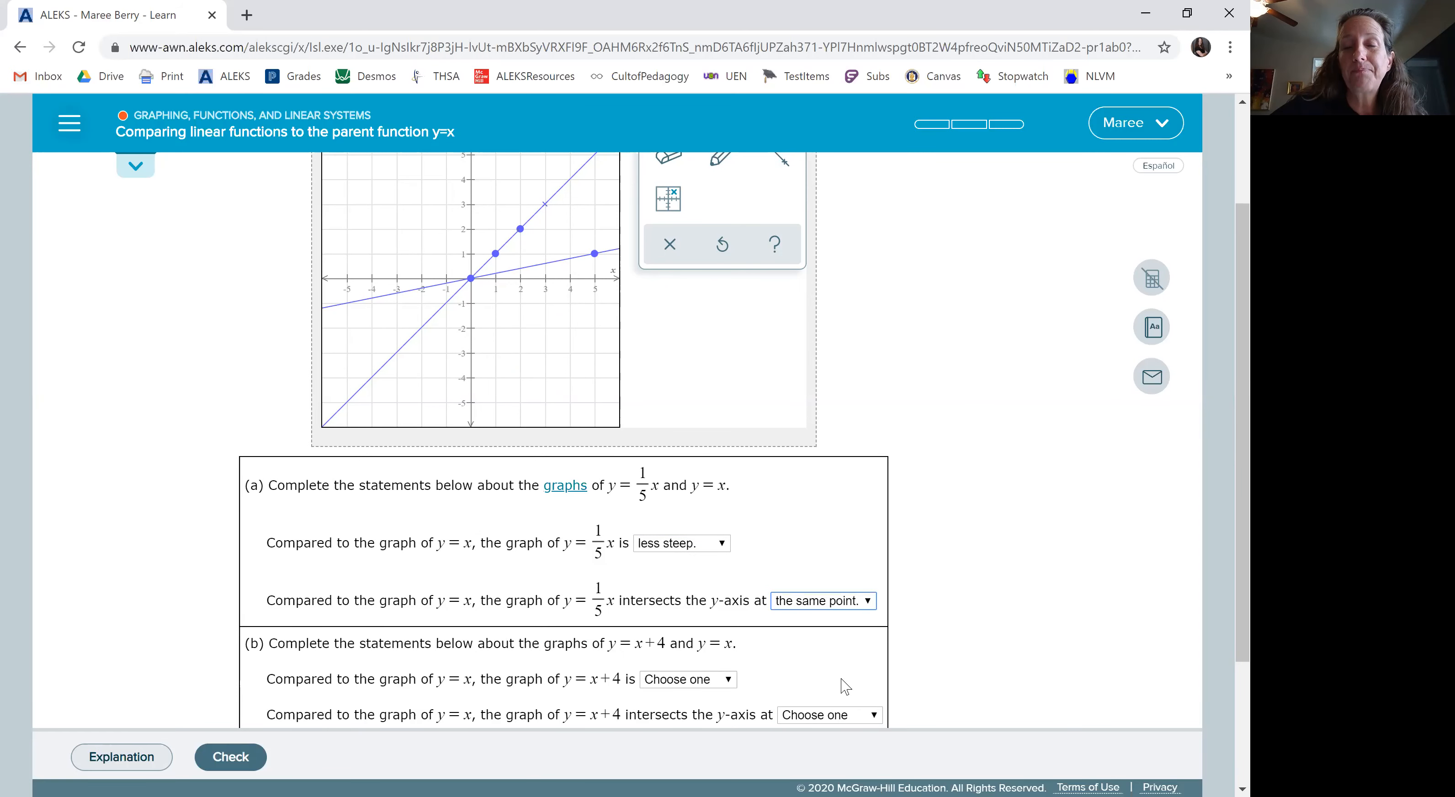
{"action": "mouse_move", "coordinate": [801, 511]}
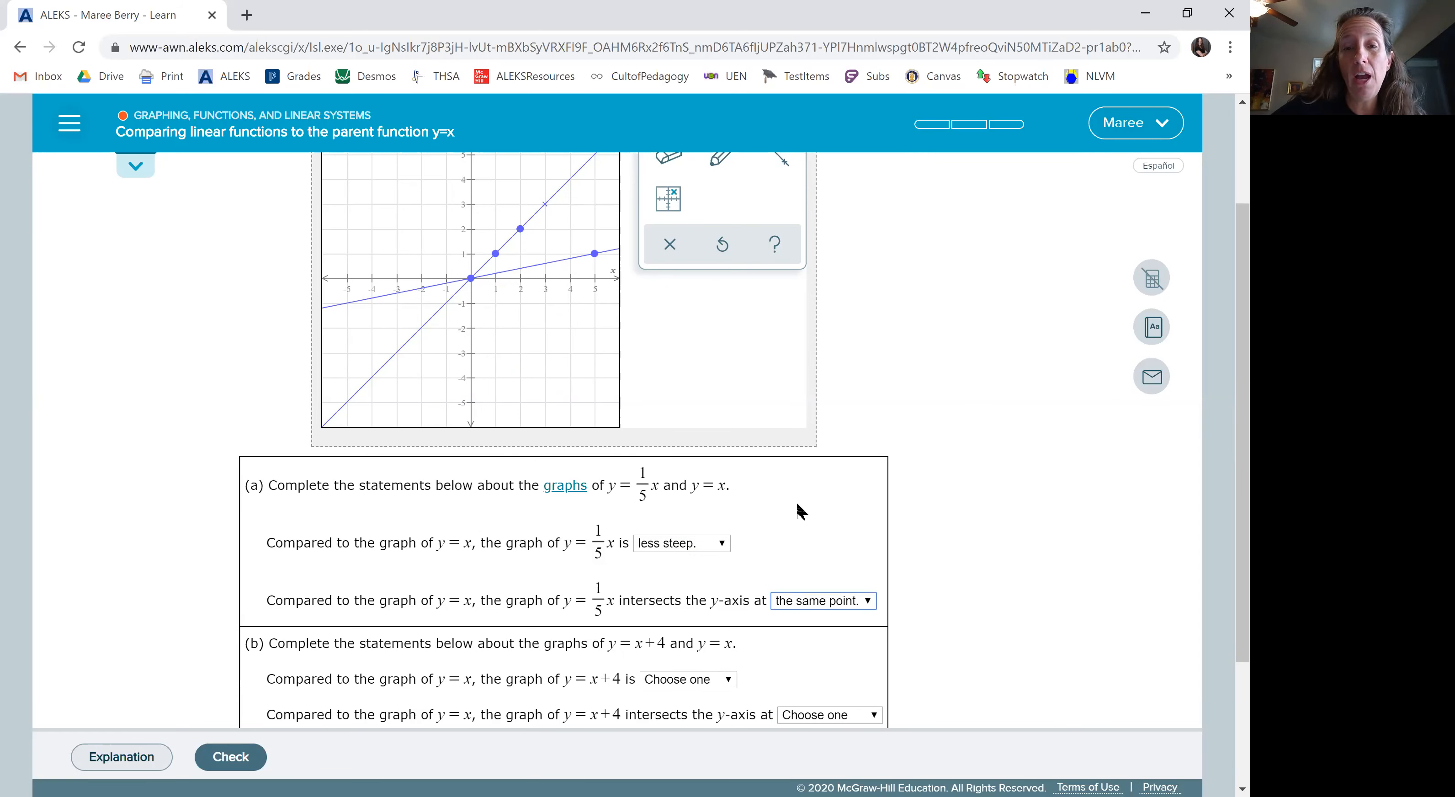
{"action": "mouse_move", "coordinate": [858, 446]}
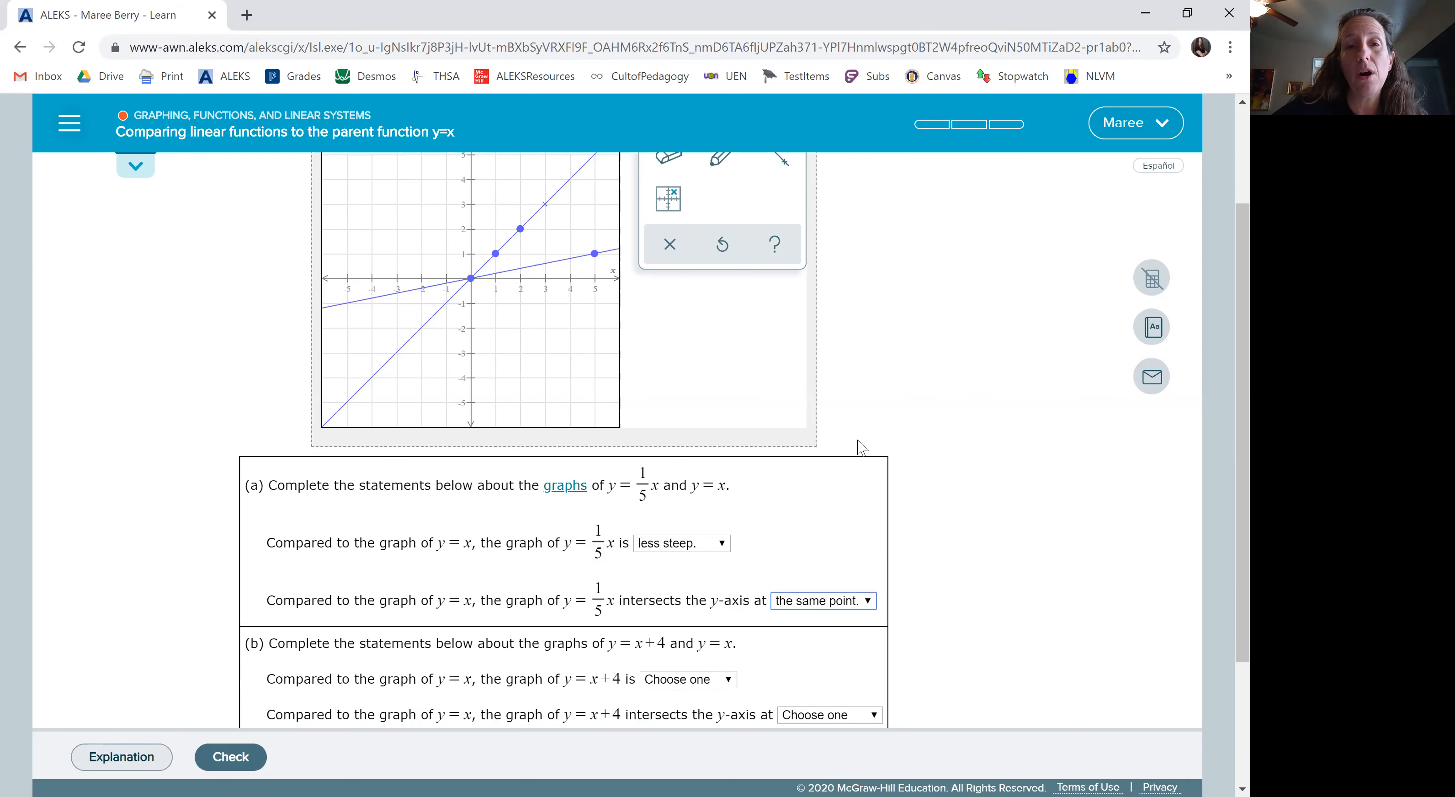
Erase the scratch lines and redraw y = x through (1,1) and (2,2)
{"action": "scroll", "scroll_direction": "up", "scroll_amount": 3}
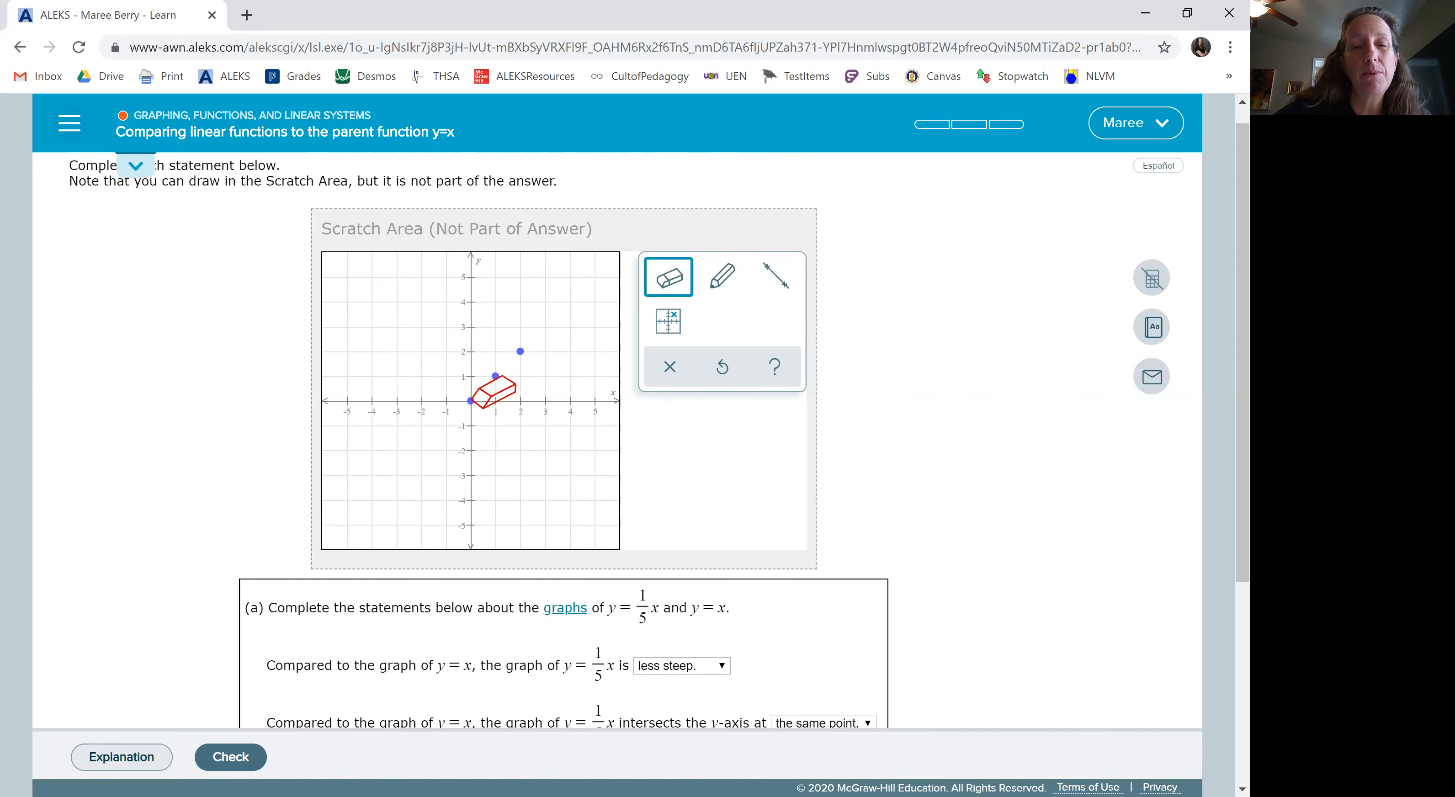
{"action": "left_click", "coordinate": [777, 277]}
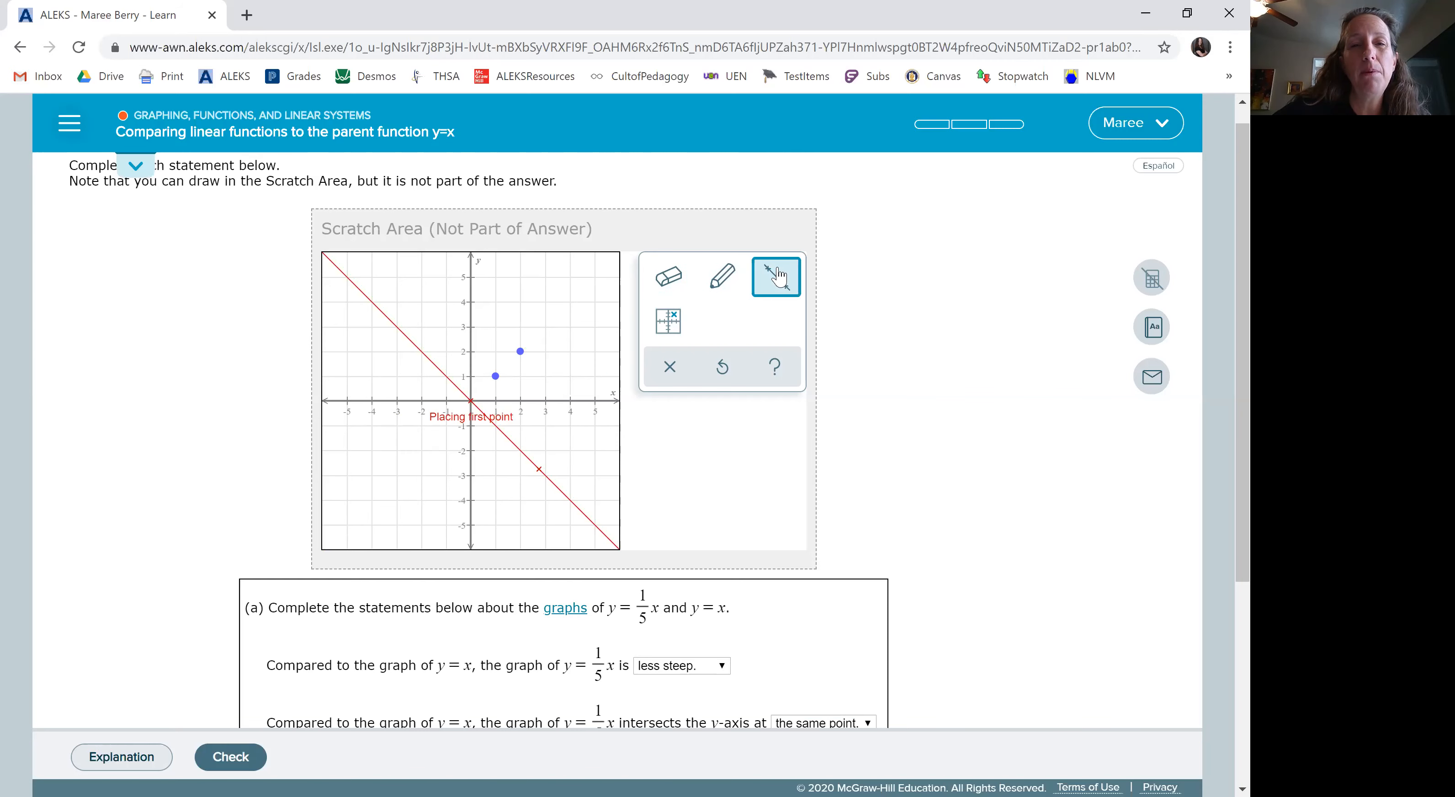
{"action": "left_click", "coordinate": [494, 375]}
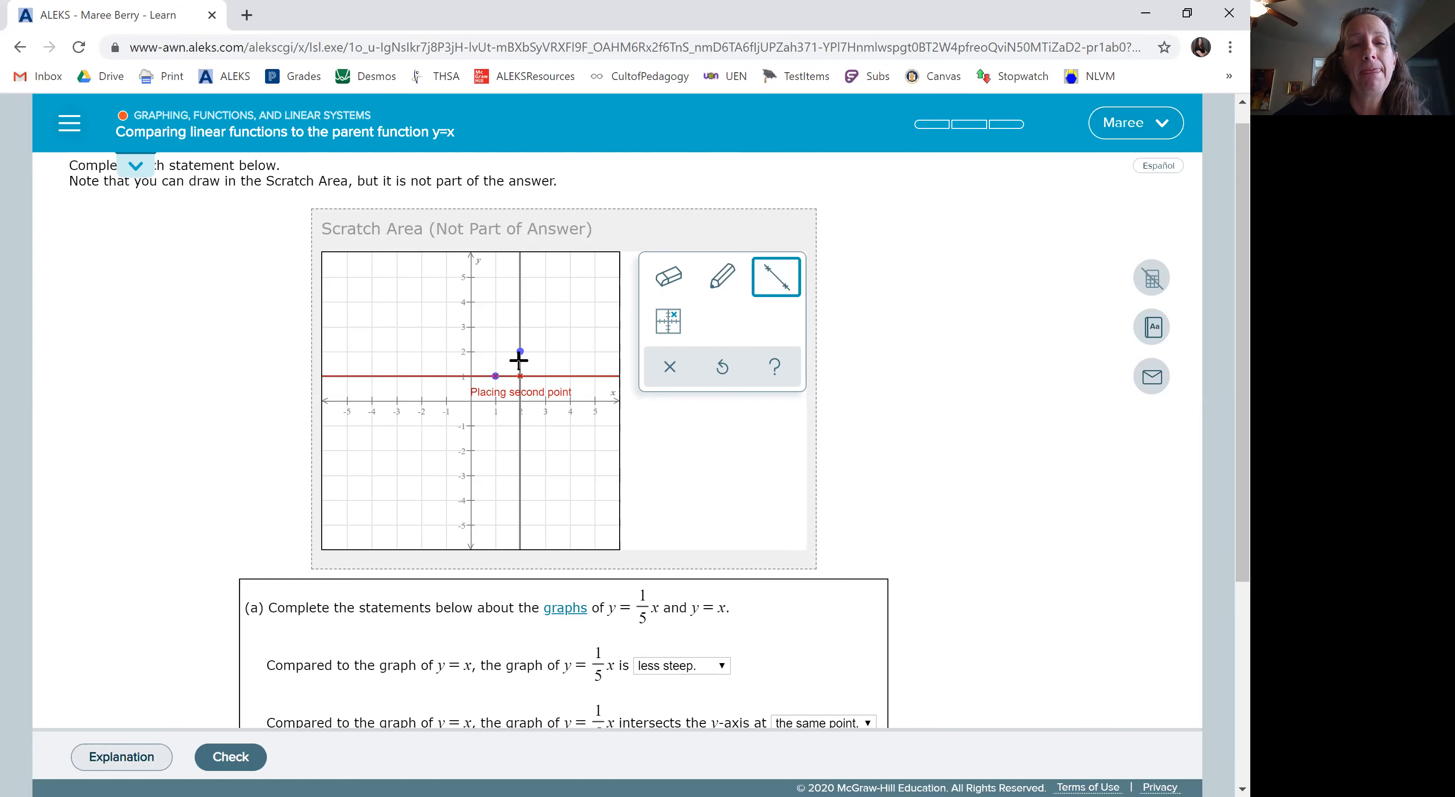
{"action": "left_click", "coordinate": [521, 351]}
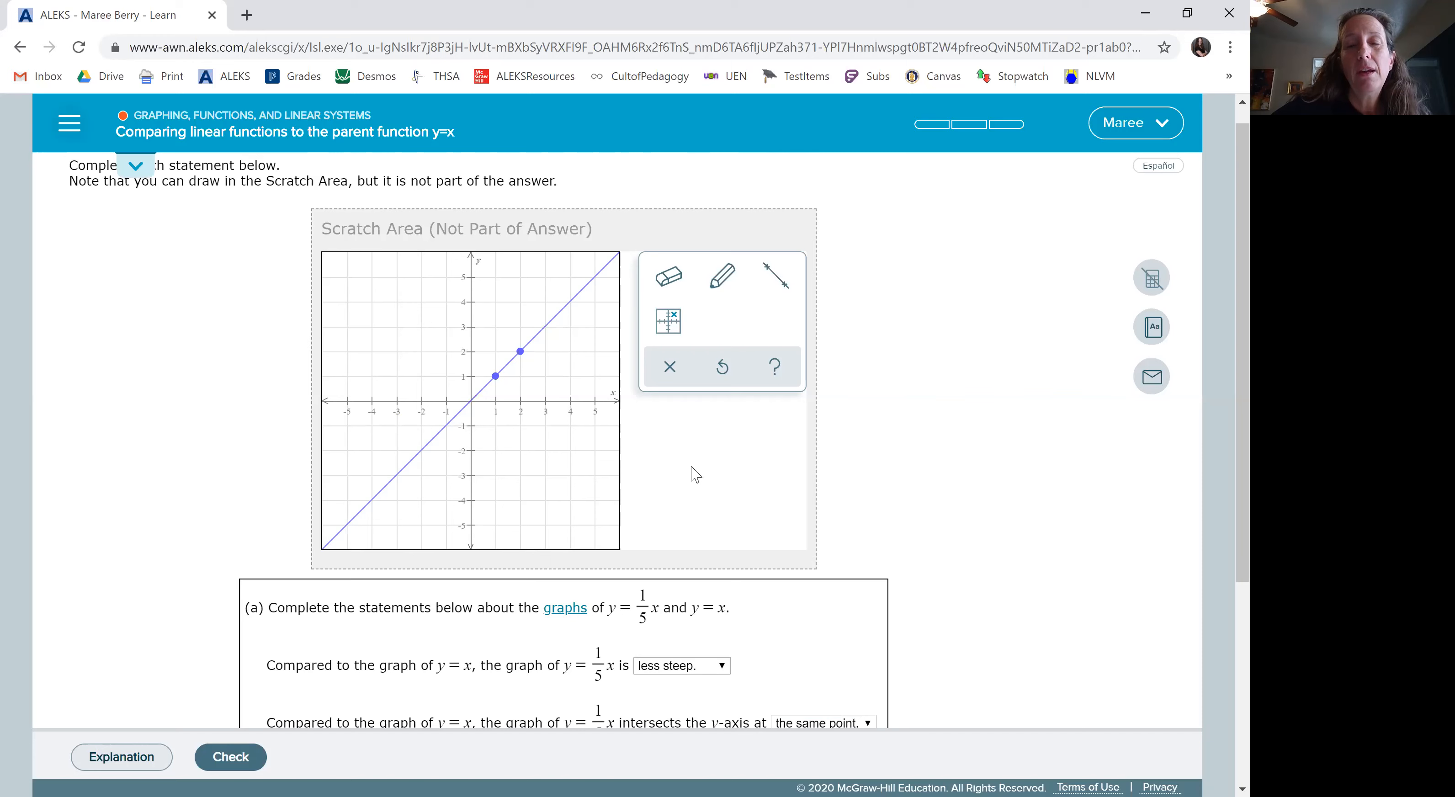
{"action": "scroll", "scroll_direction": "down", "scroll_amount": 3}
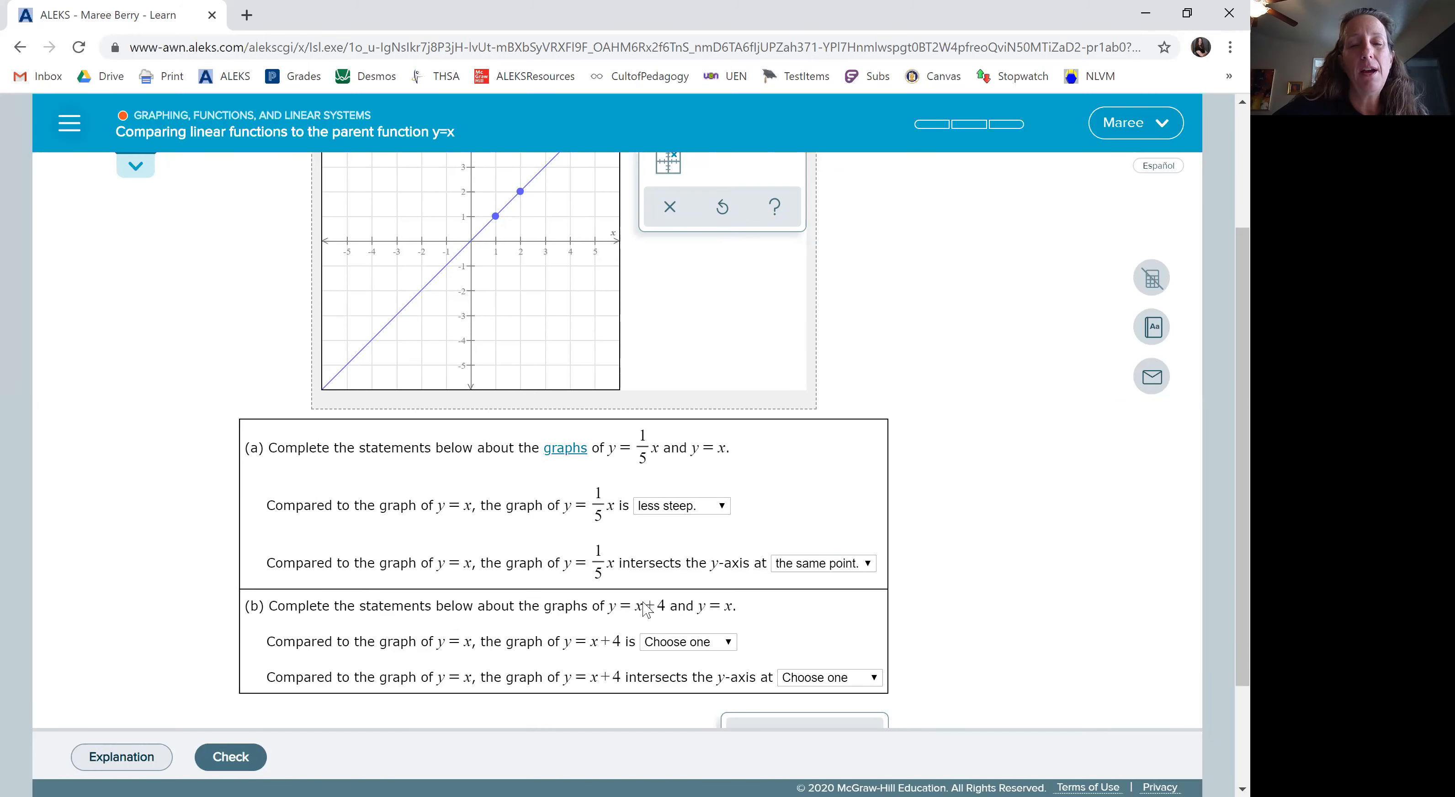
{"action": "mouse_move", "coordinate": [743, 365]}
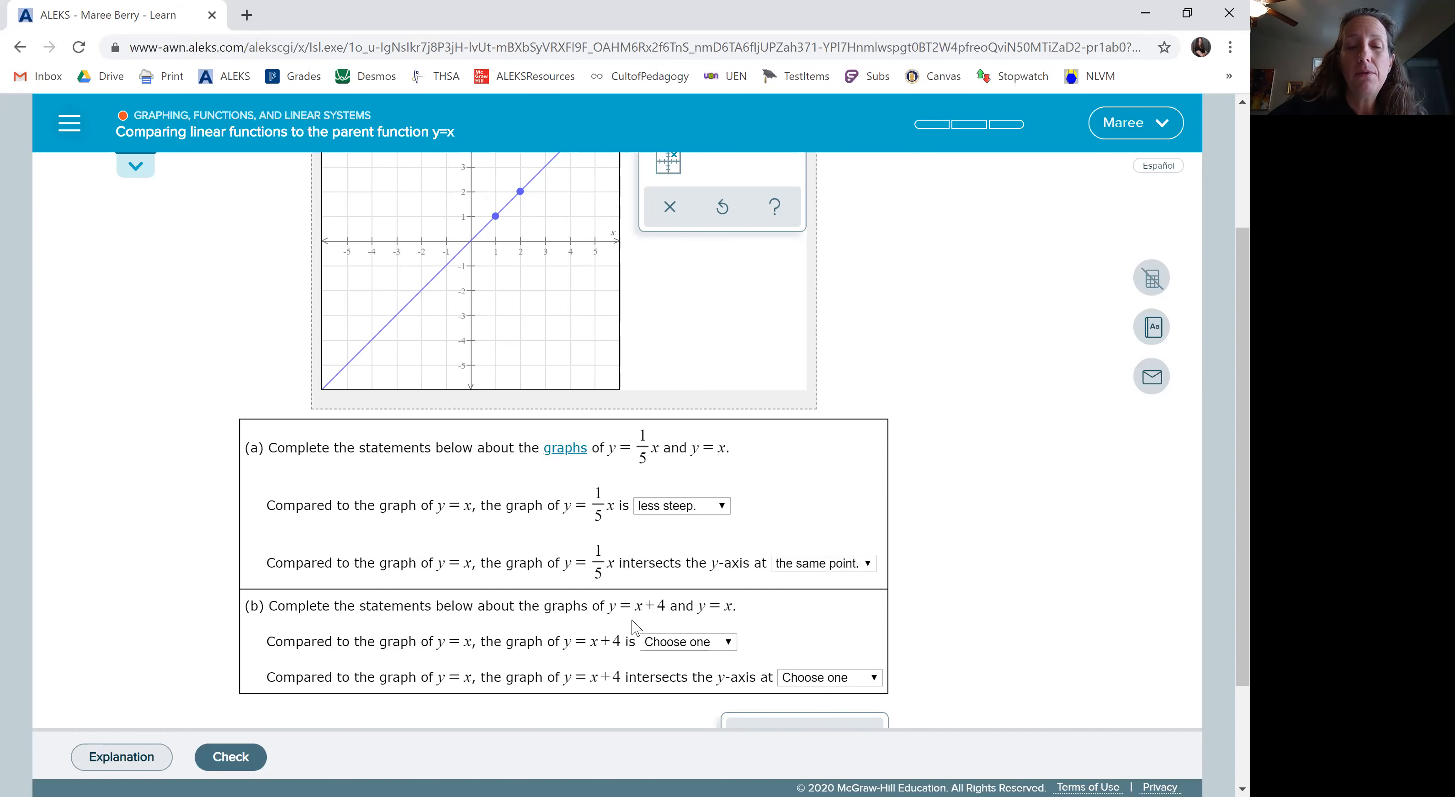
{"action": "mouse_move", "coordinate": [757, 360]}
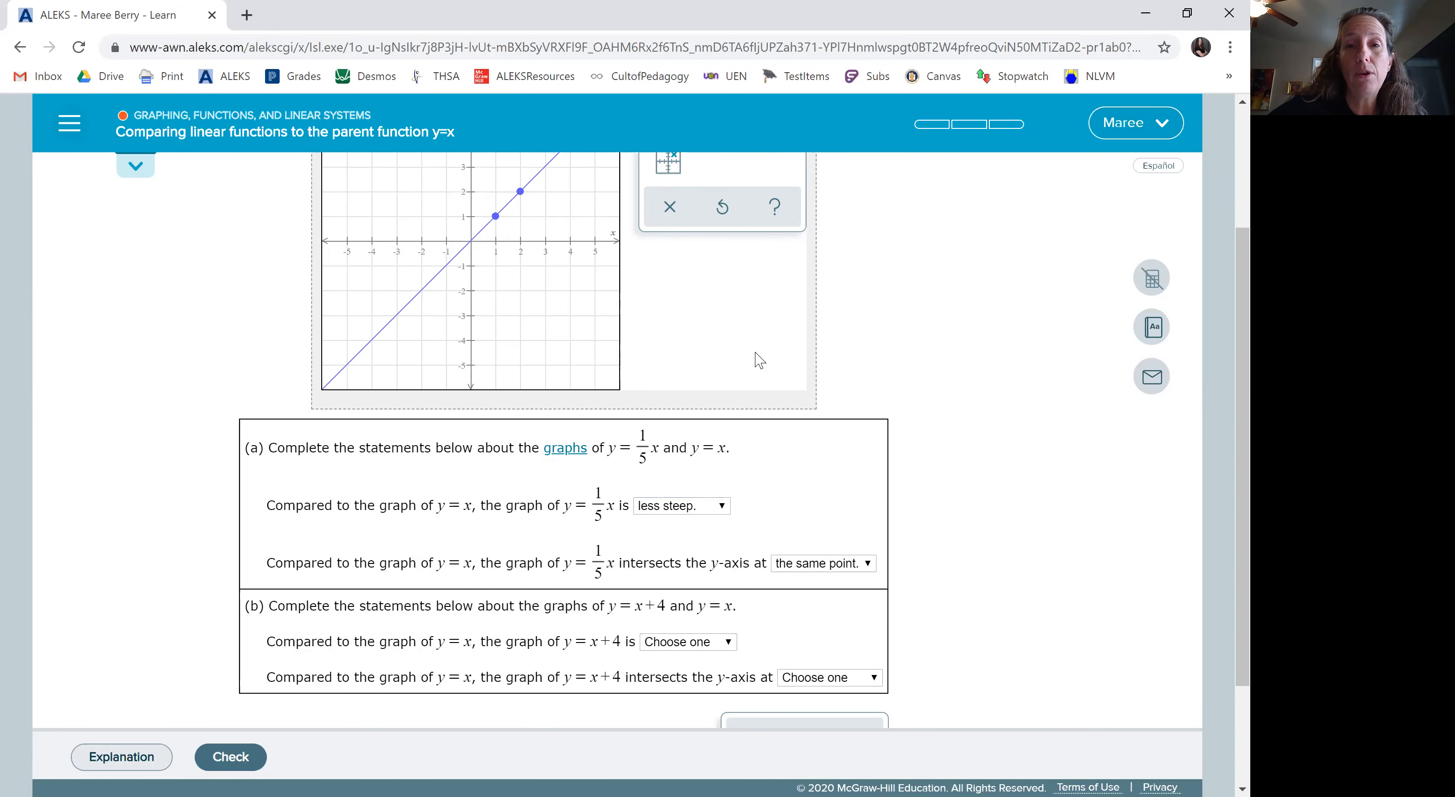
Plot (0,4) and (1,5) and draw the line y = x + 4 through them
{"action": "scroll", "scroll_direction": "up", "scroll_amount": 3}
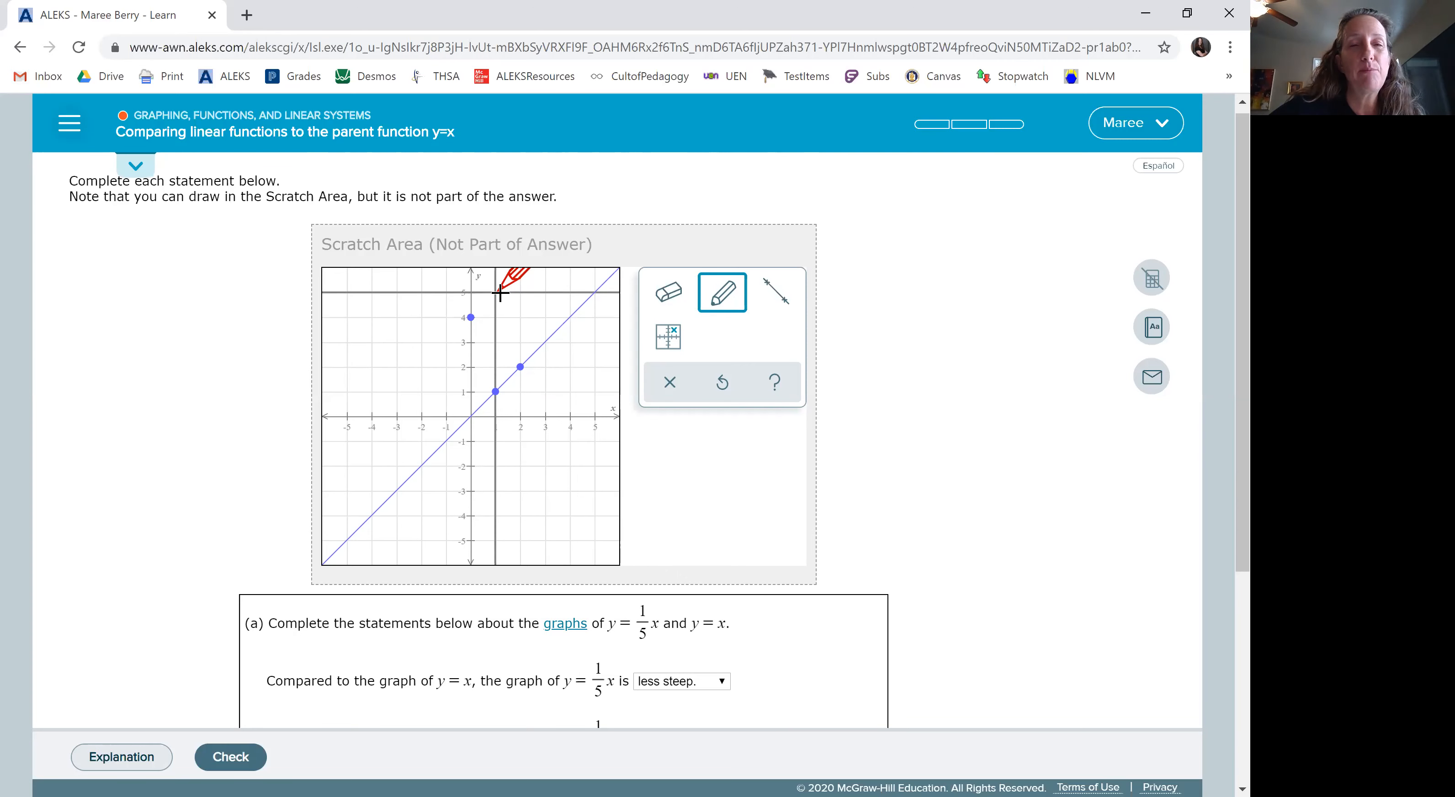
{"action": "left_click", "coordinate": [778, 291]}
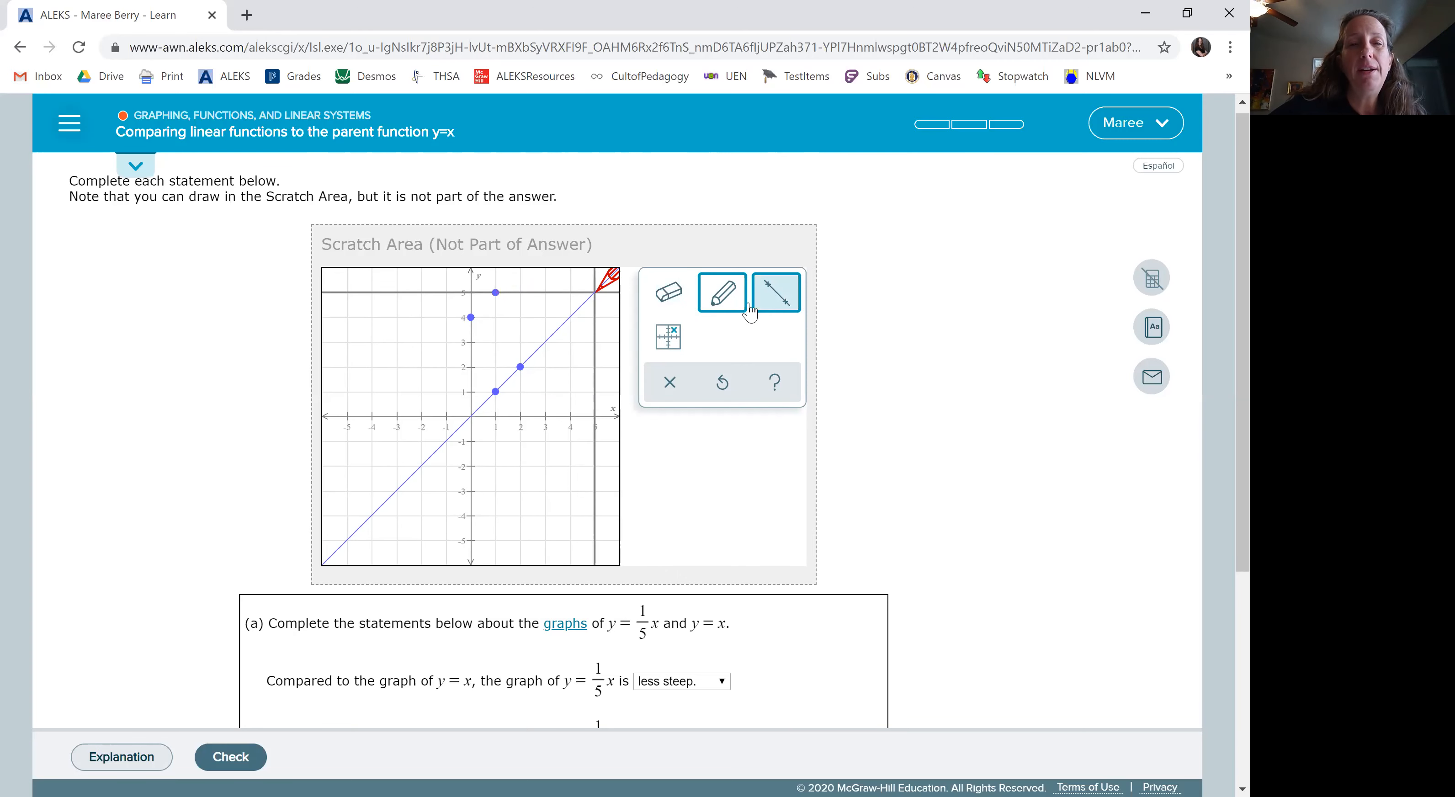
{"action": "left_click", "coordinate": [777, 292]}
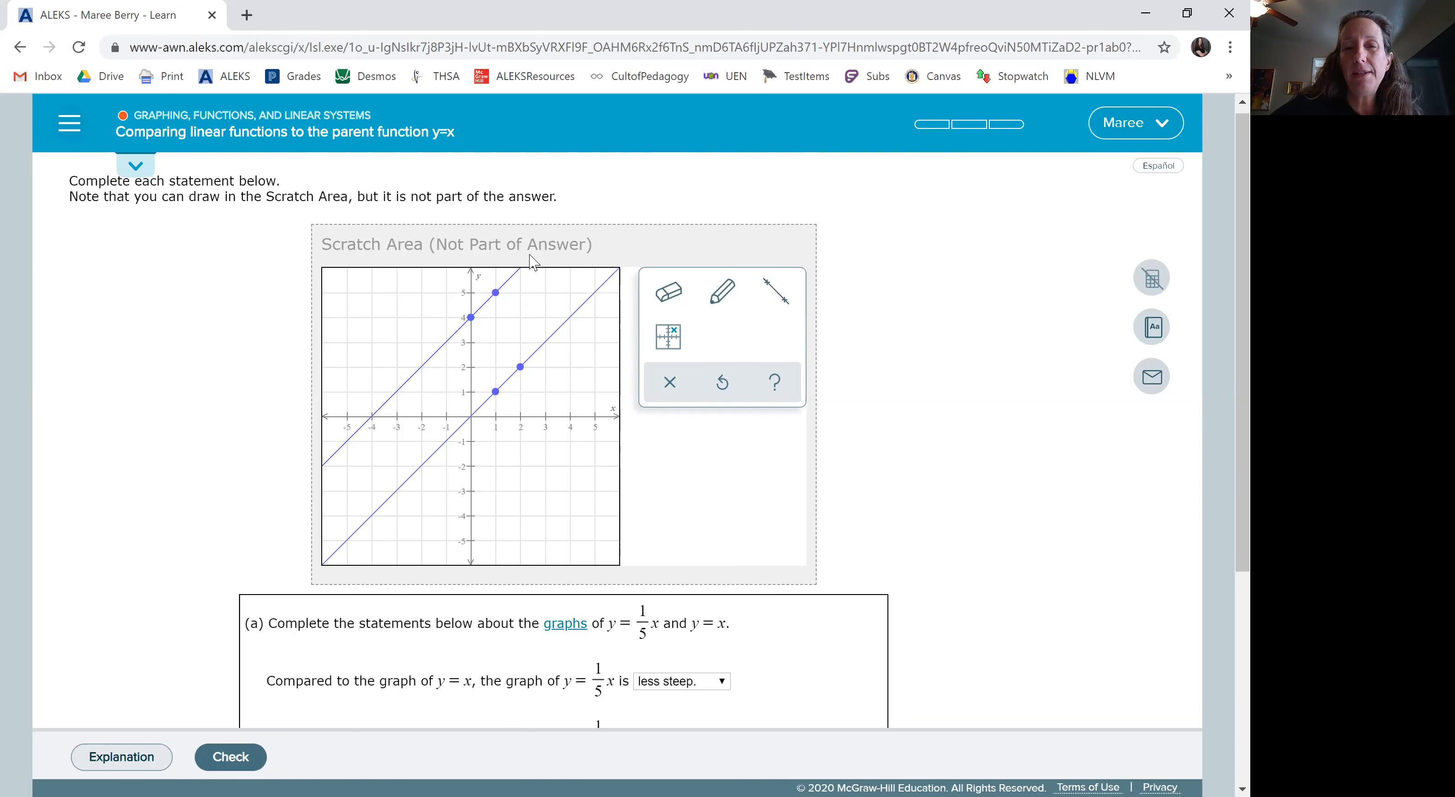
{"action": "mouse_move", "coordinate": [690, 481]}
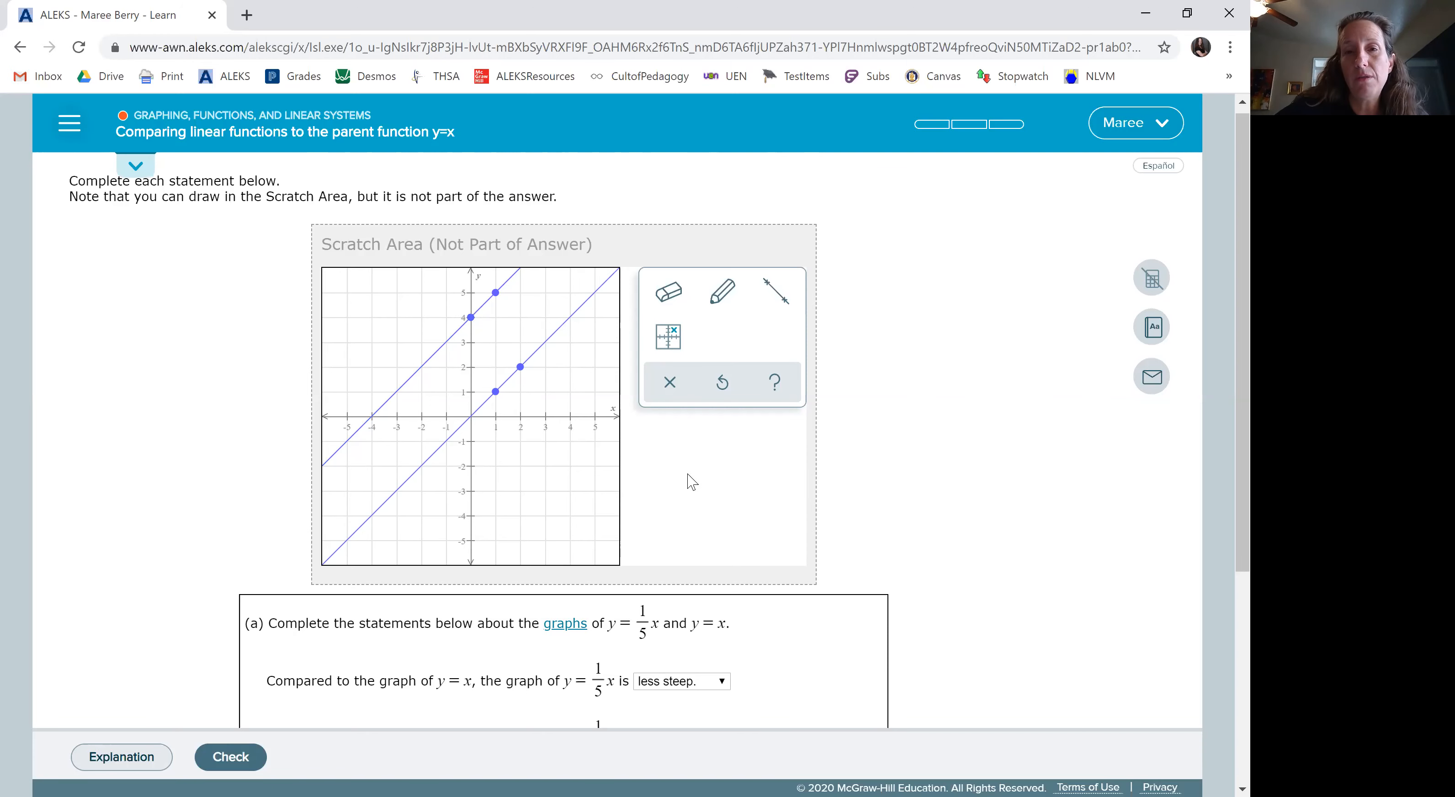
{"action": "scroll", "scroll_direction": "down", "scroll_amount": 3}
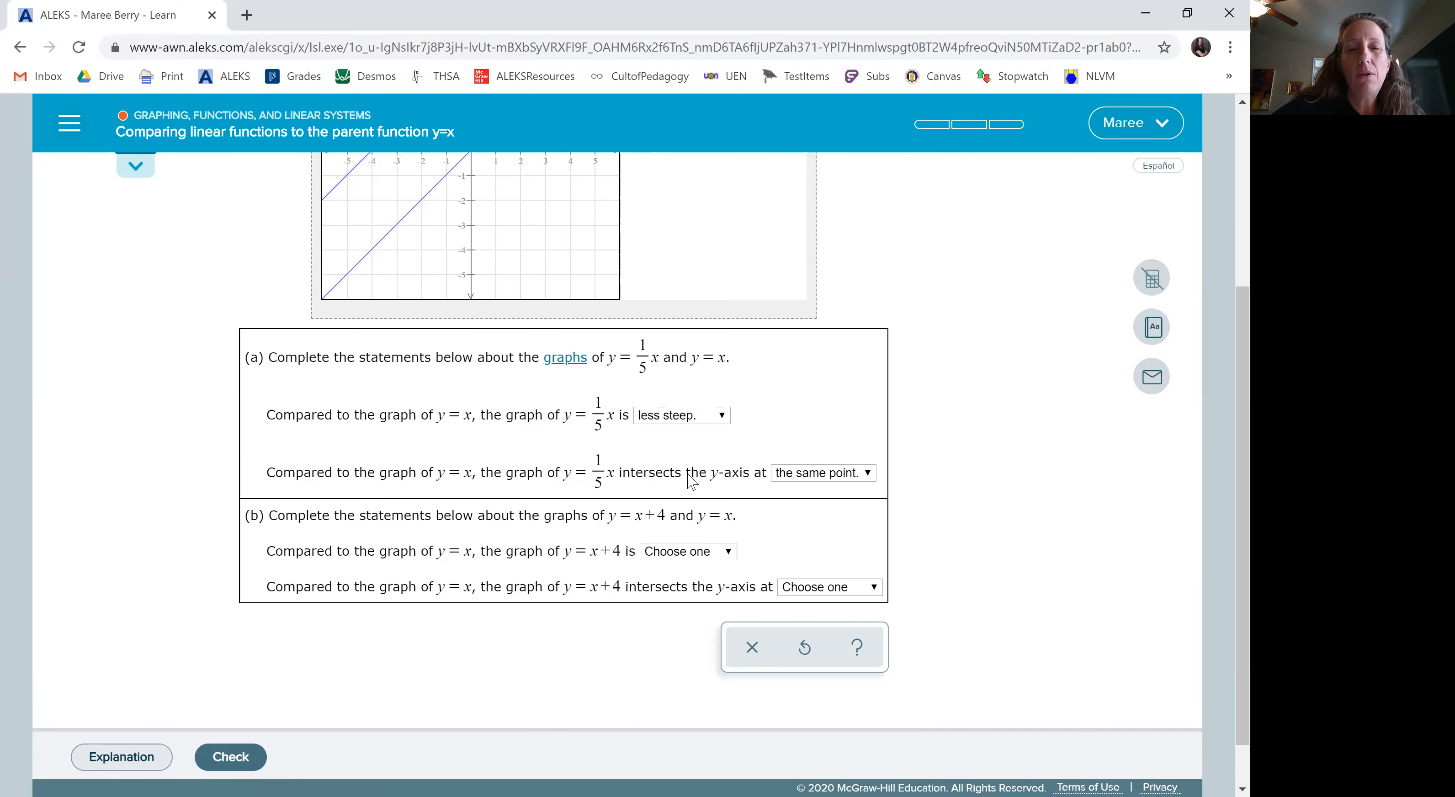
Choose "equally steep" for y = x + 4 compared with y = x in part (b)
{"action": "scroll", "scroll_direction": "up", "scroll_amount": 3}
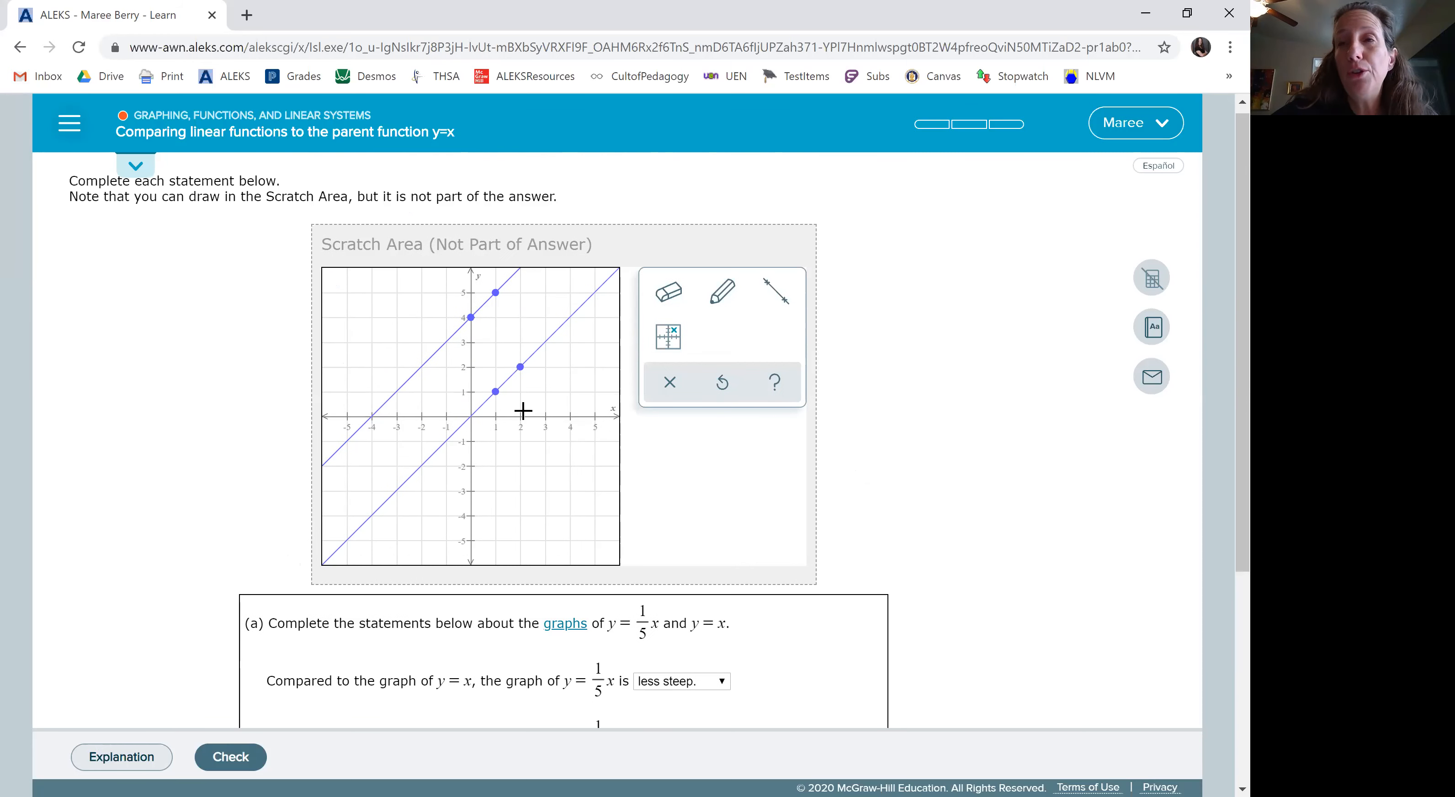
{"action": "mouse_move", "coordinate": [493, 385]}
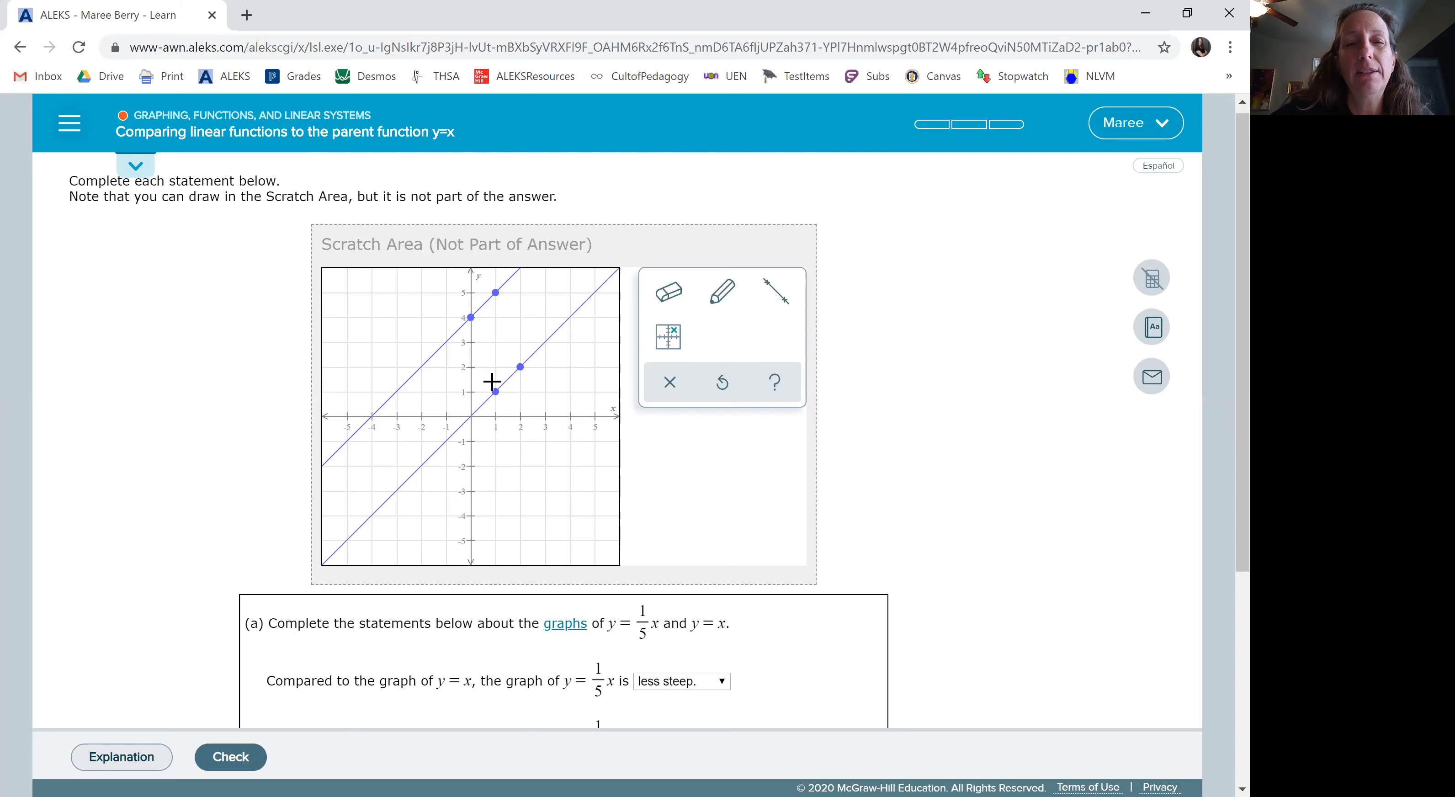
{"action": "mouse_move", "coordinate": [490, 319]}
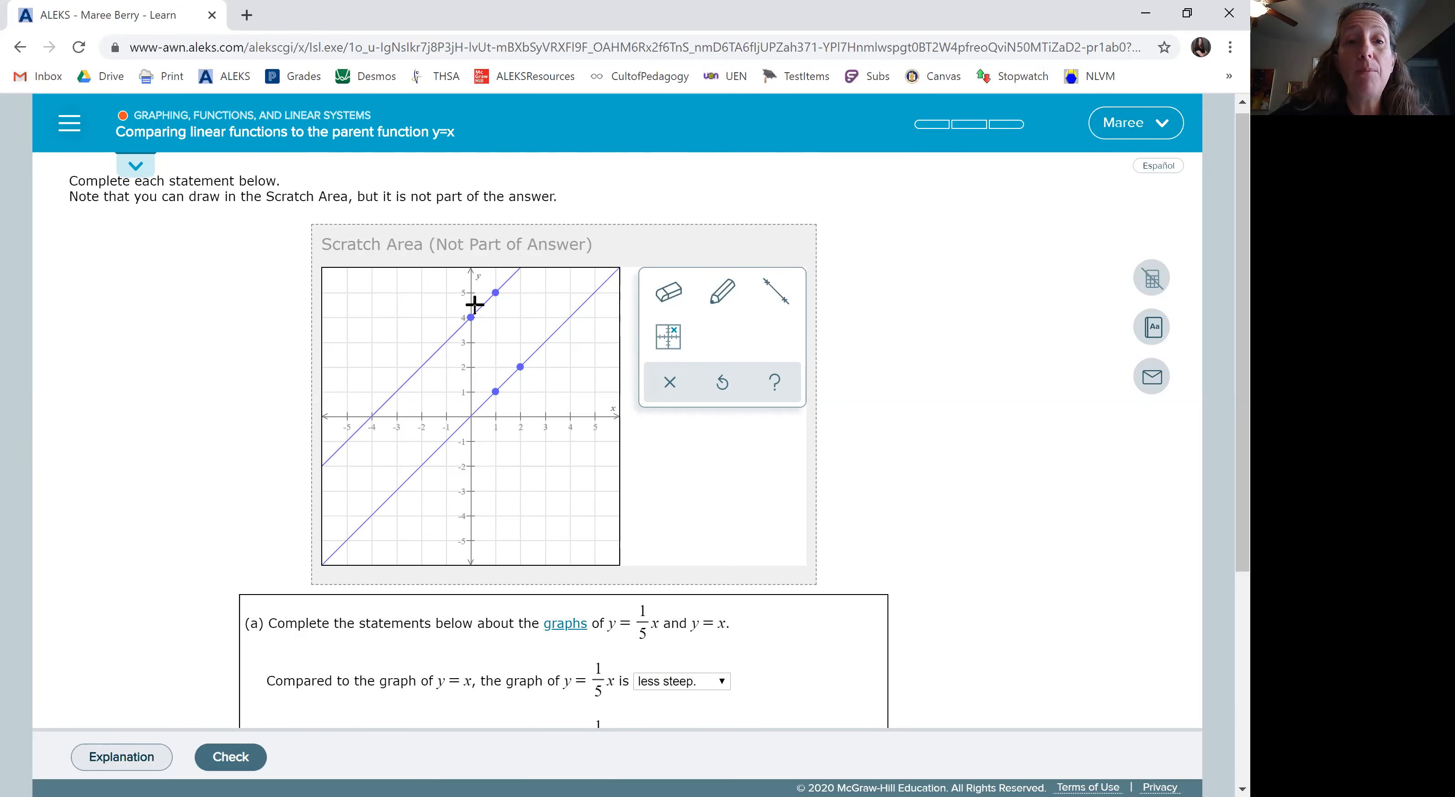
{"action": "mouse_move", "coordinate": [547, 339]}
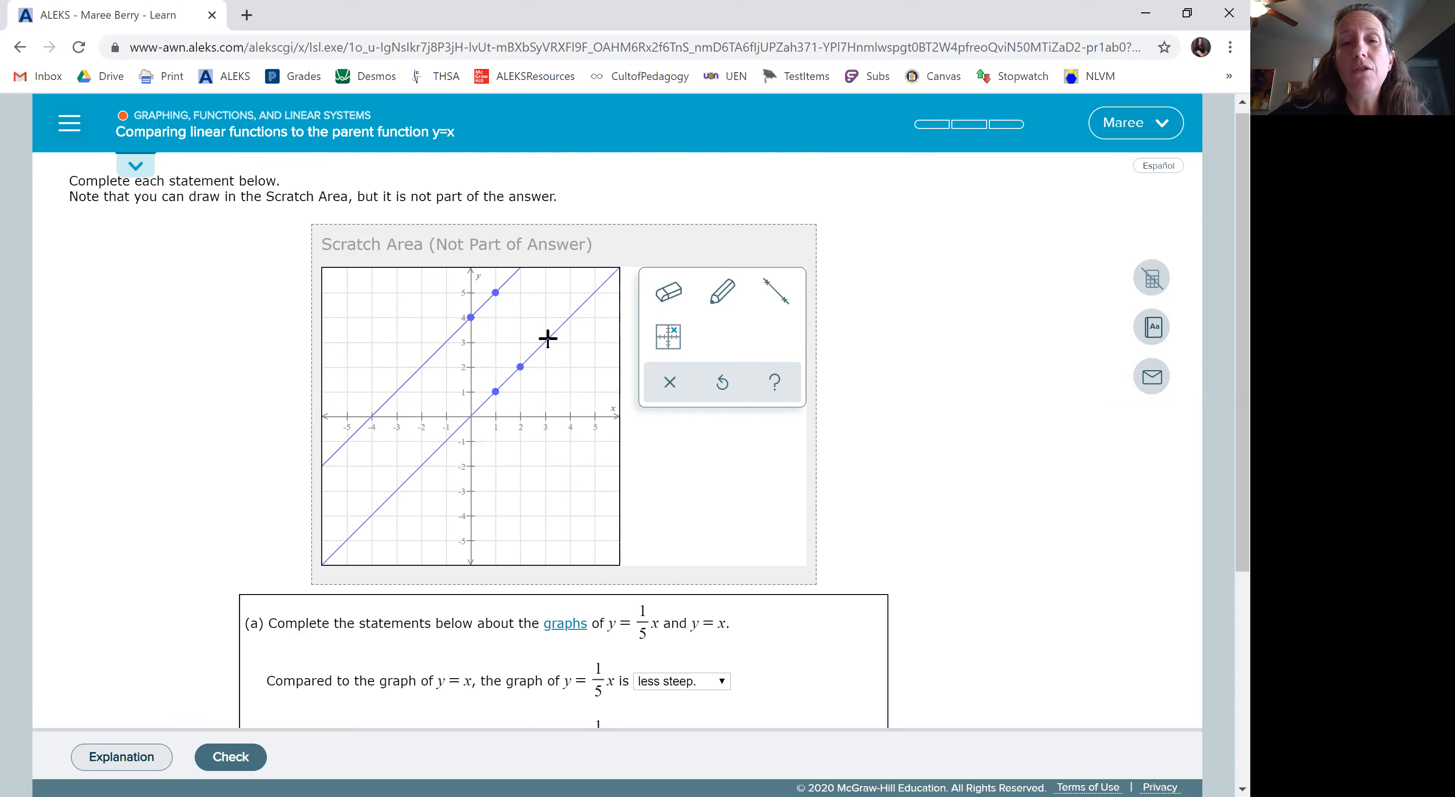
{"action": "scroll", "scroll_direction": "down", "scroll_amount": 3}
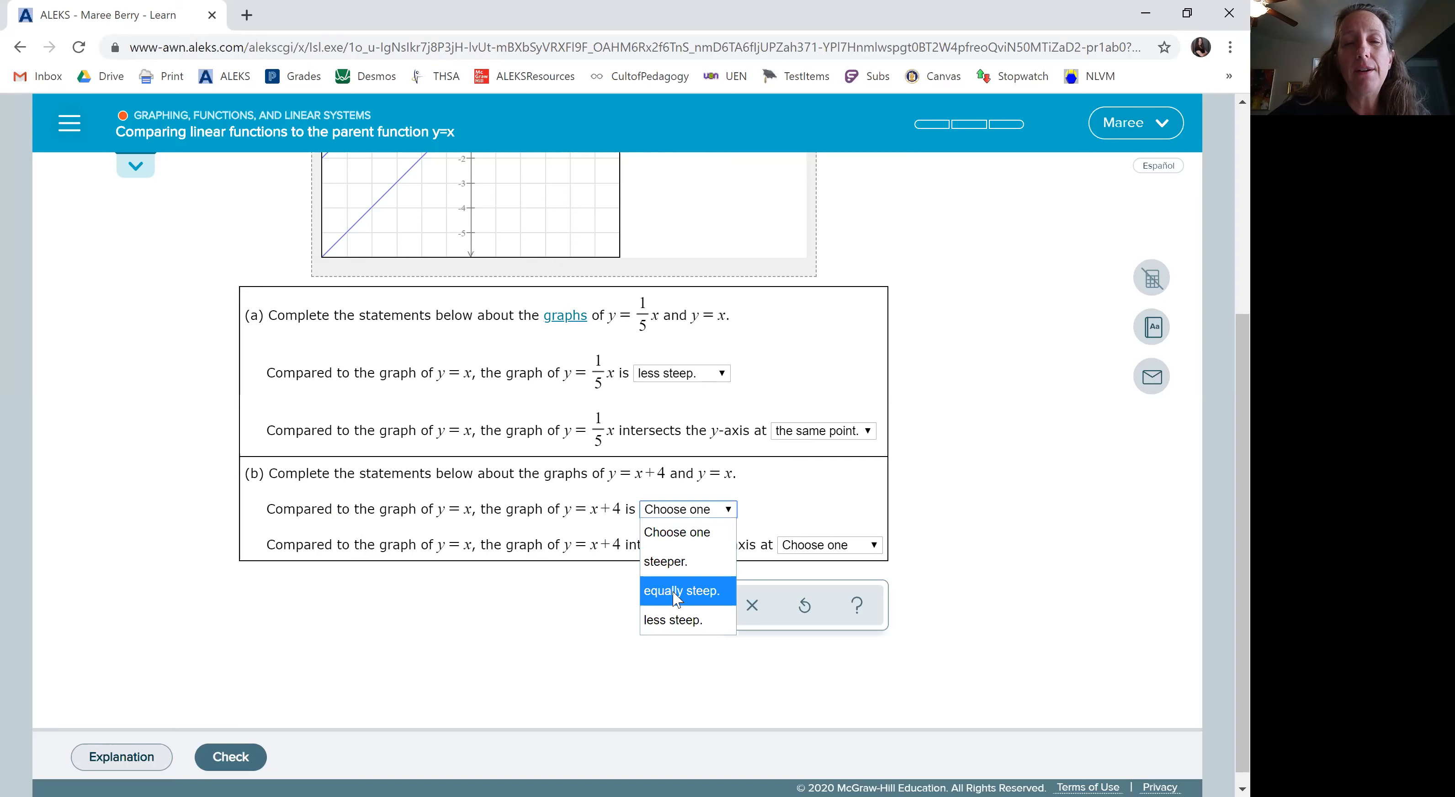
{"action": "left_click", "coordinate": [680, 592]}
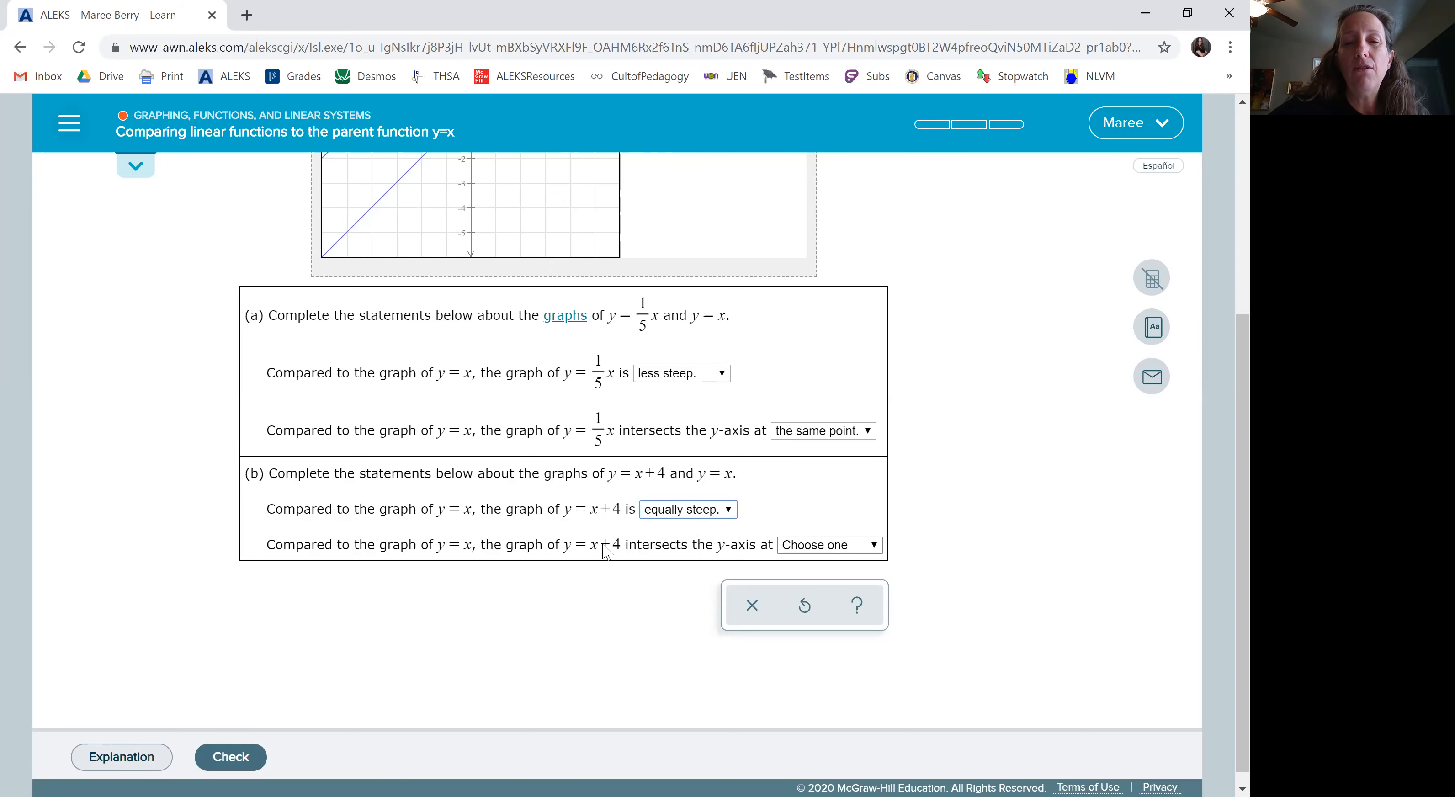
{"action": "scroll", "scroll_direction": "up", "scroll_amount": 3}
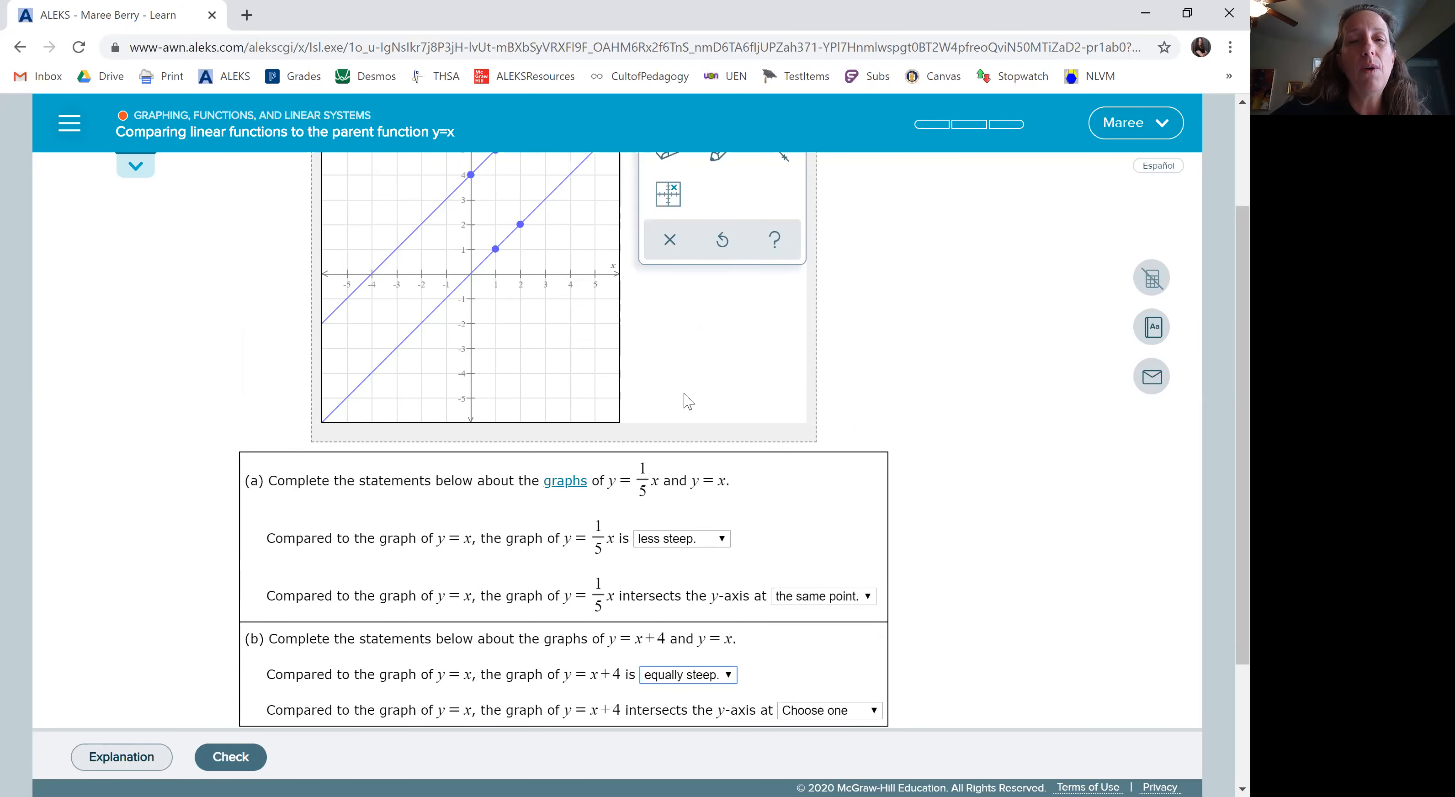
Choose "a higher point" for y = x + 4's y-axis crossing and check the answers
{"action": "scroll", "scroll_direction": "up", "scroll_amount": 3}
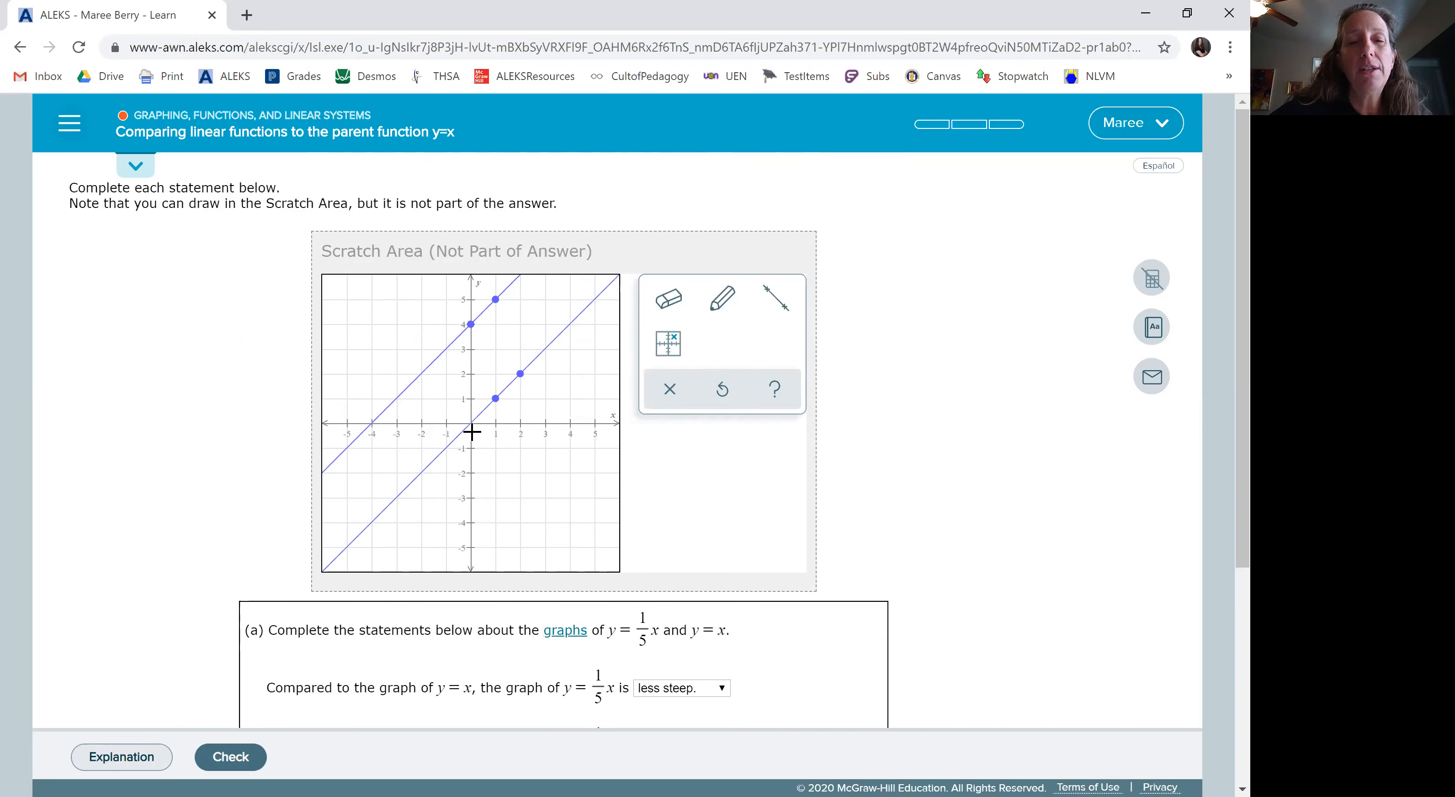
{"action": "mouse_move", "coordinate": [489, 348]}
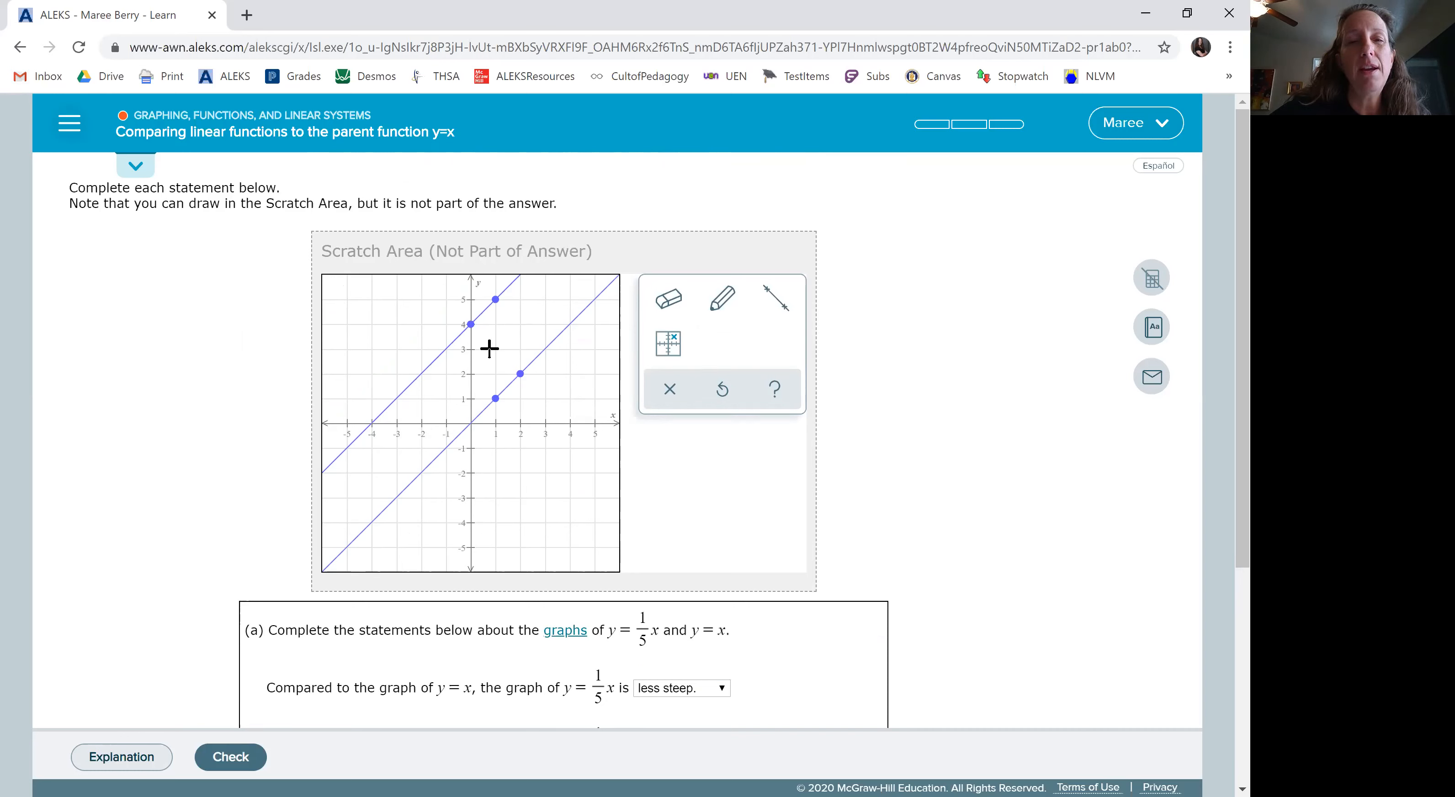
{"action": "mouse_move", "coordinate": [446, 306]}
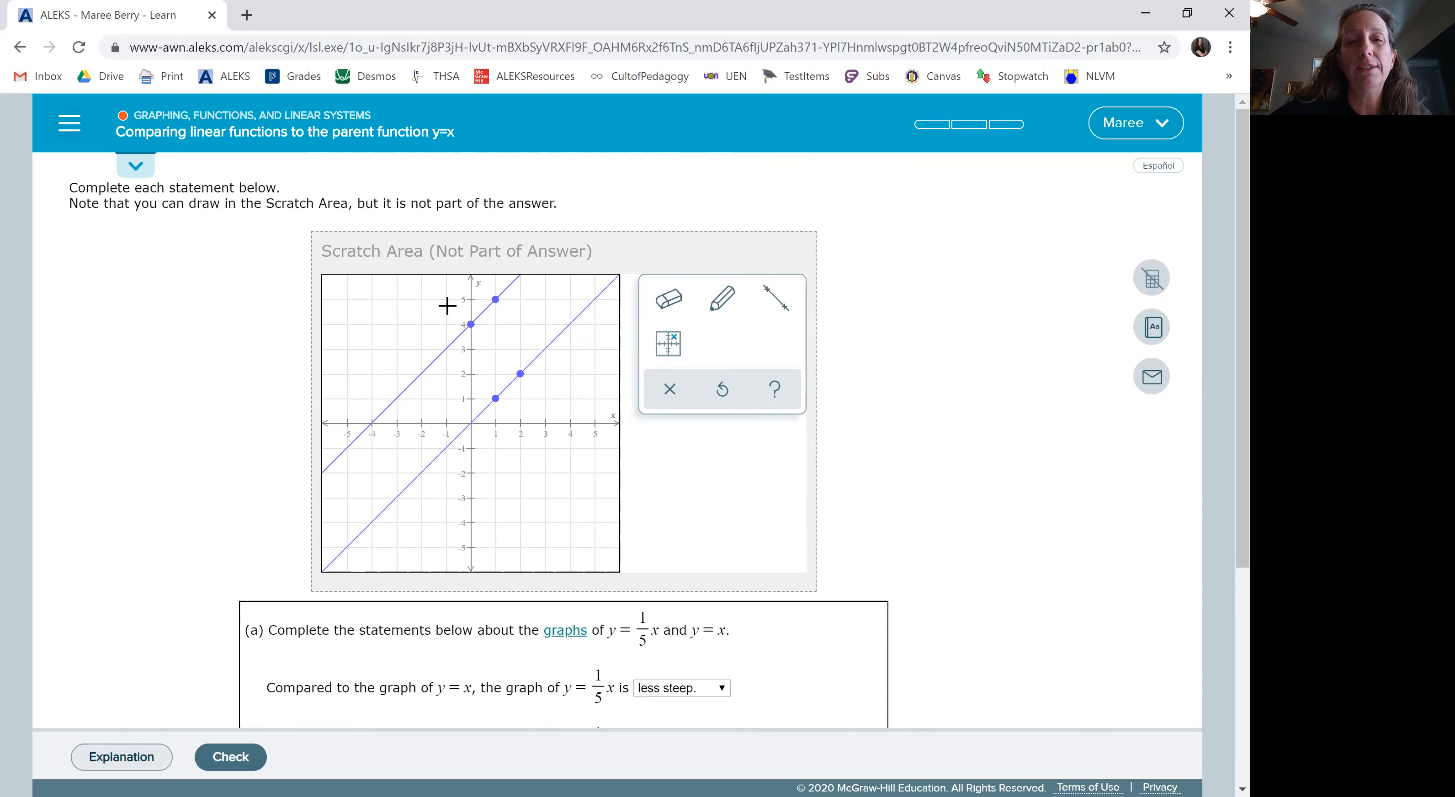
{"action": "scroll", "scroll_direction": "down", "scroll_amount": 3}
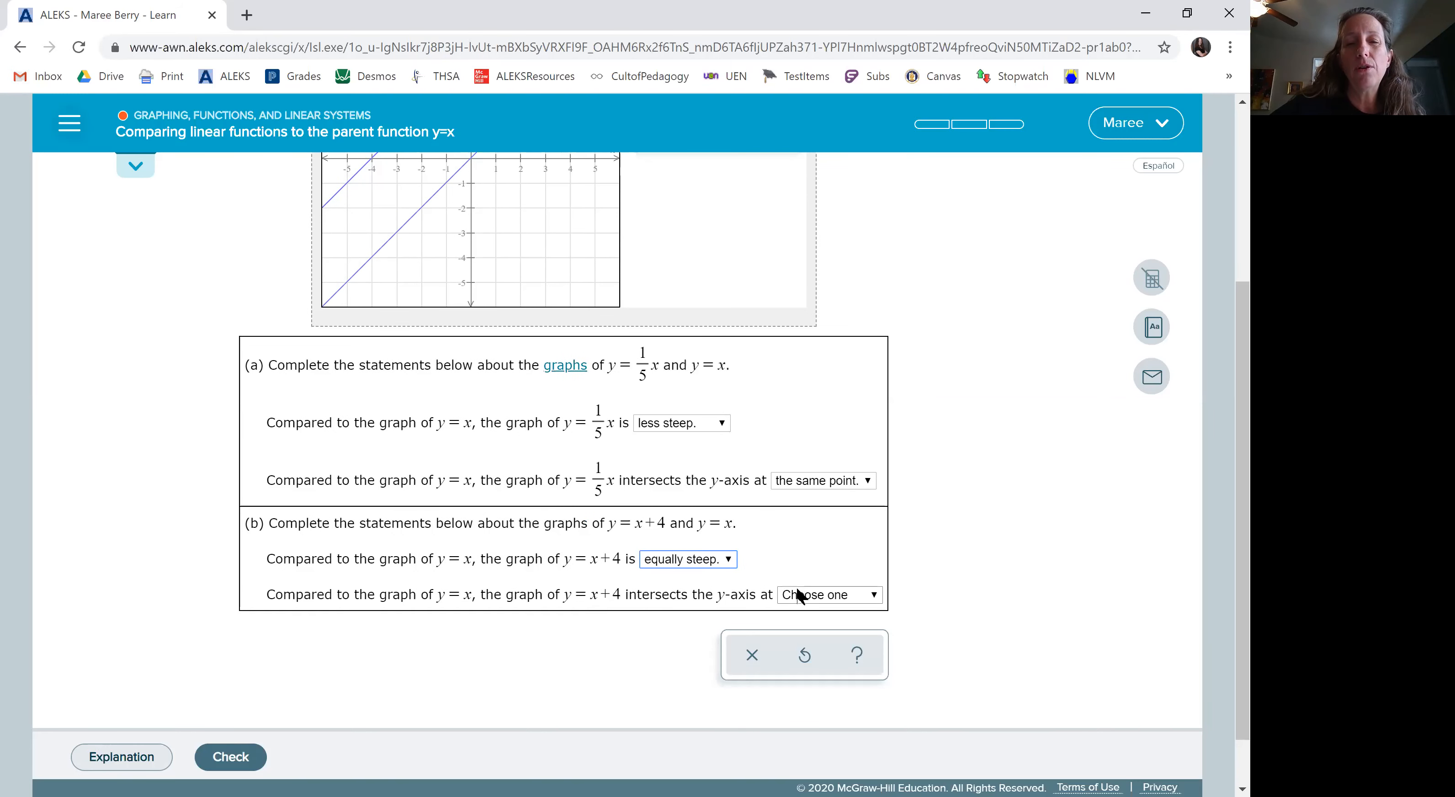
{"action": "left_click", "coordinate": [828, 595]}
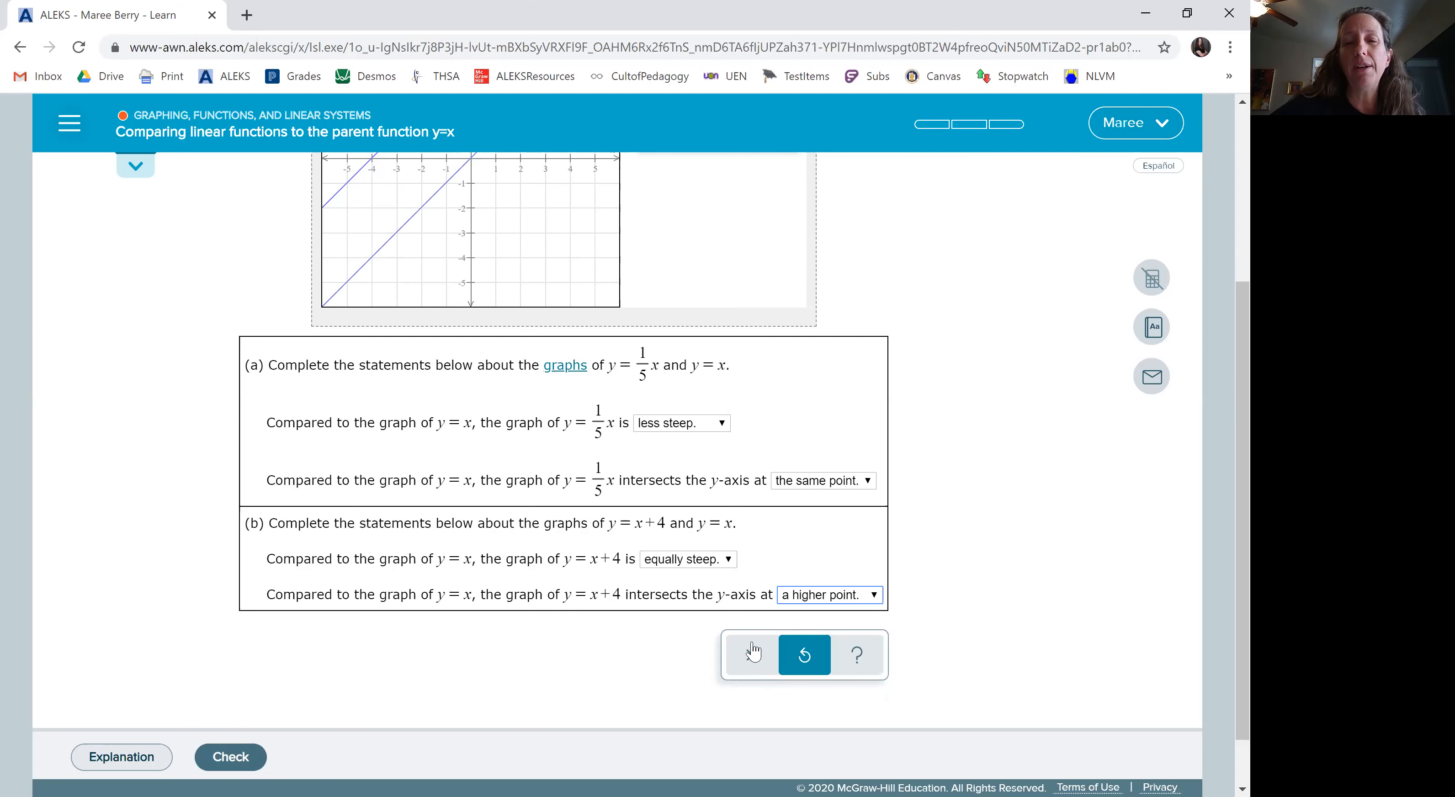
{"action": "left_click", "coordinate": [230, 756]}
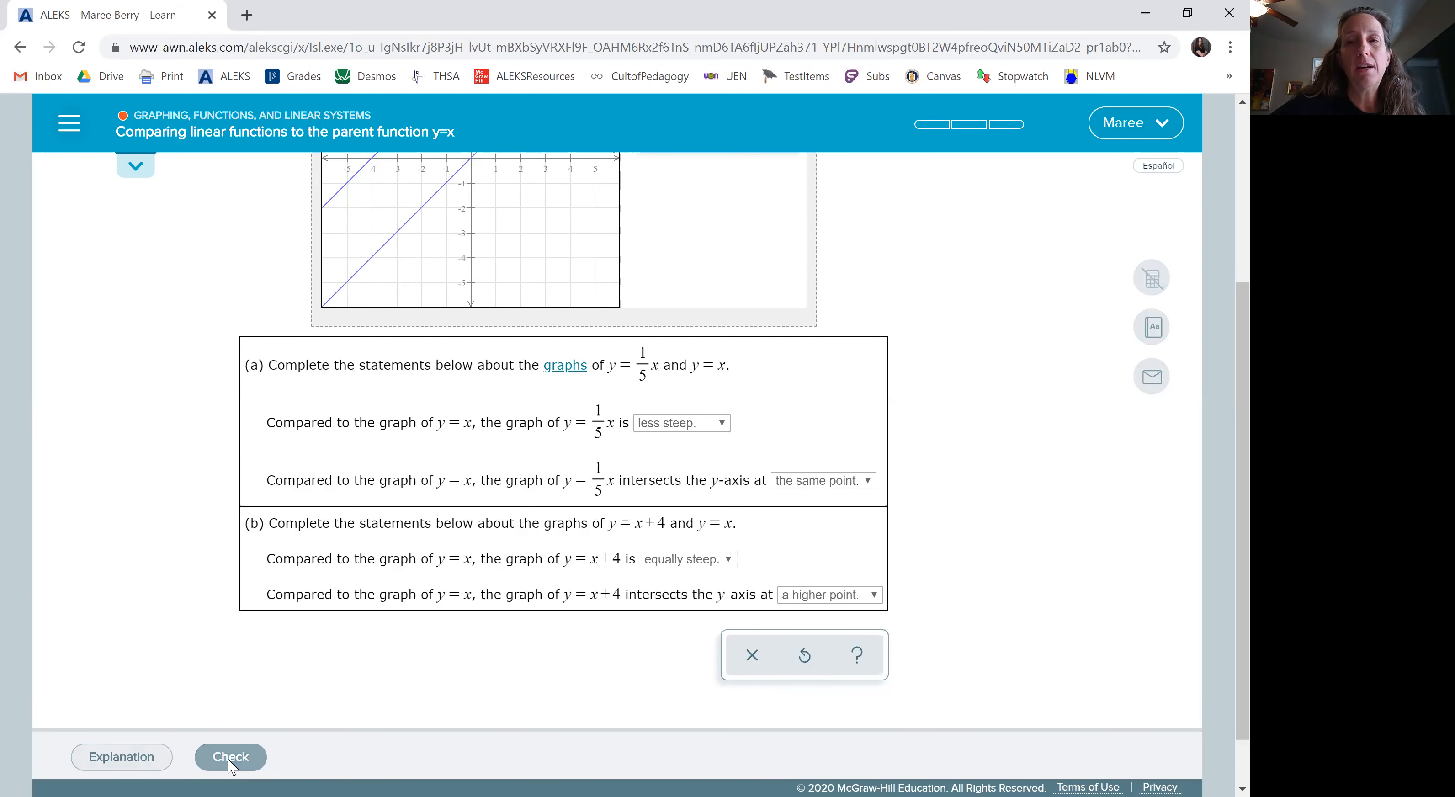
{"action": "mouse_move", "coordinate": [871, 322]}
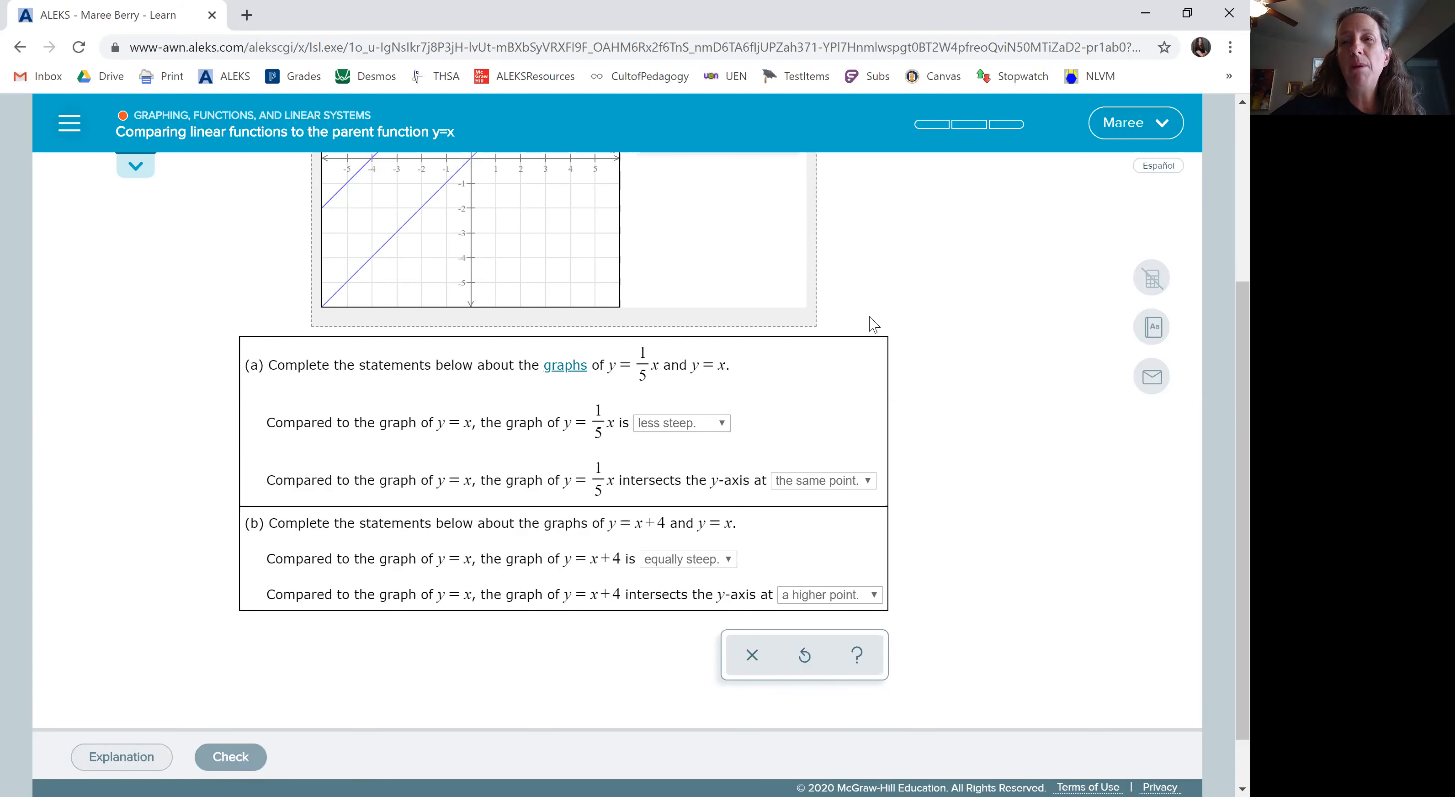
{"action": "left_click", "coordinate": [229, 755]}
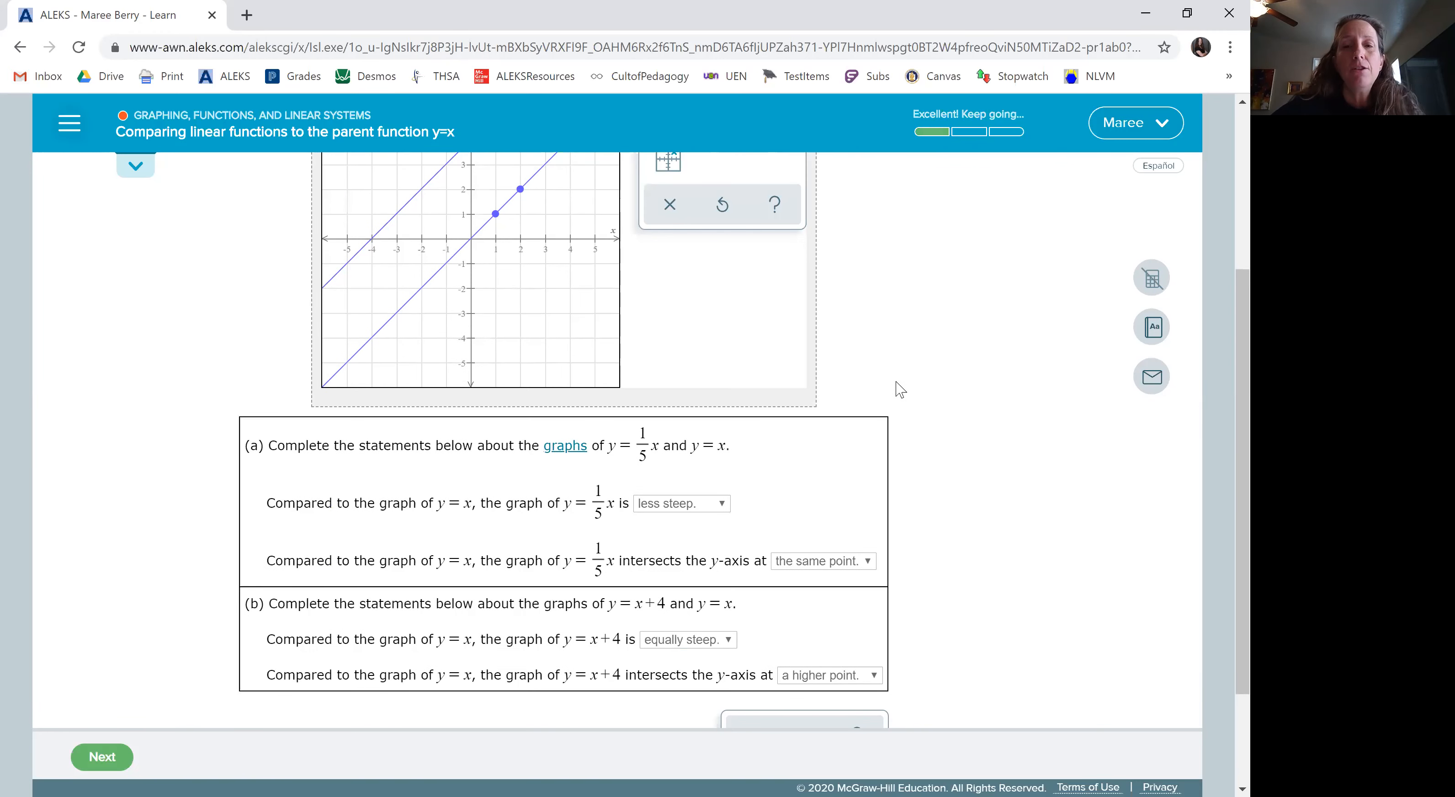
{"action": "mouse_move", "coordinate": [102, 756]}
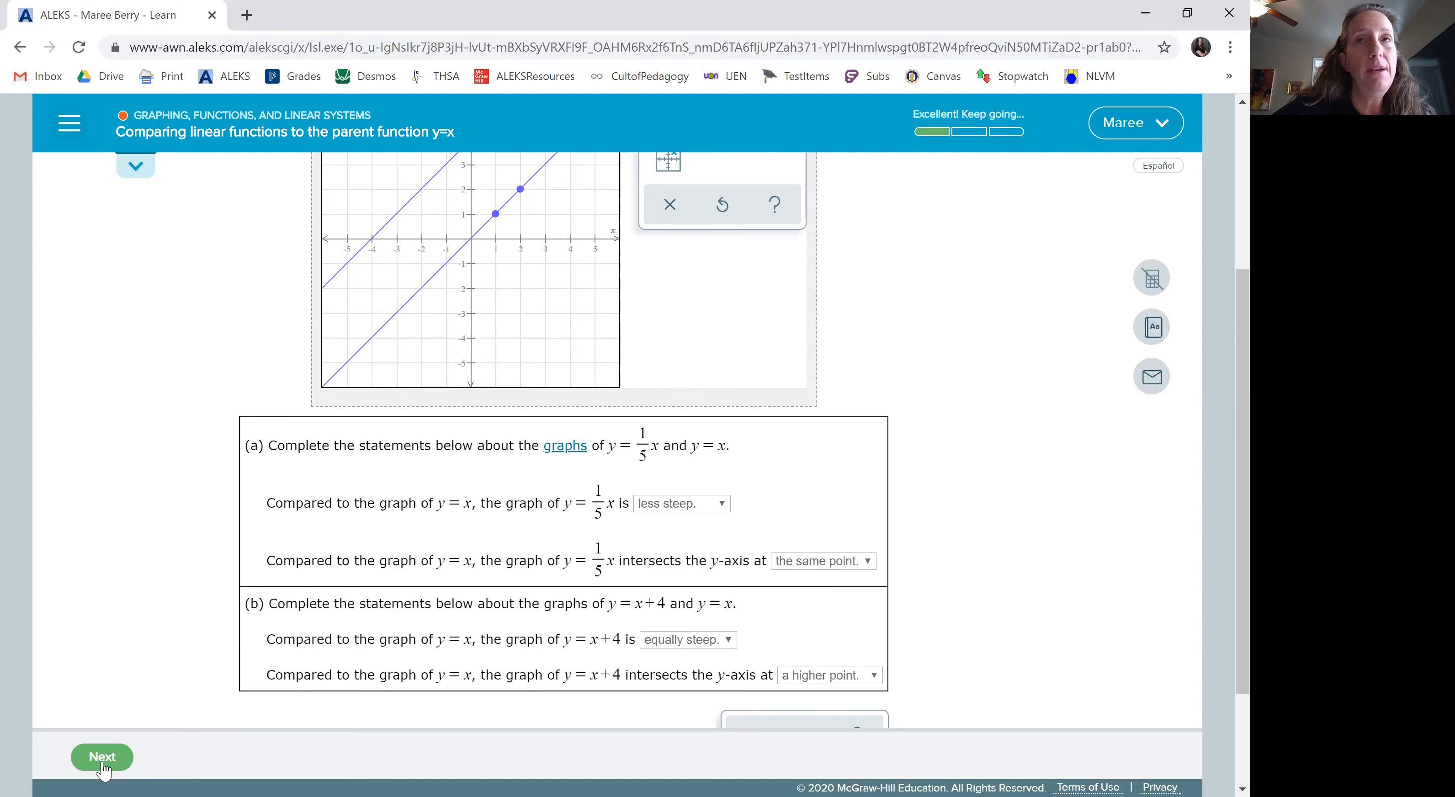
Advance to the next problem comparing y = x − 3 with y = x
{"action": "left_click", "coordinate": [101, 757]}
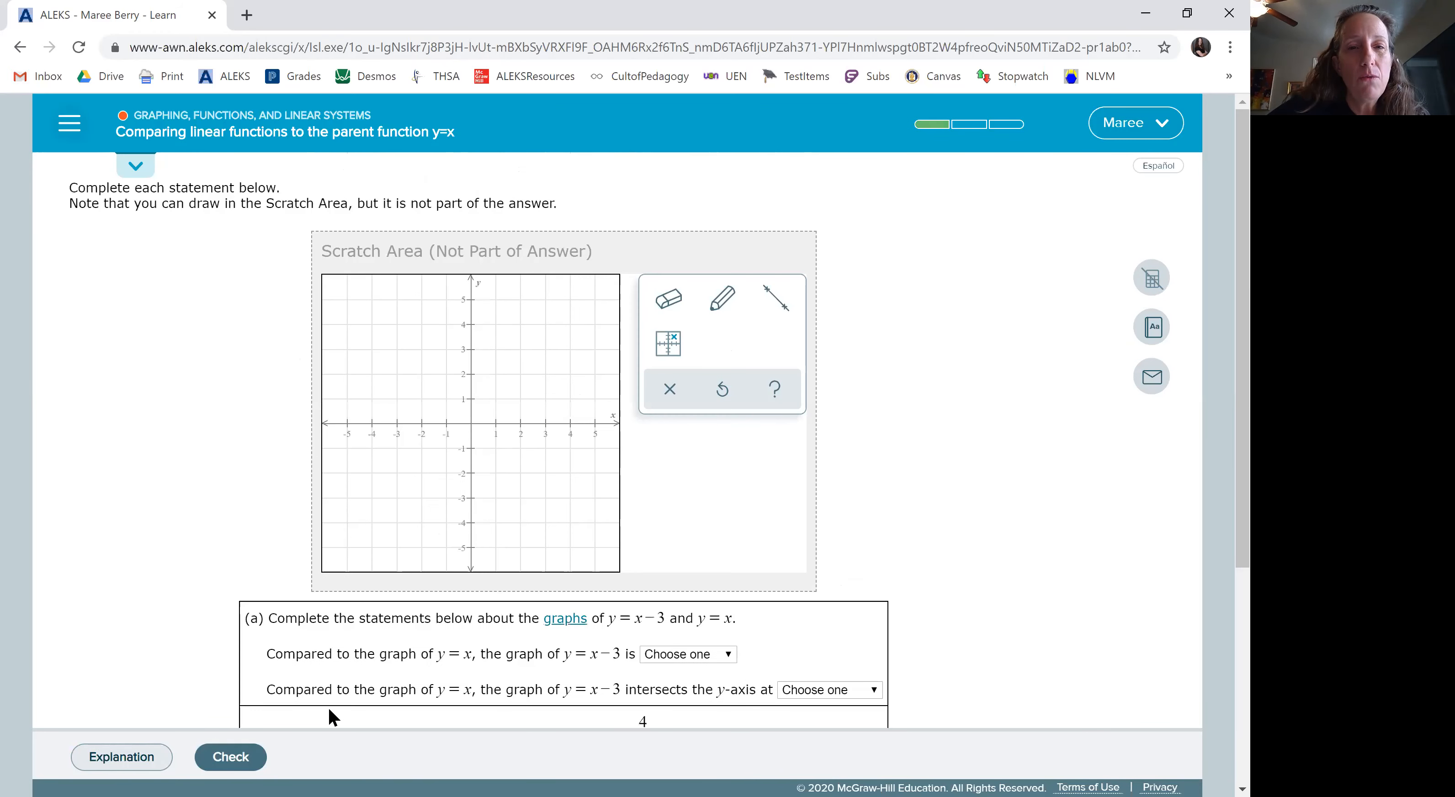
{"action": "left_click", "coordinate": [776, 298]}
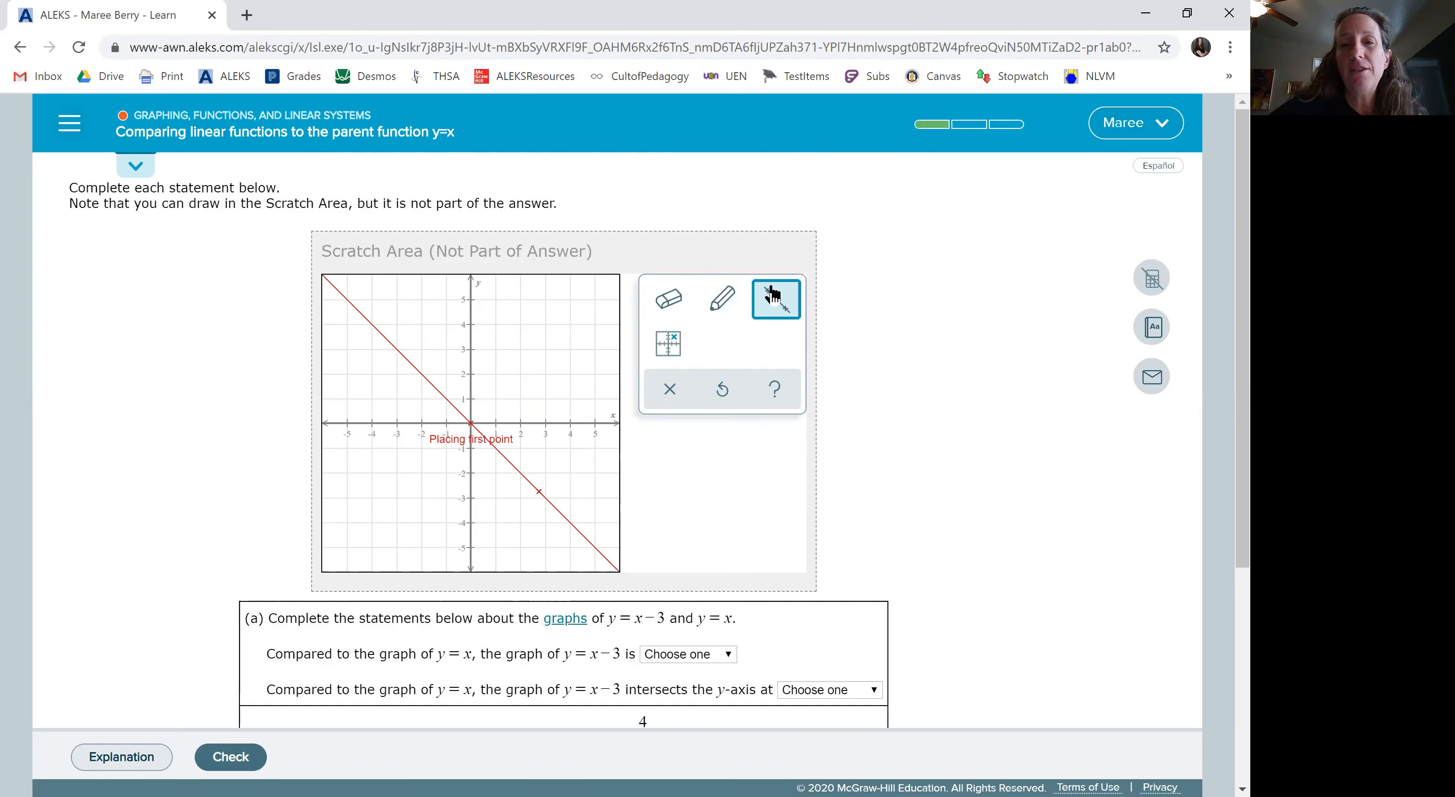
Draw y = x, mark (0,−3) and (1,−2), and draw the parallel line through them
{"action": "left_click", "coordinate": [469, 399]}
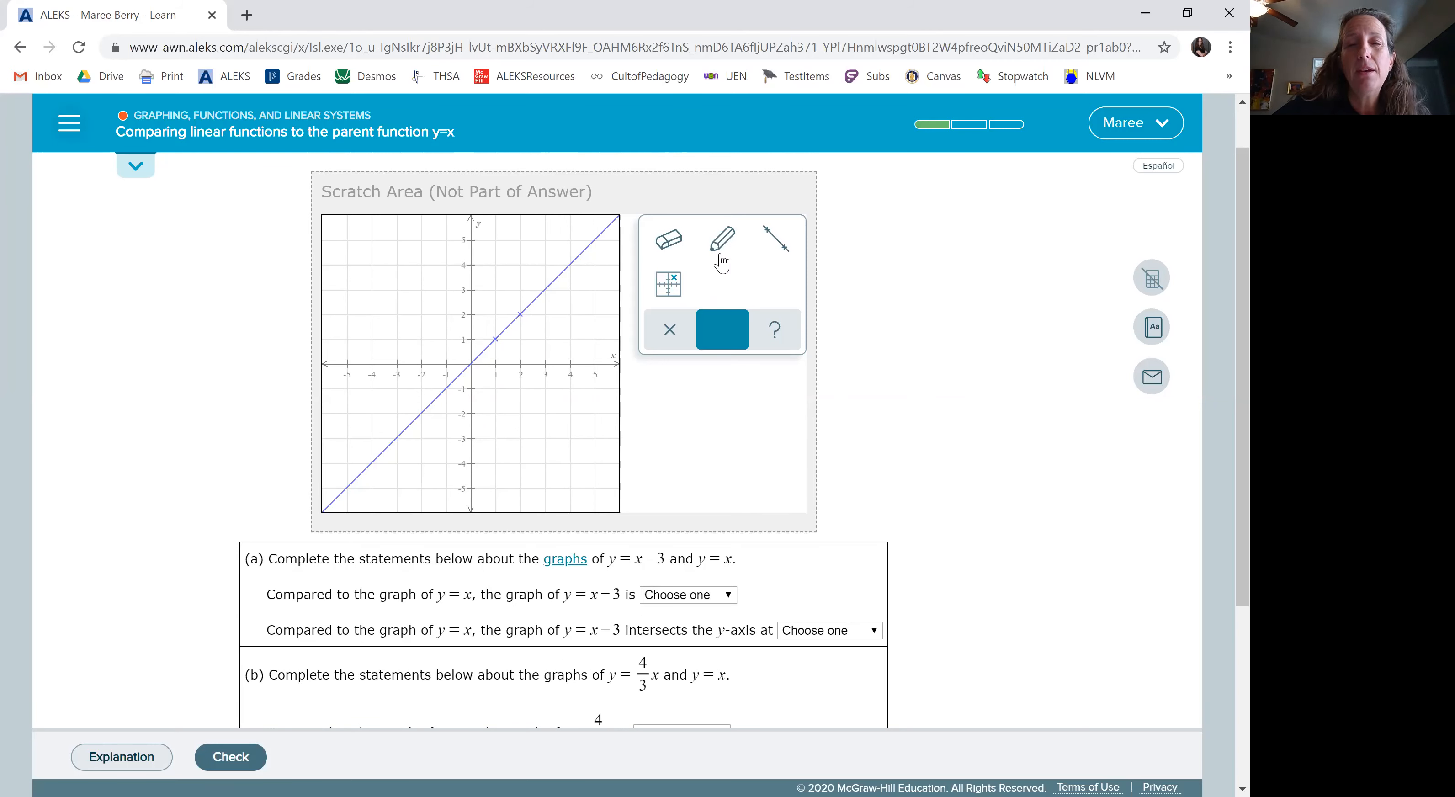
{"action": "left_click", "coordinate": [722, 240]}
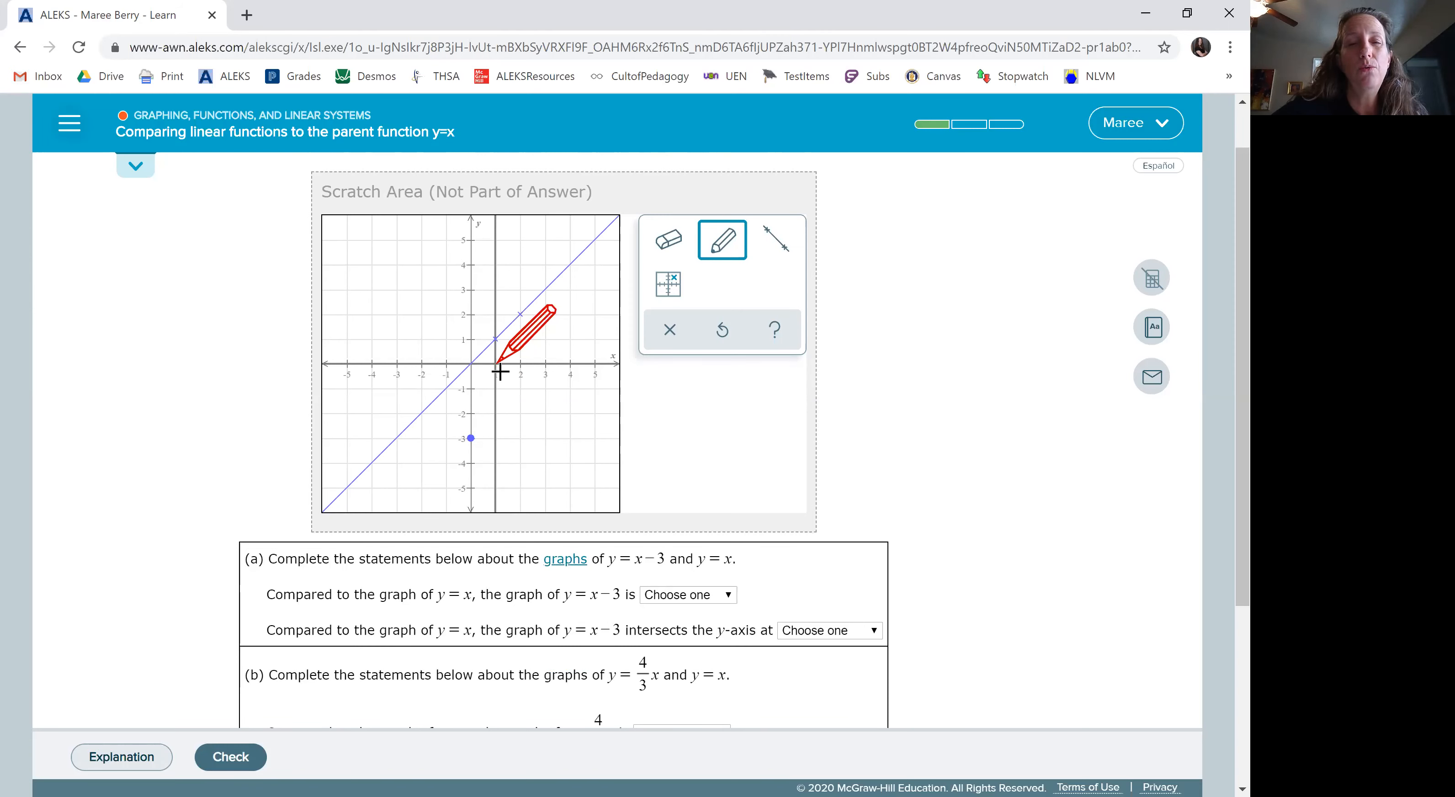
{"action": "mouse_move", "coordinate": [501, 399]}
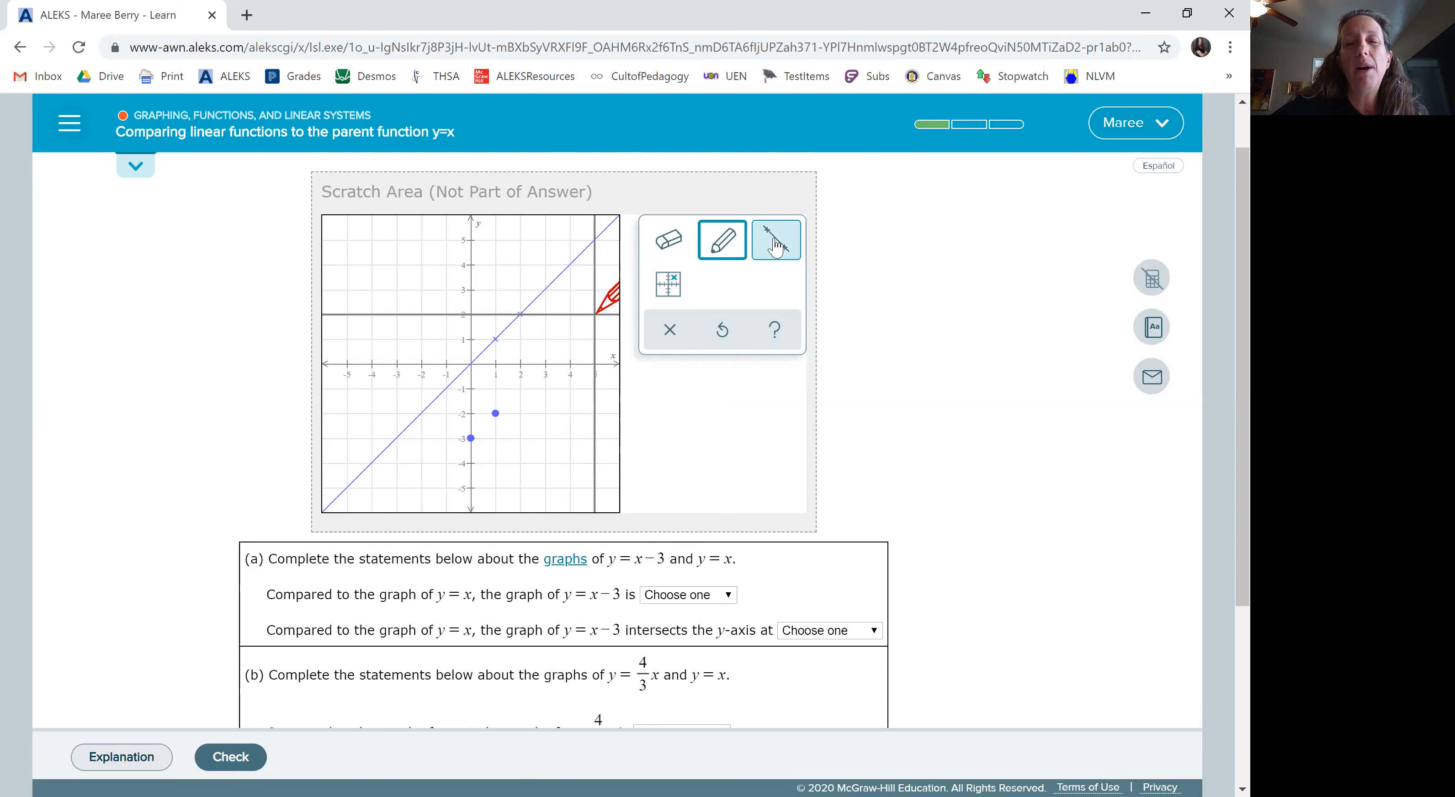
{"action": "left_click", "coordinate": [775, 239]}
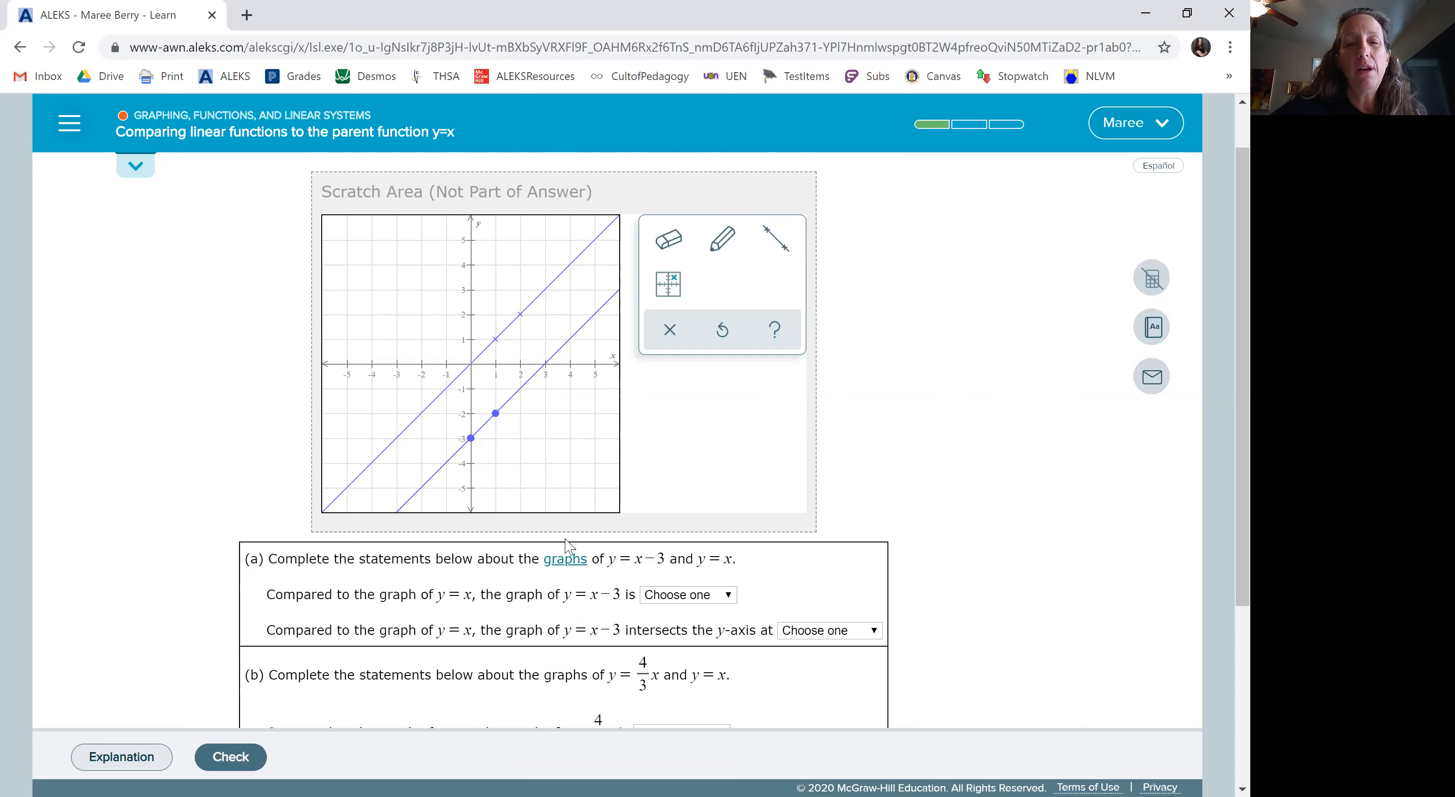
{"action": "mouse_move", "coordinate": [626, 615]}
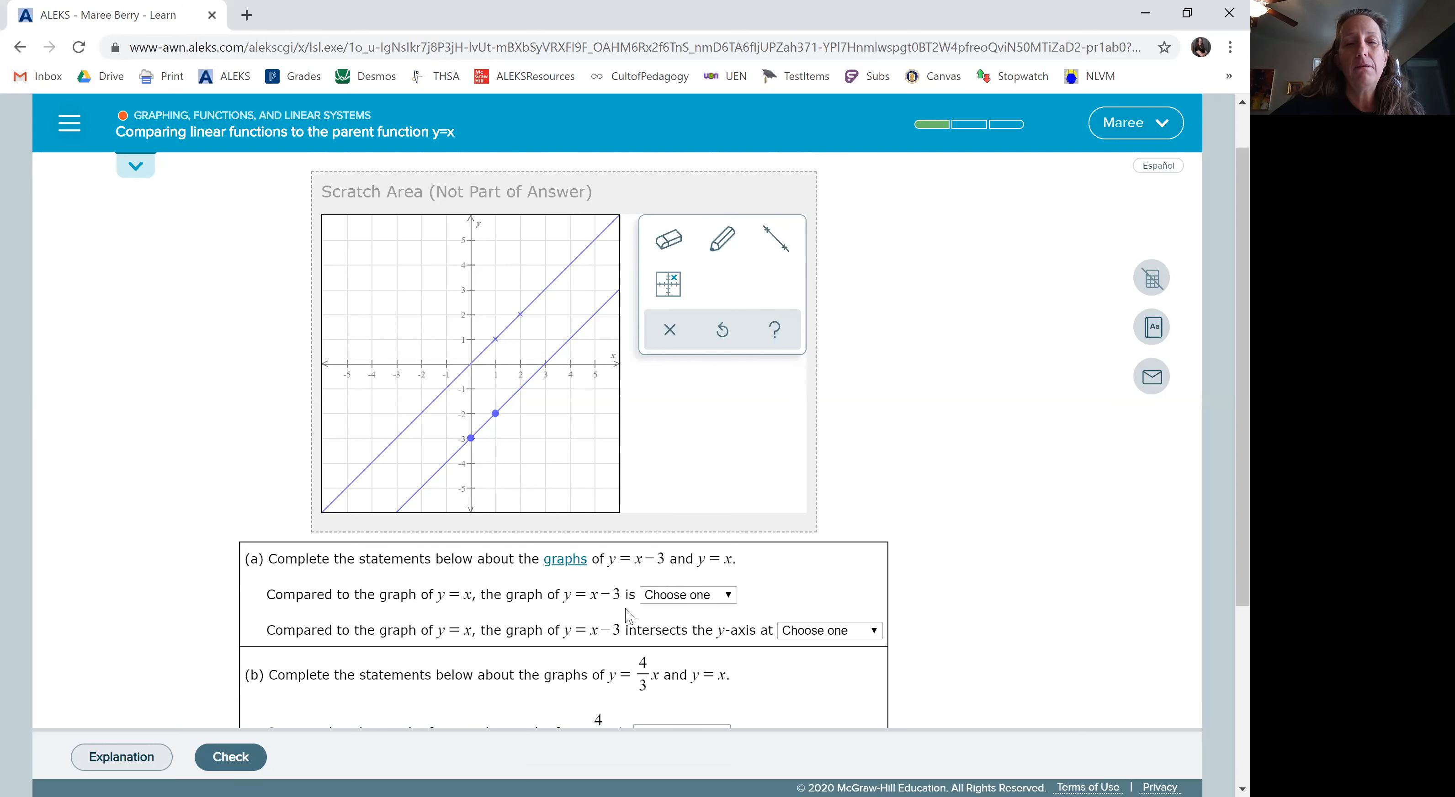
{"action": "left_click", "coordinate": [686, 594]}
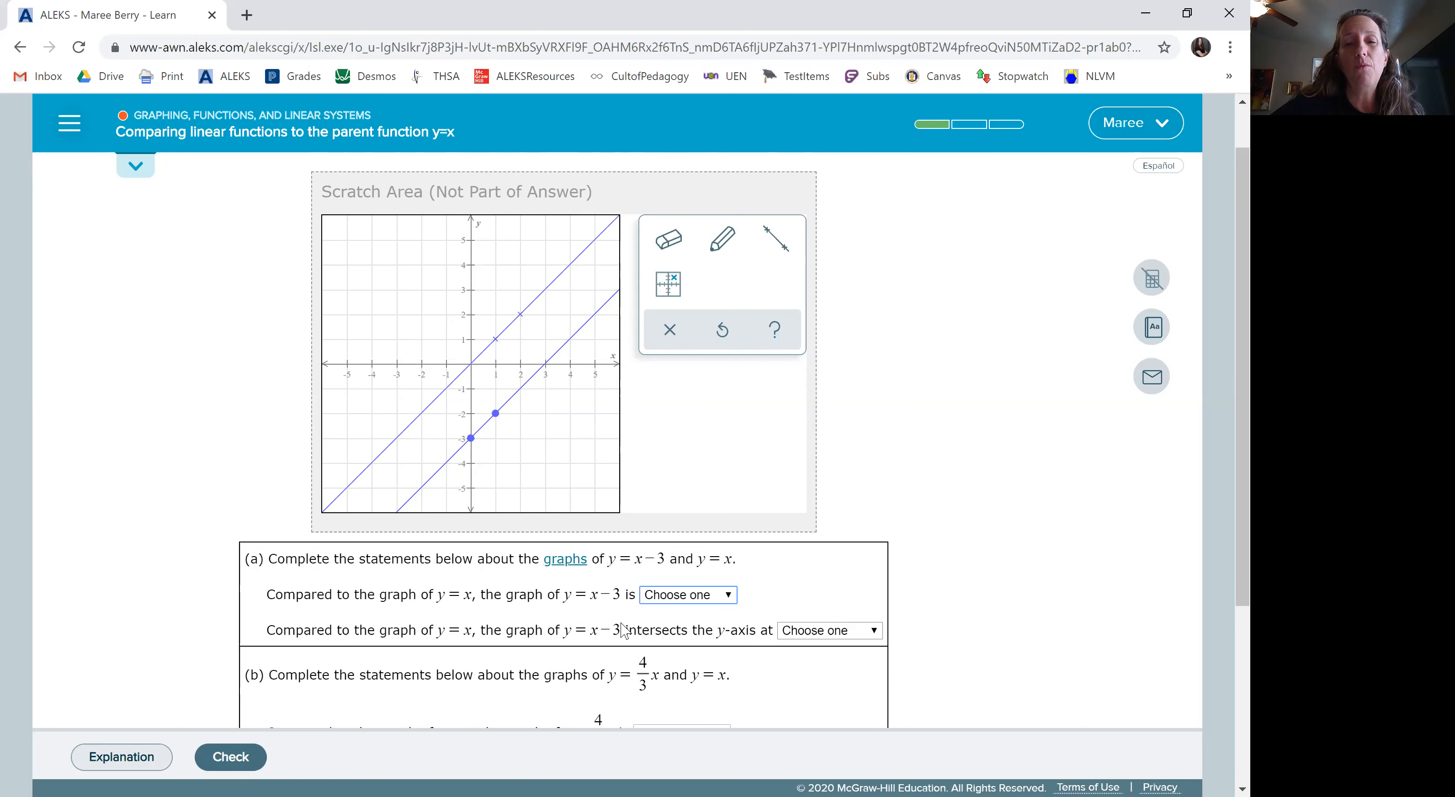
Answer part (a): y = x − 3 is 'equally steep.' and crosses the y-axis at 'a lower point.'
{"action": "left_click", "coordinate": [686, 595]}
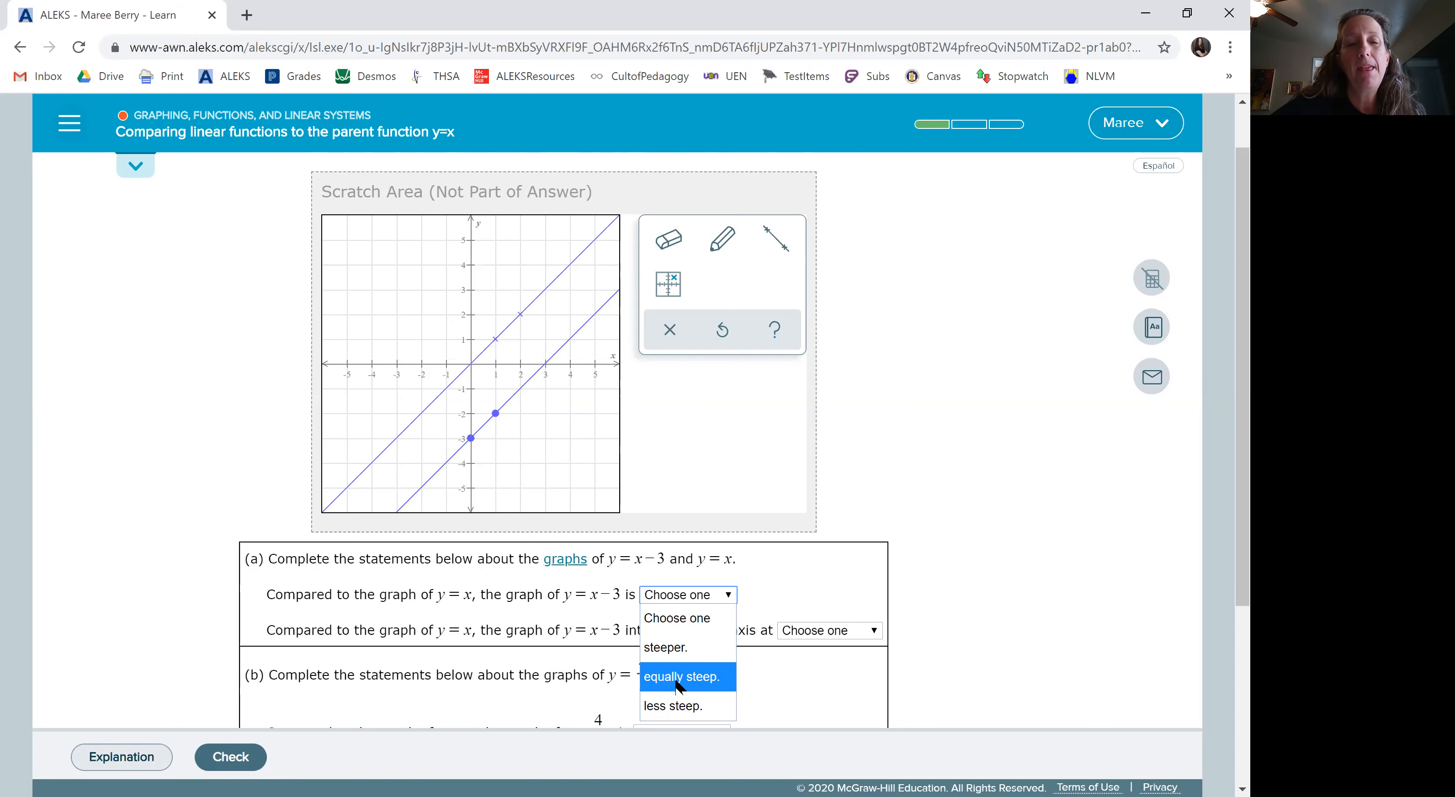
{"action": "left_click", "coordinate": [680, 676]}
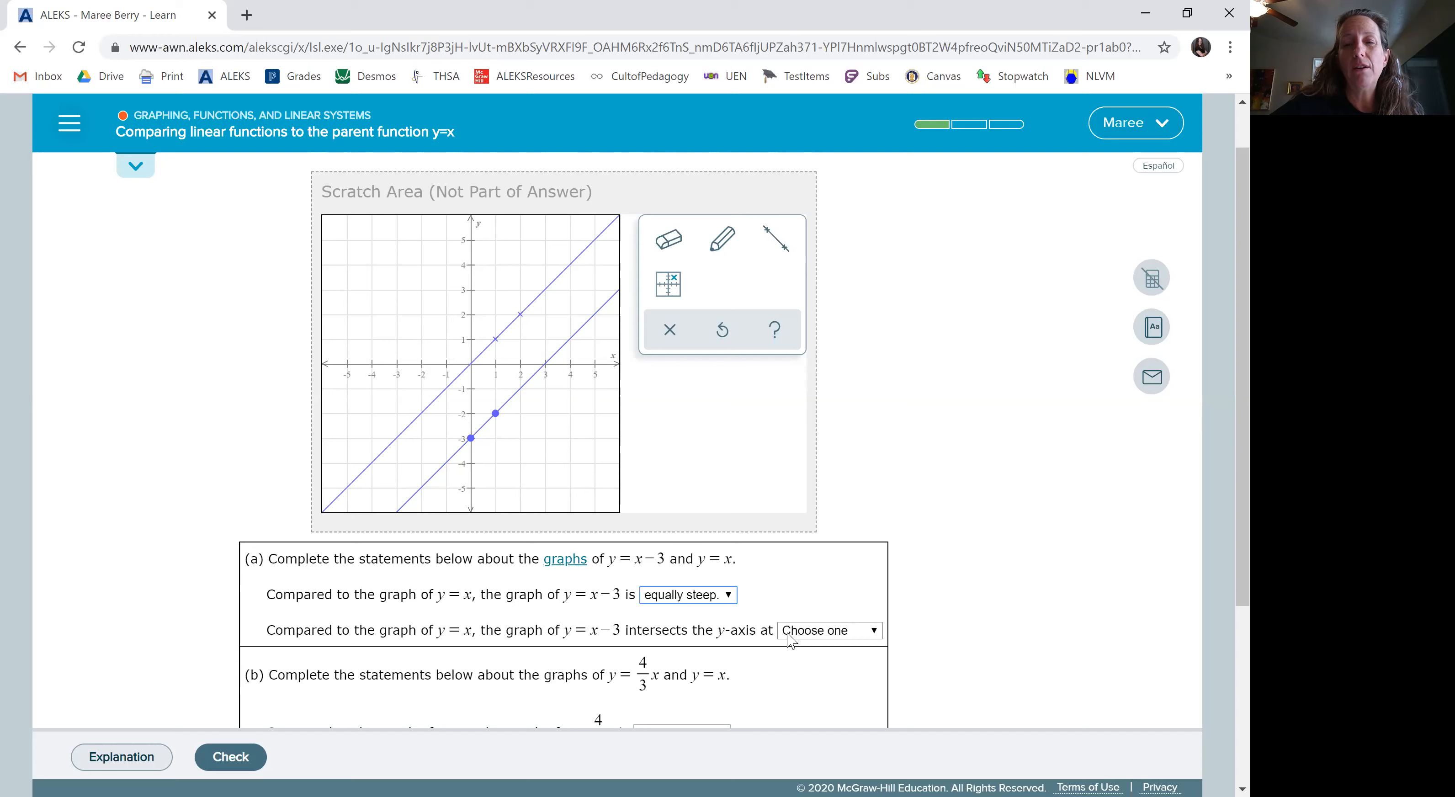
{"action": "left_click", "coordinate": [828, 630]}
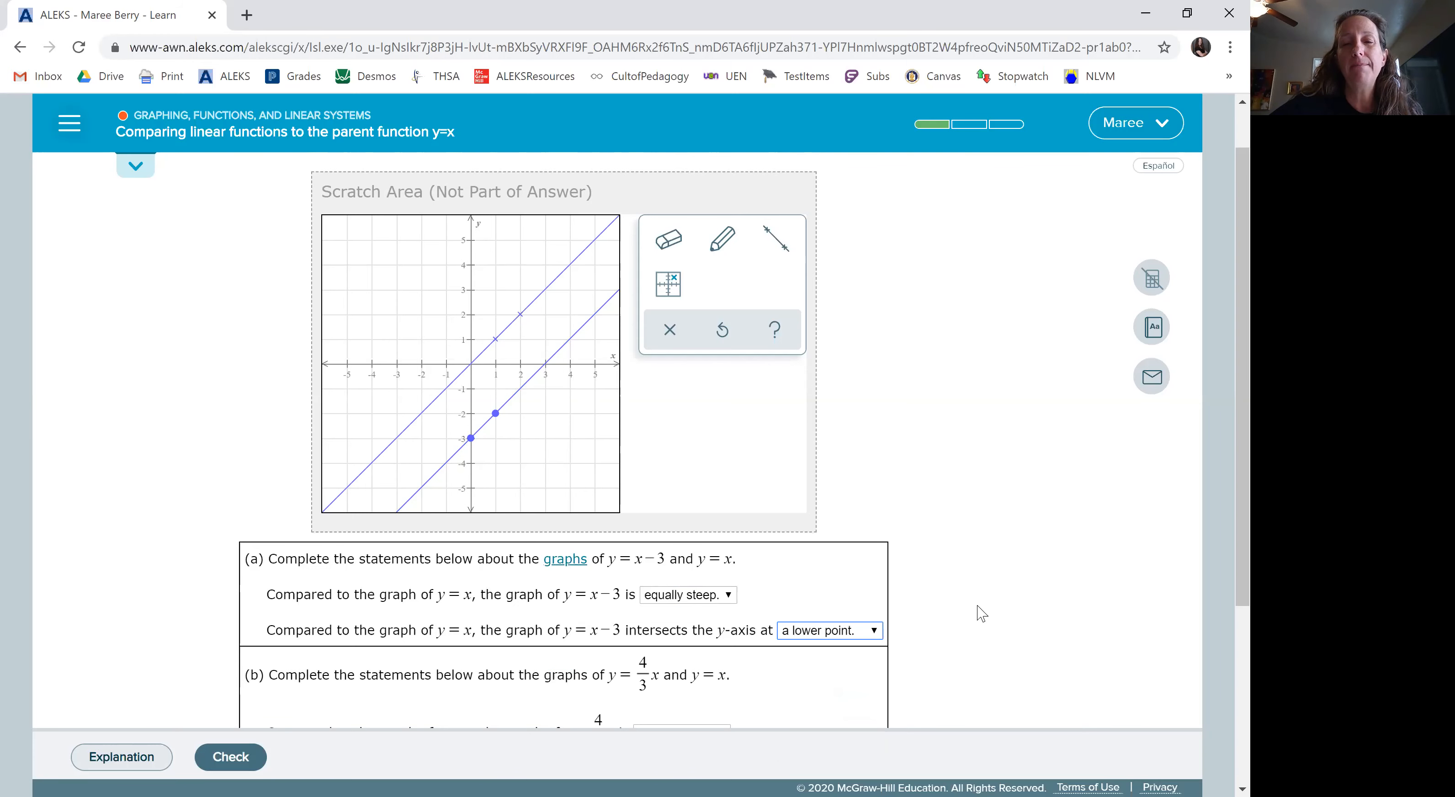
{"action": "scroll", "scroll_direction": "down", "scroll_amount": 3}
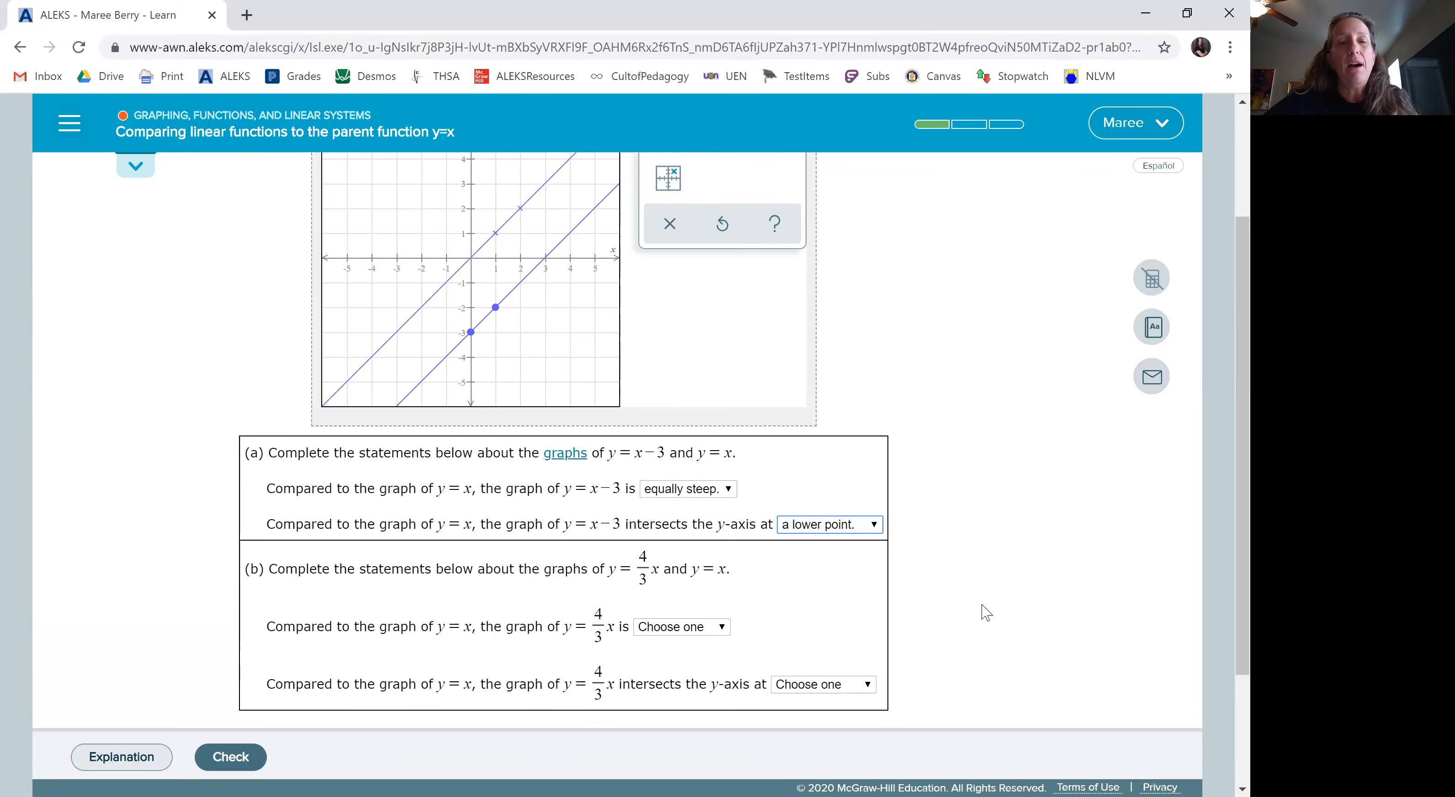
{"action": "scroll", "scroll_direction": "up", "scroll_amount": 3}
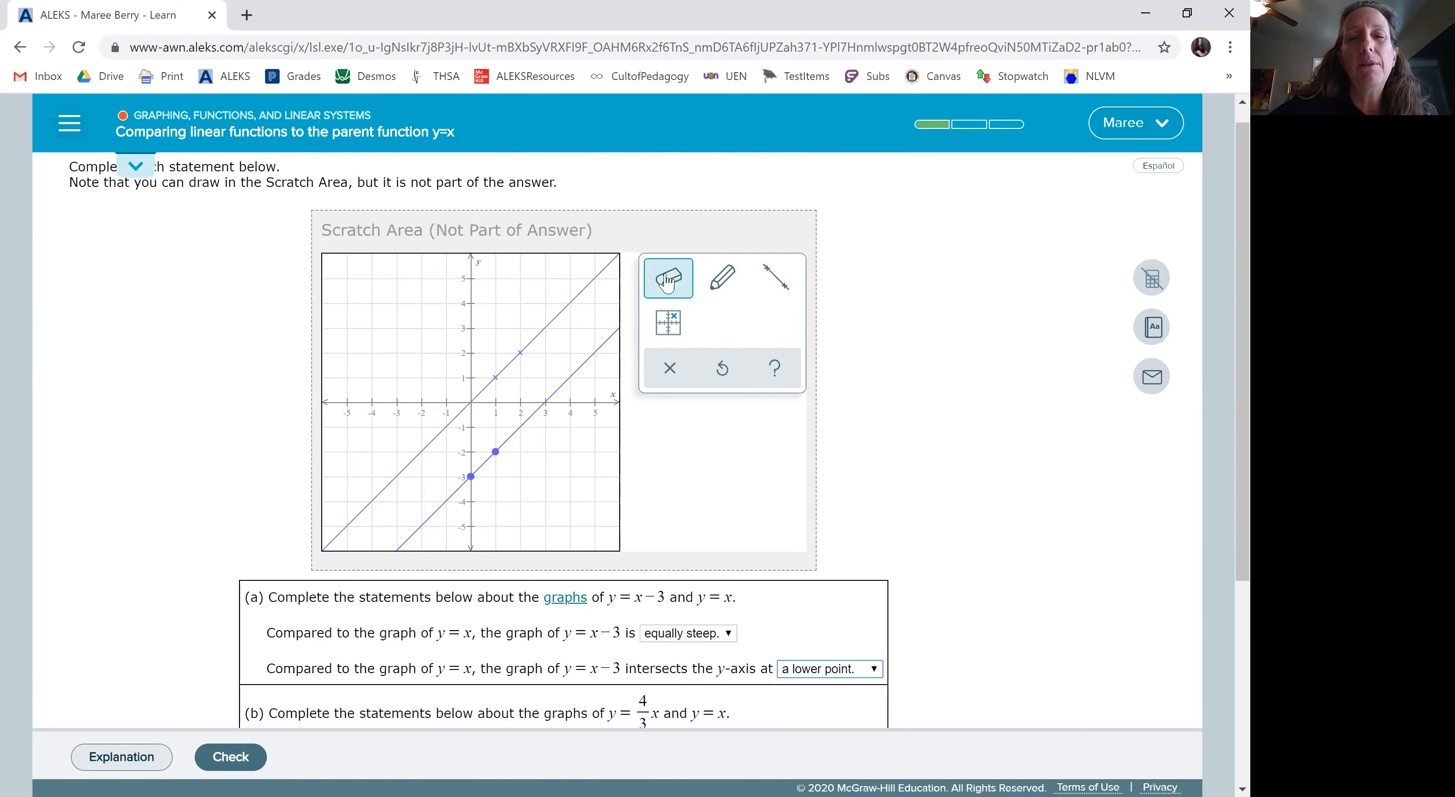
Erase the y = x − 3 line and its points from the Scratch Area, keeping only y = x
{"action": "left_click", "coordinate": [667, 278]}
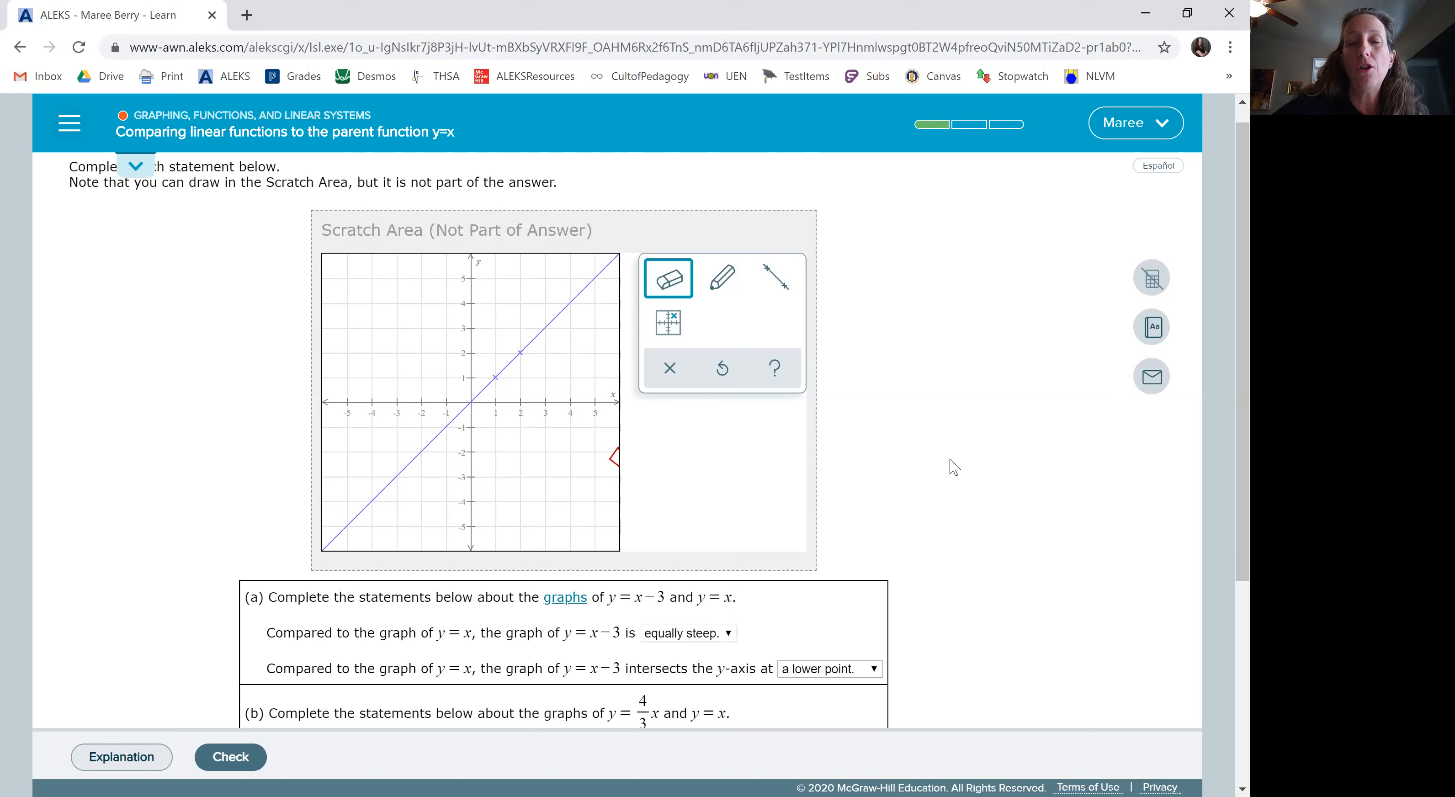
{"action": "scroll", "scroll_direction": "down", "scroll_amount": 3}
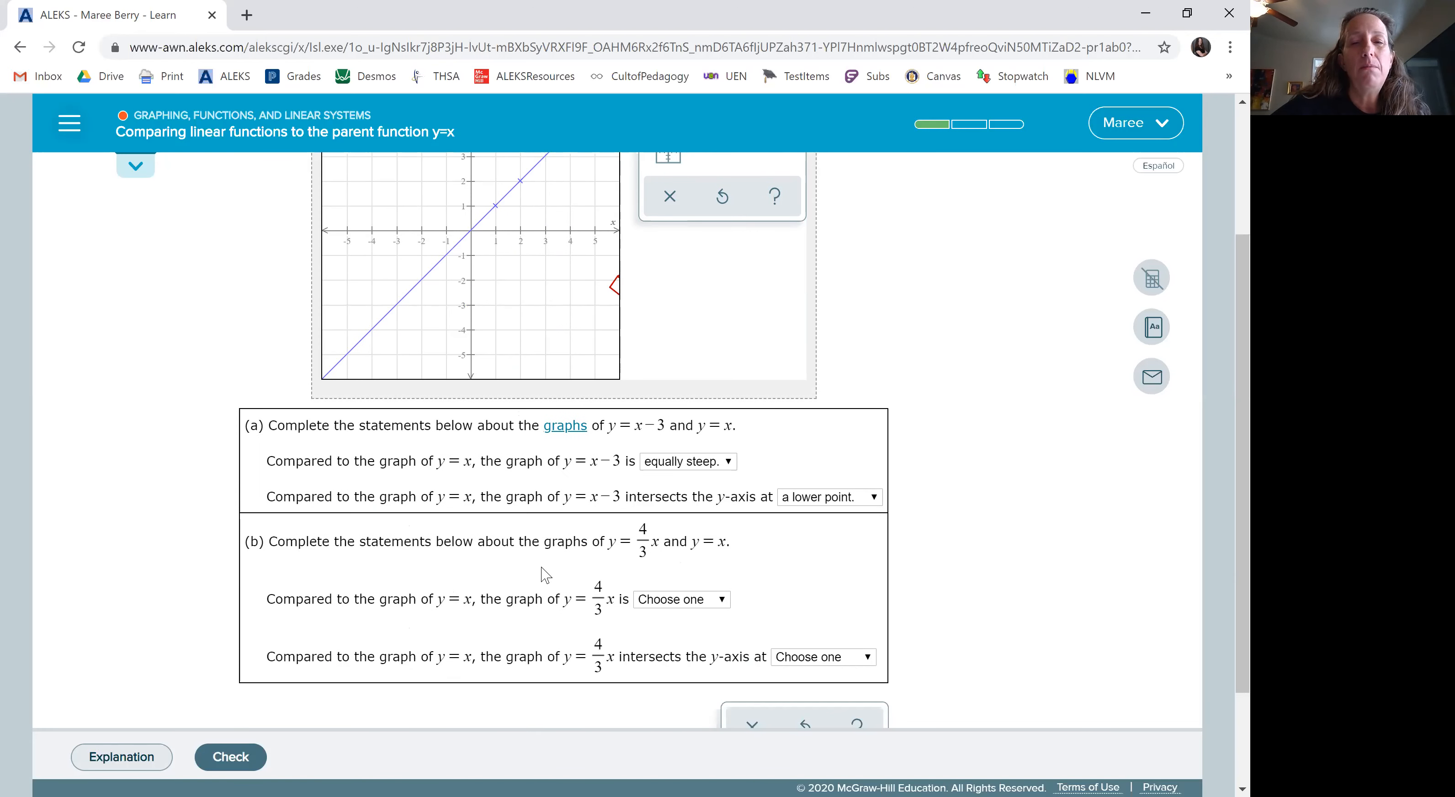
{"action": "mouse_move", "coordinate": [796, 310]}
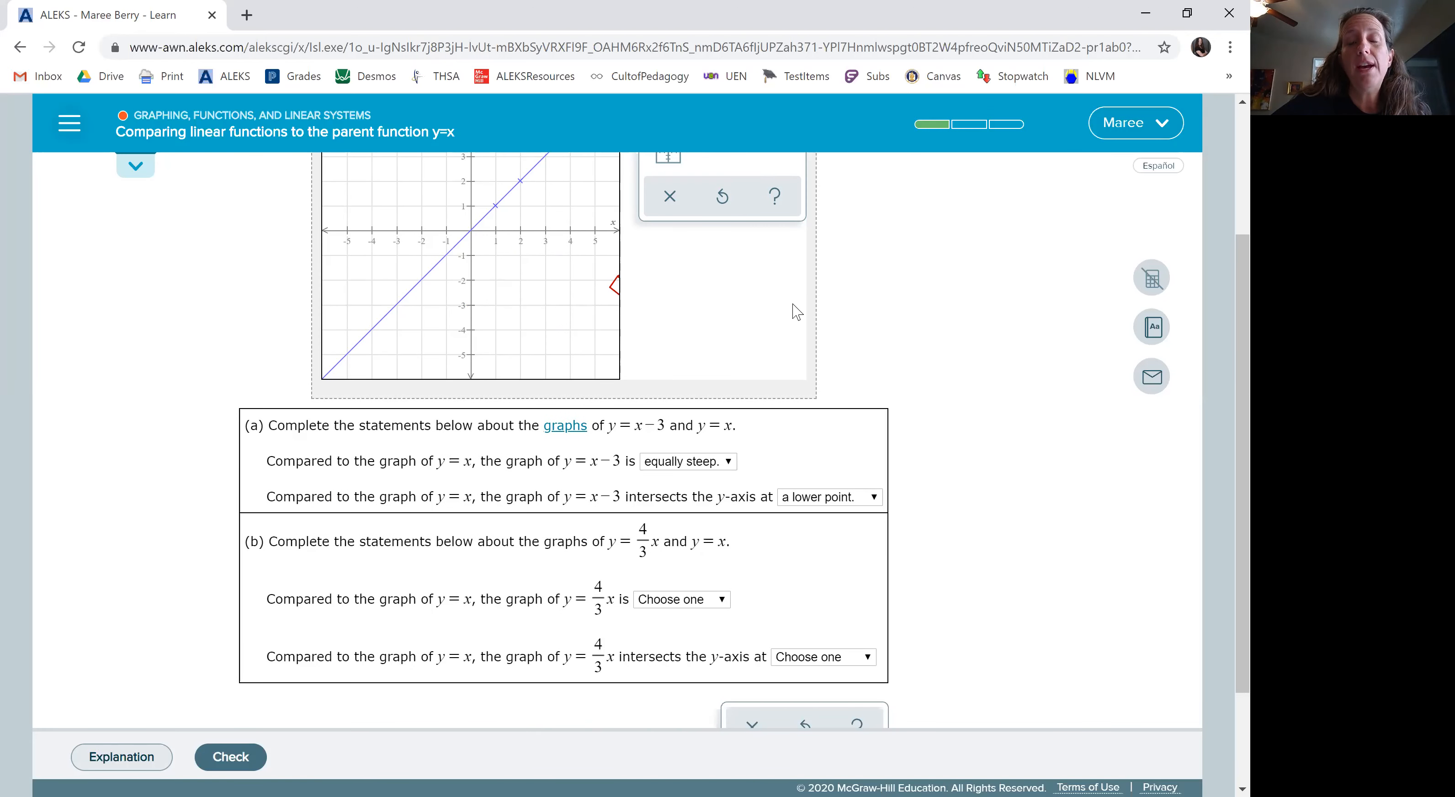
{"action": "scroll", "scroll_direction": "up", "scroll_amount": 3}
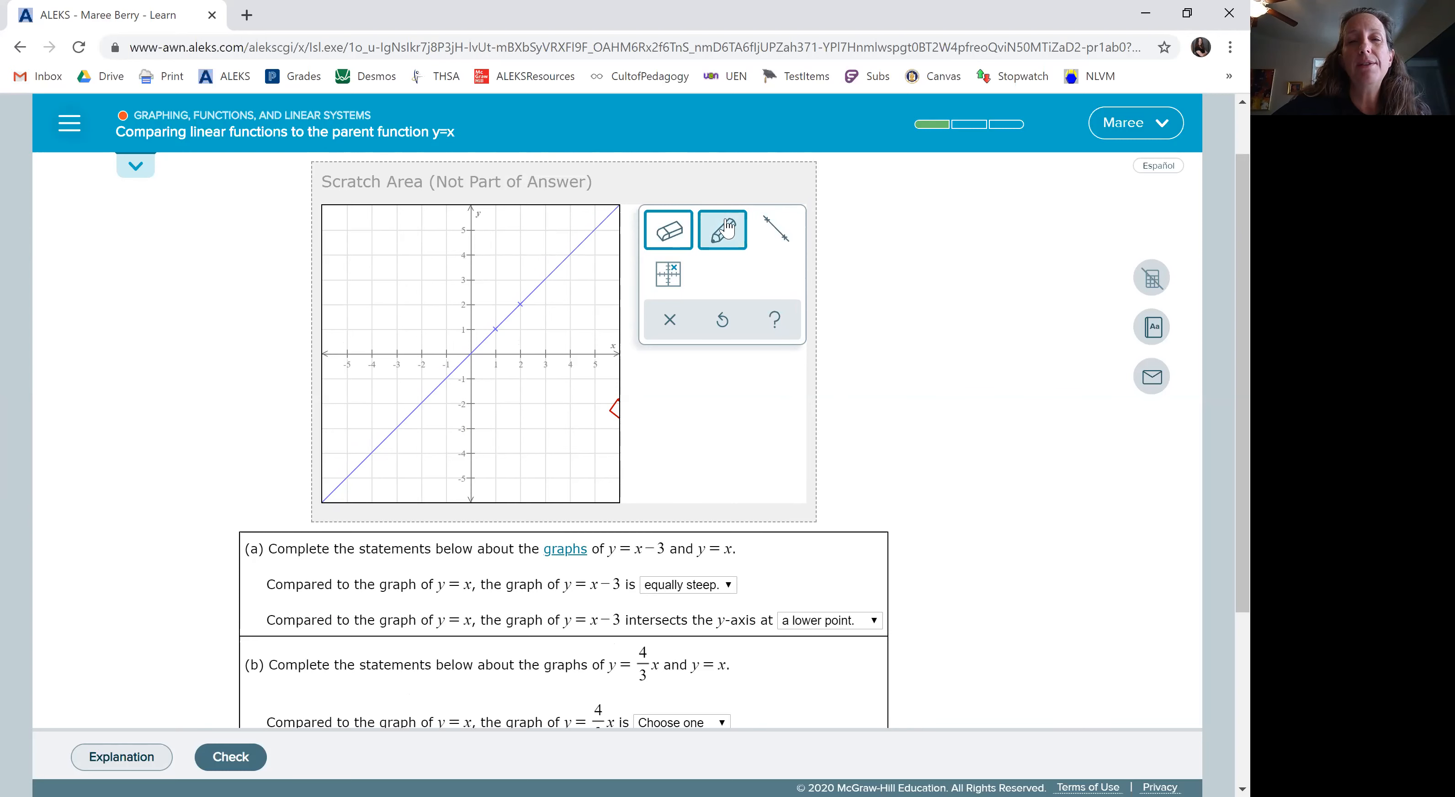
Draw the line y = (4/3)x through the origin and (3, 4) beside y = x on the scratch grid
{"action": "left_click", "coordinate": [722, 229]}
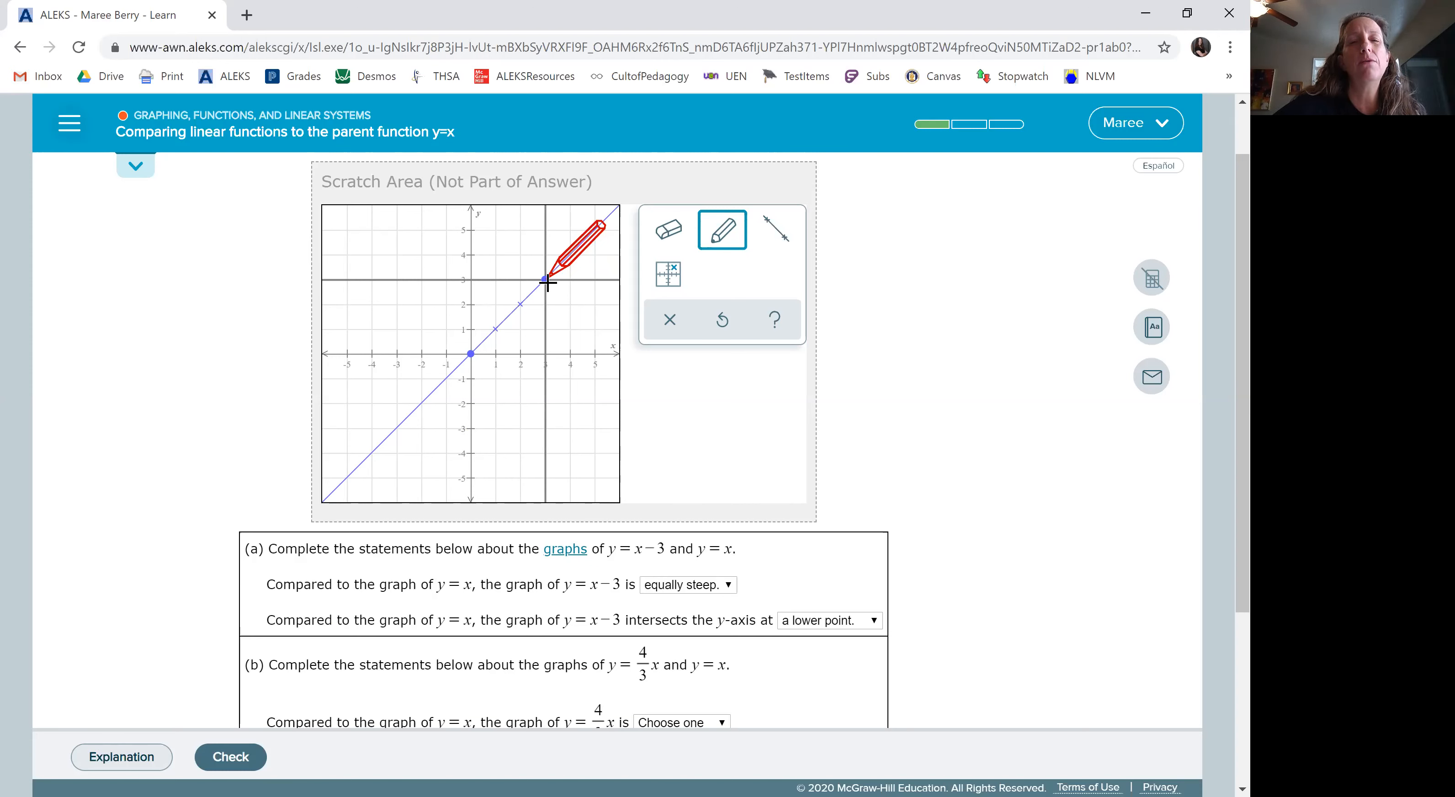
{"action": "mouse_move", "coordinate": [494, 314]}
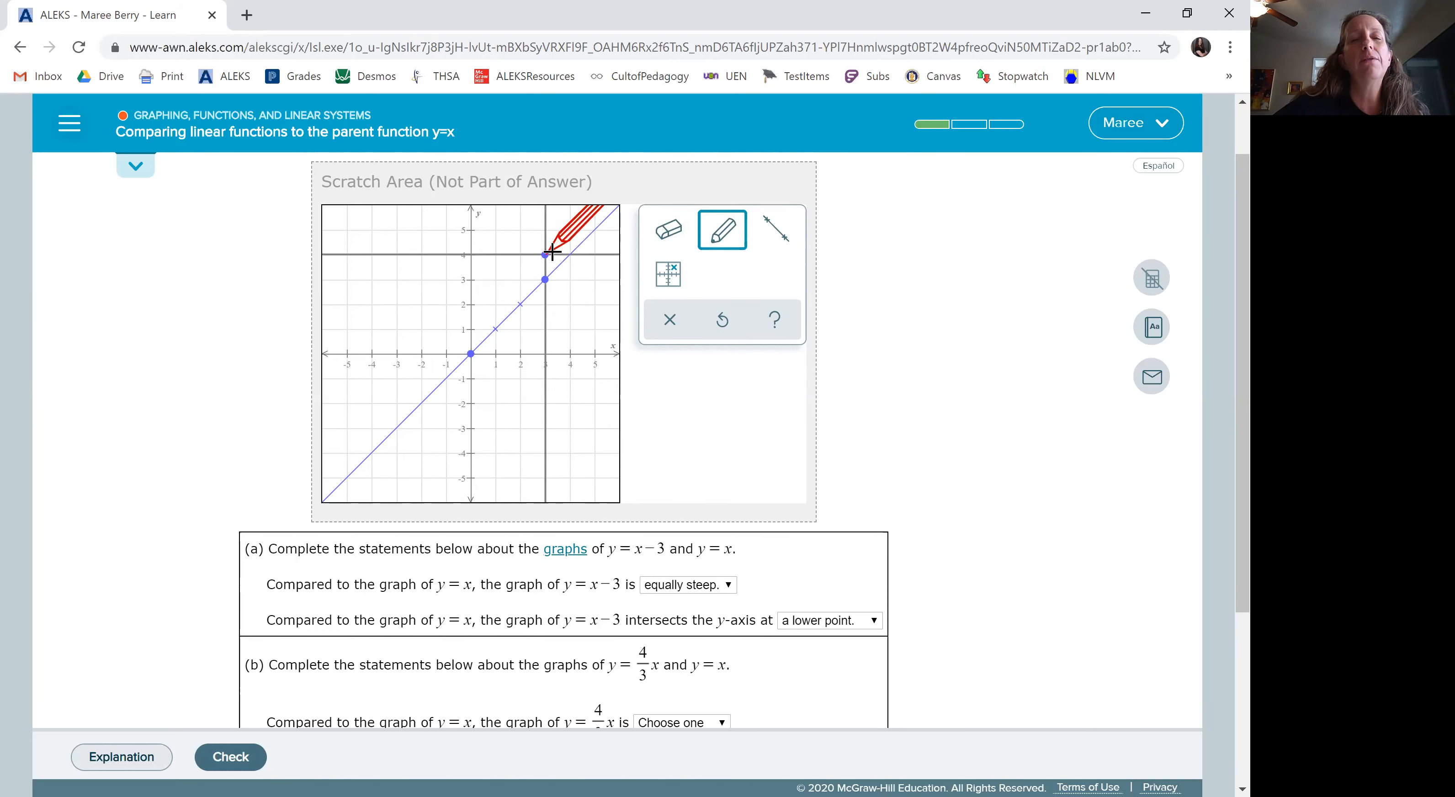
{"action": "left_click", "coordinate": [776, 229]}
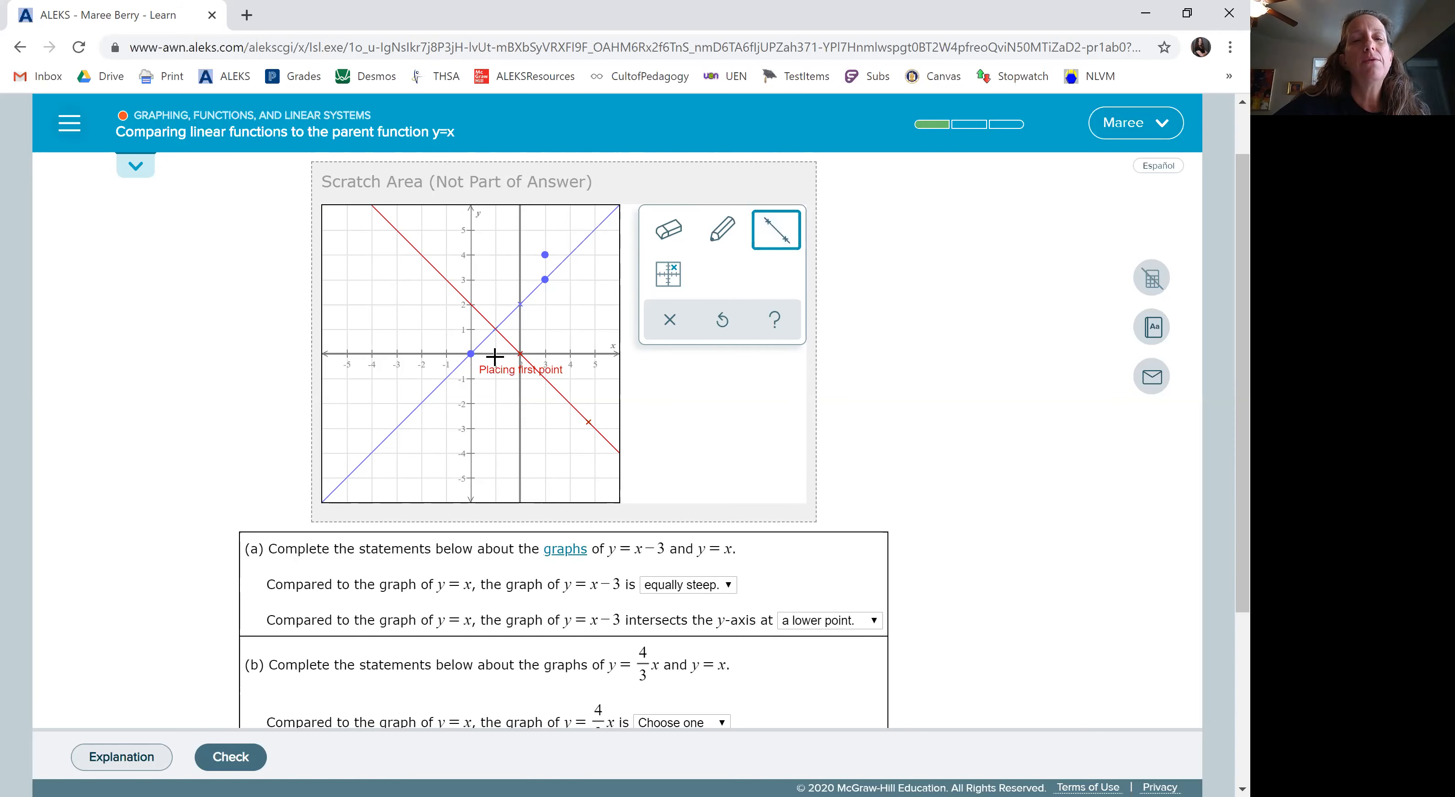
{"action": "left_click", "coordinate": [471, 355]}
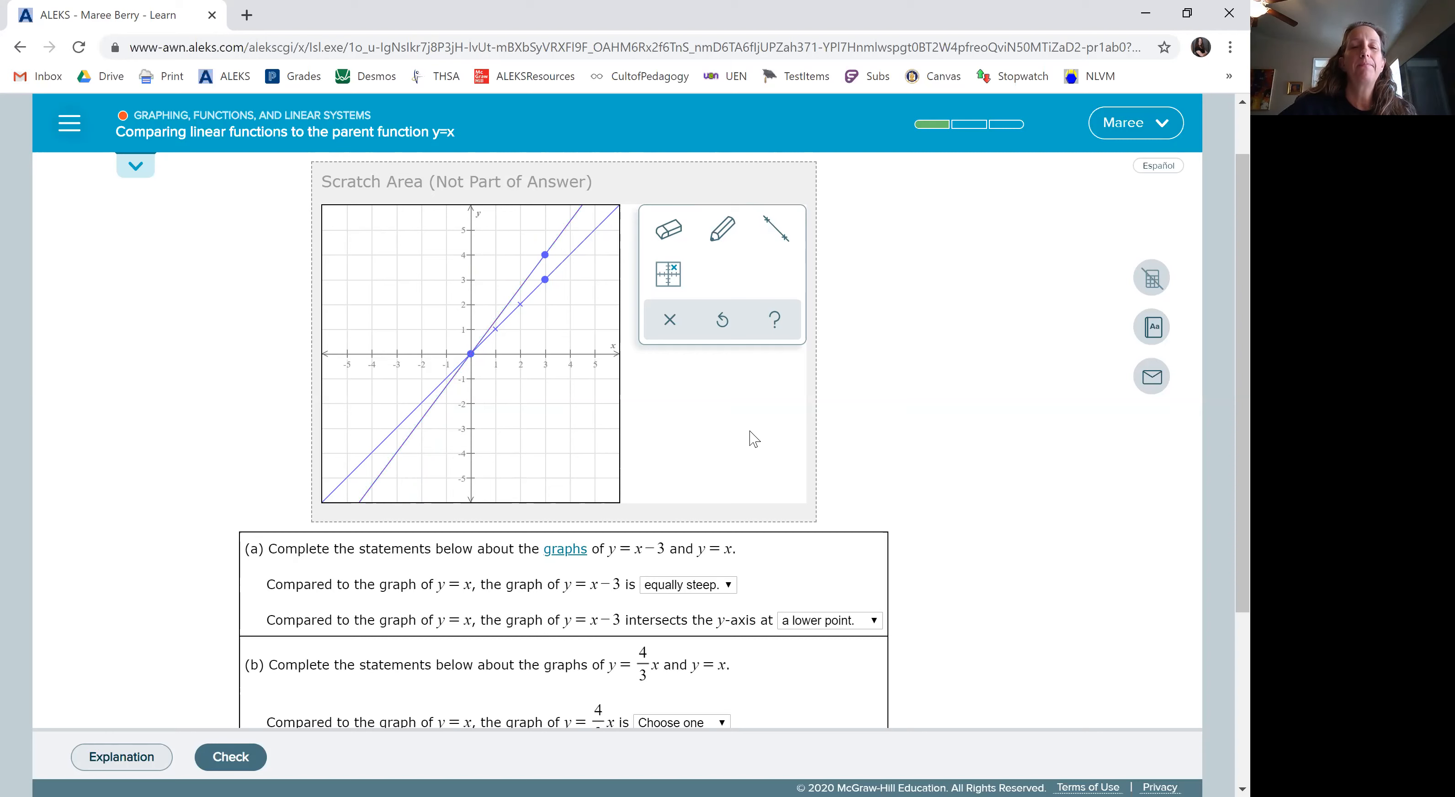
{"action": "mouse_move", "coordinate": [943, 457]}
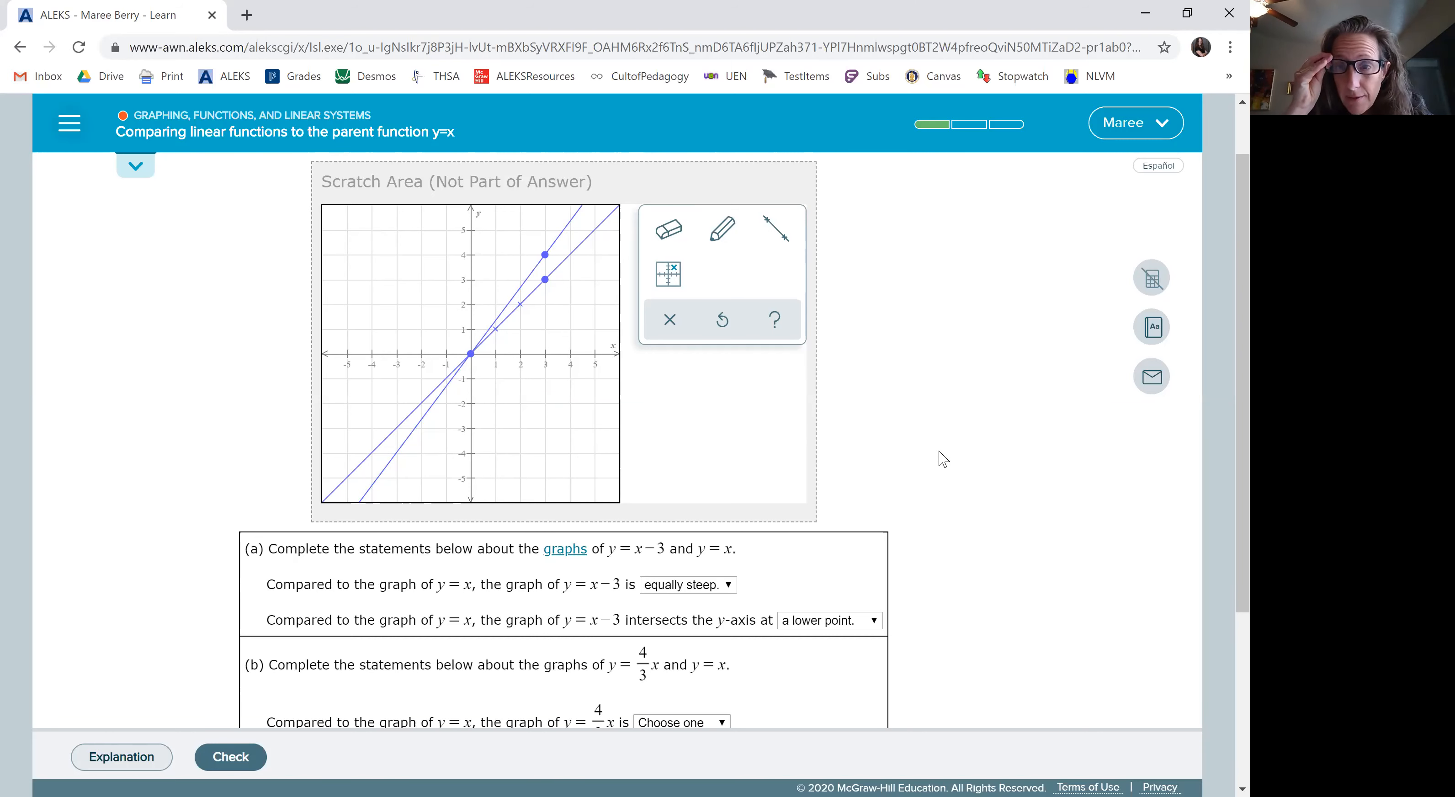
{"action": "mouse_move", "coordinate": [863, 426]}
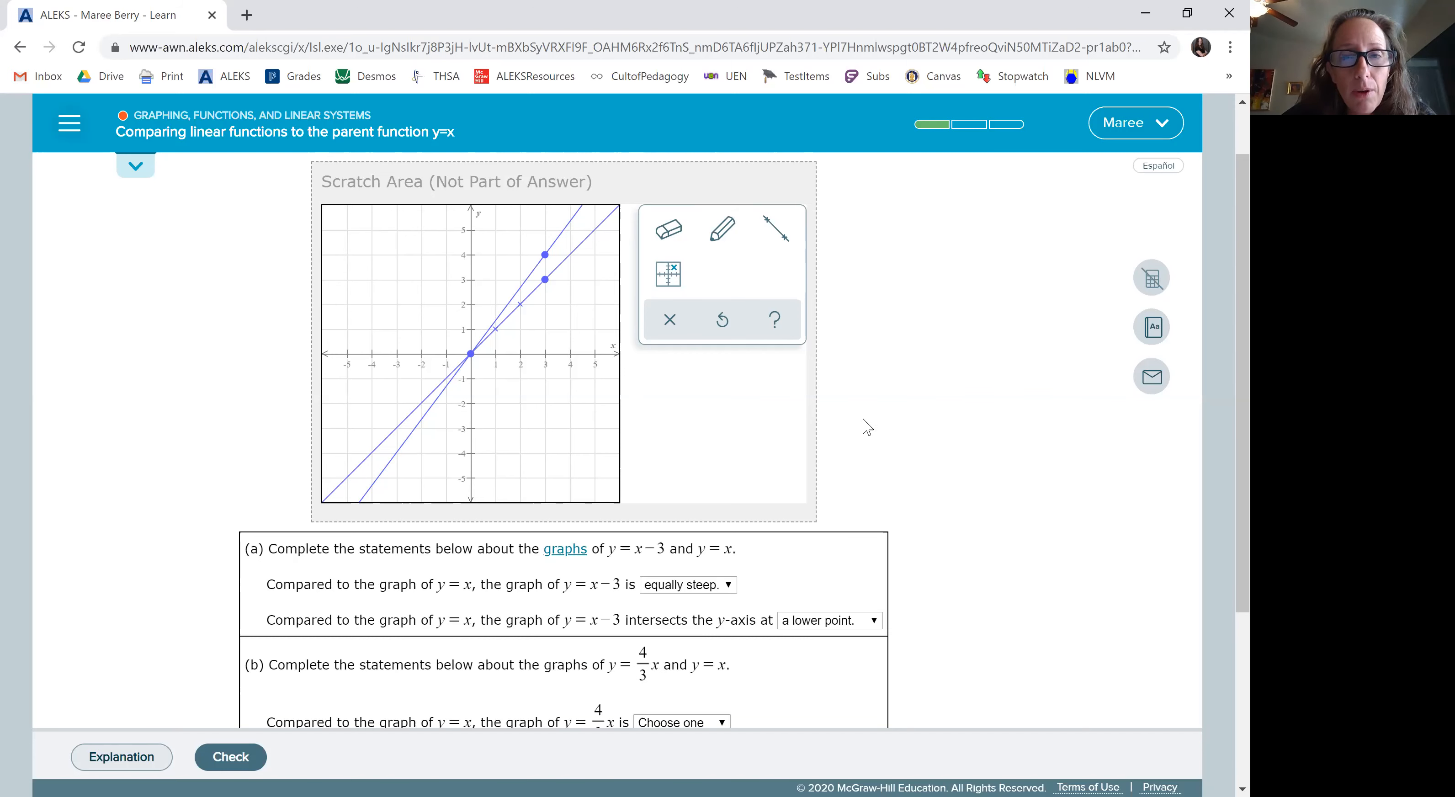
{"action": "scroll", "scroll_direction": "down", "scroll_amount": 3}
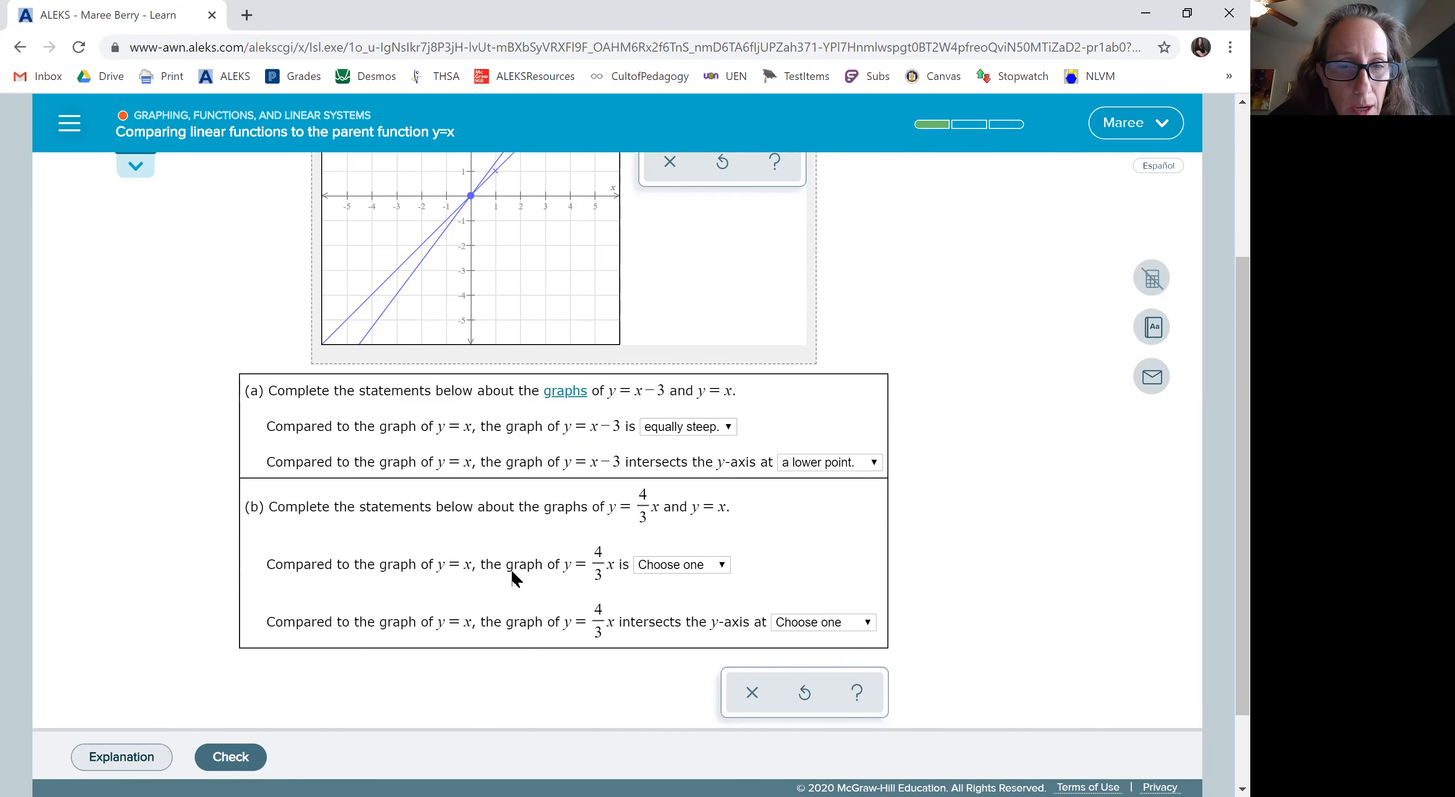
Answer part (b): y = (4/3)x is 'steeper.' and crosses the y-axis at 'the same point.'
{"action": "left_click", "coordinate": [680, 564]}
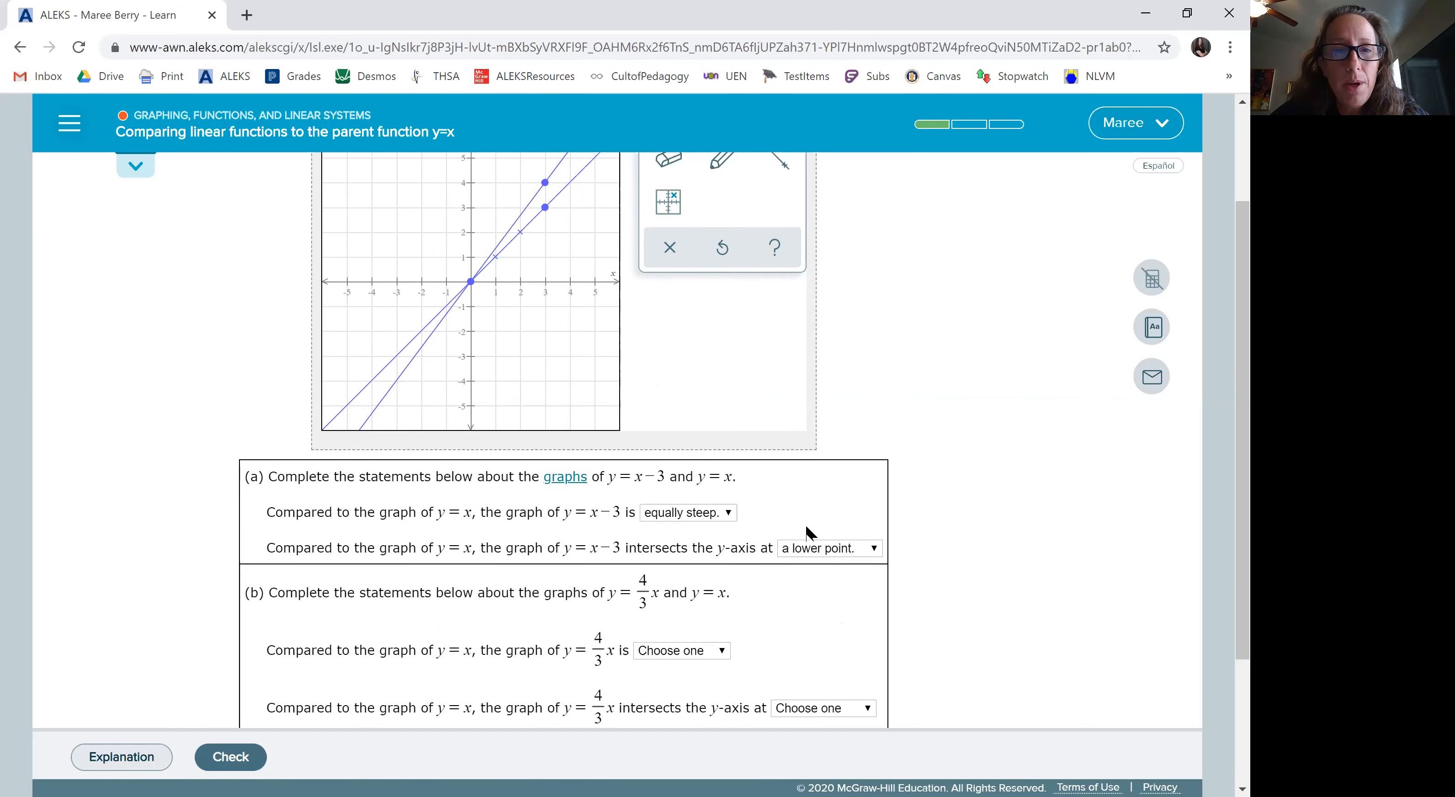
{"action": "scroll", "scroll_direction": "up", "scroll_amount": 3}
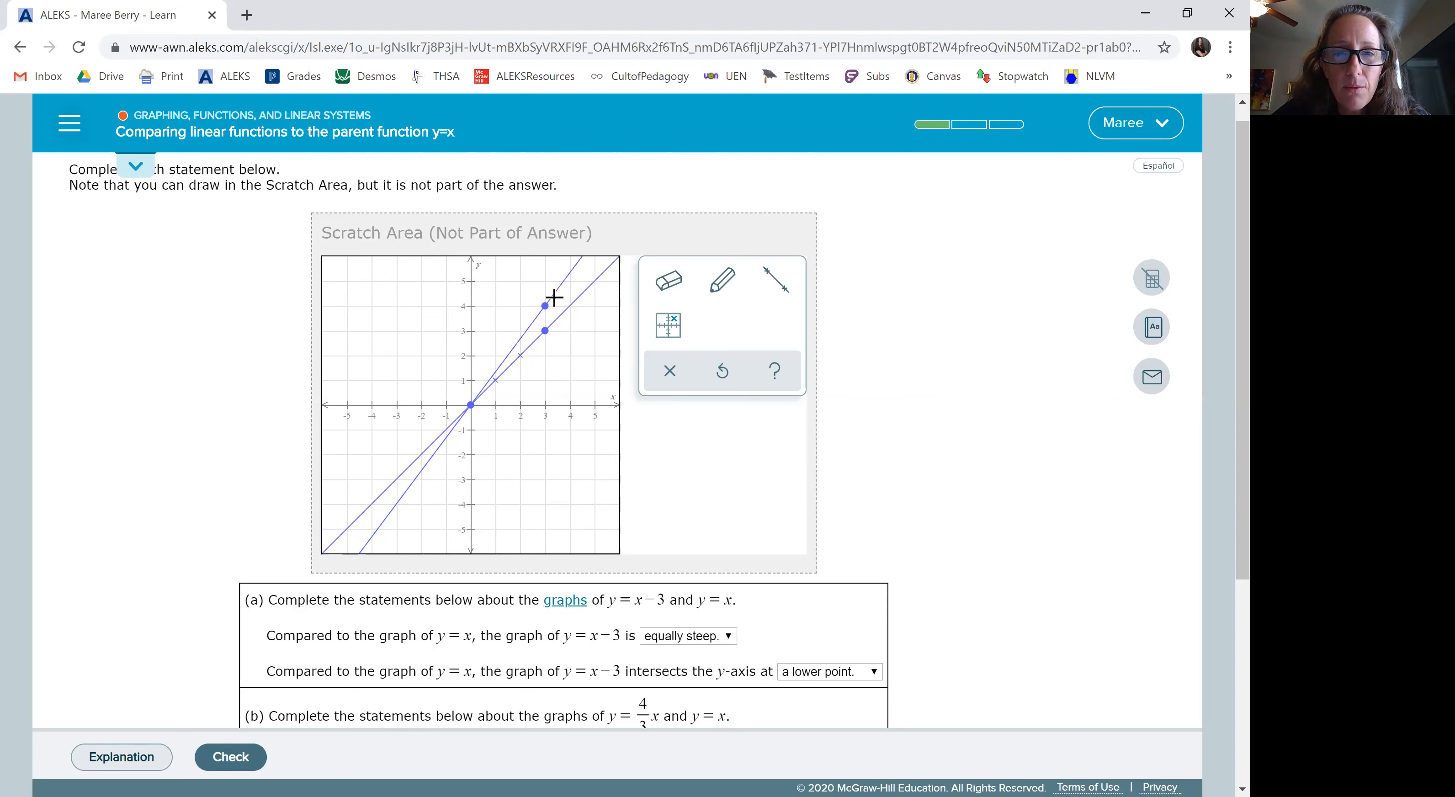
{"action": "scroll", "scroll_direction": "down", "scroll_amount": 3}
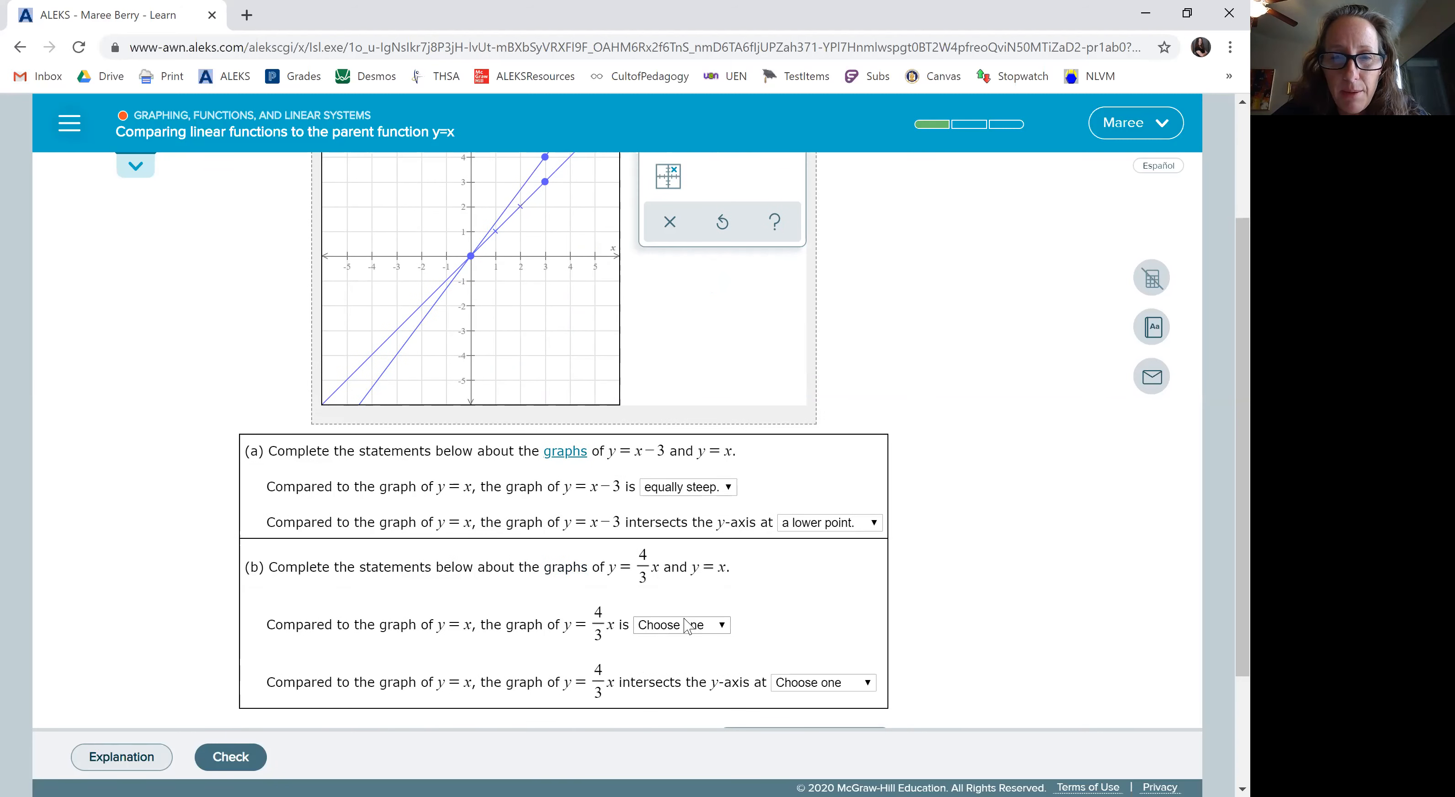
{"action": "left_click", "coordinate": [680, 625]}
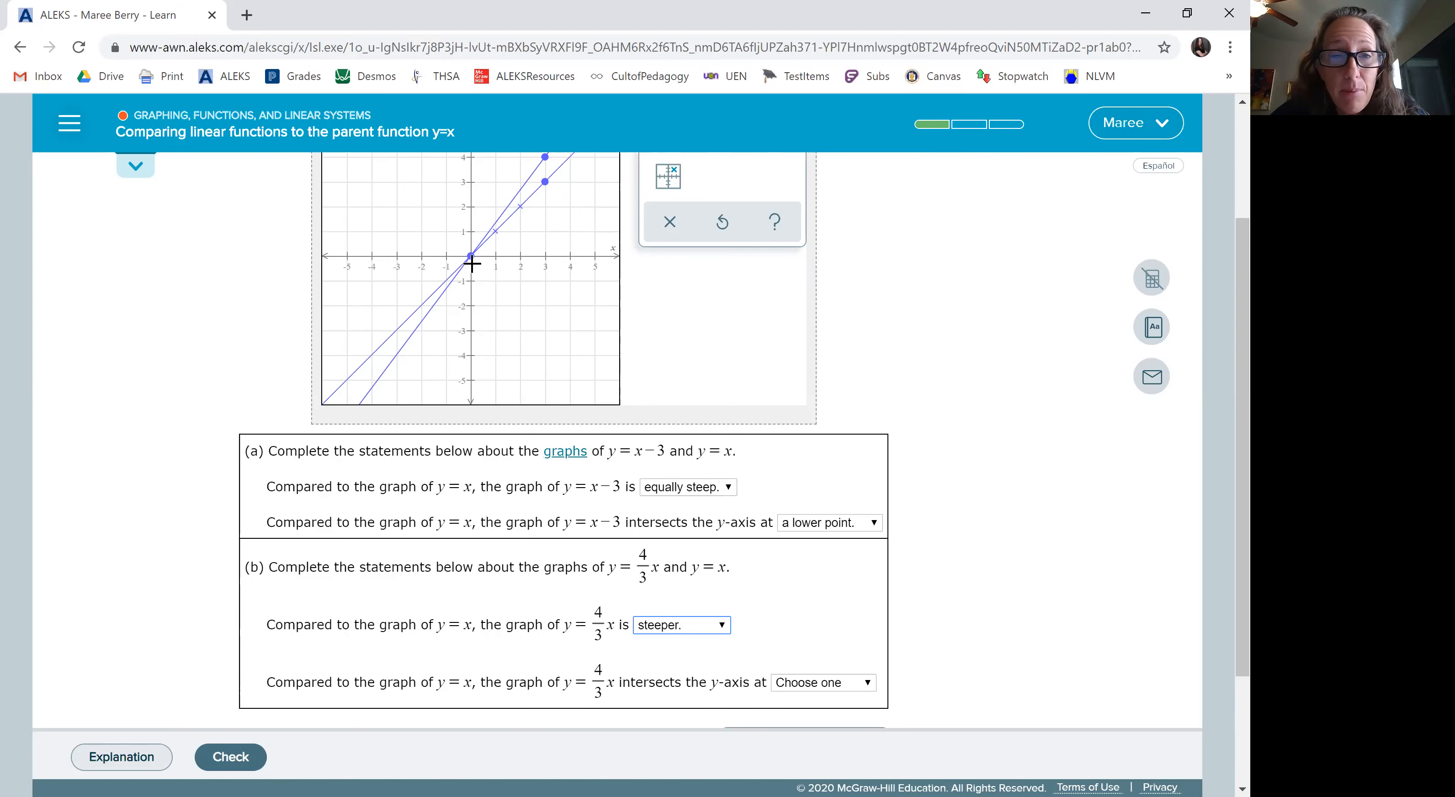
{"action": "left_click", "coordinate": [822, 681]}
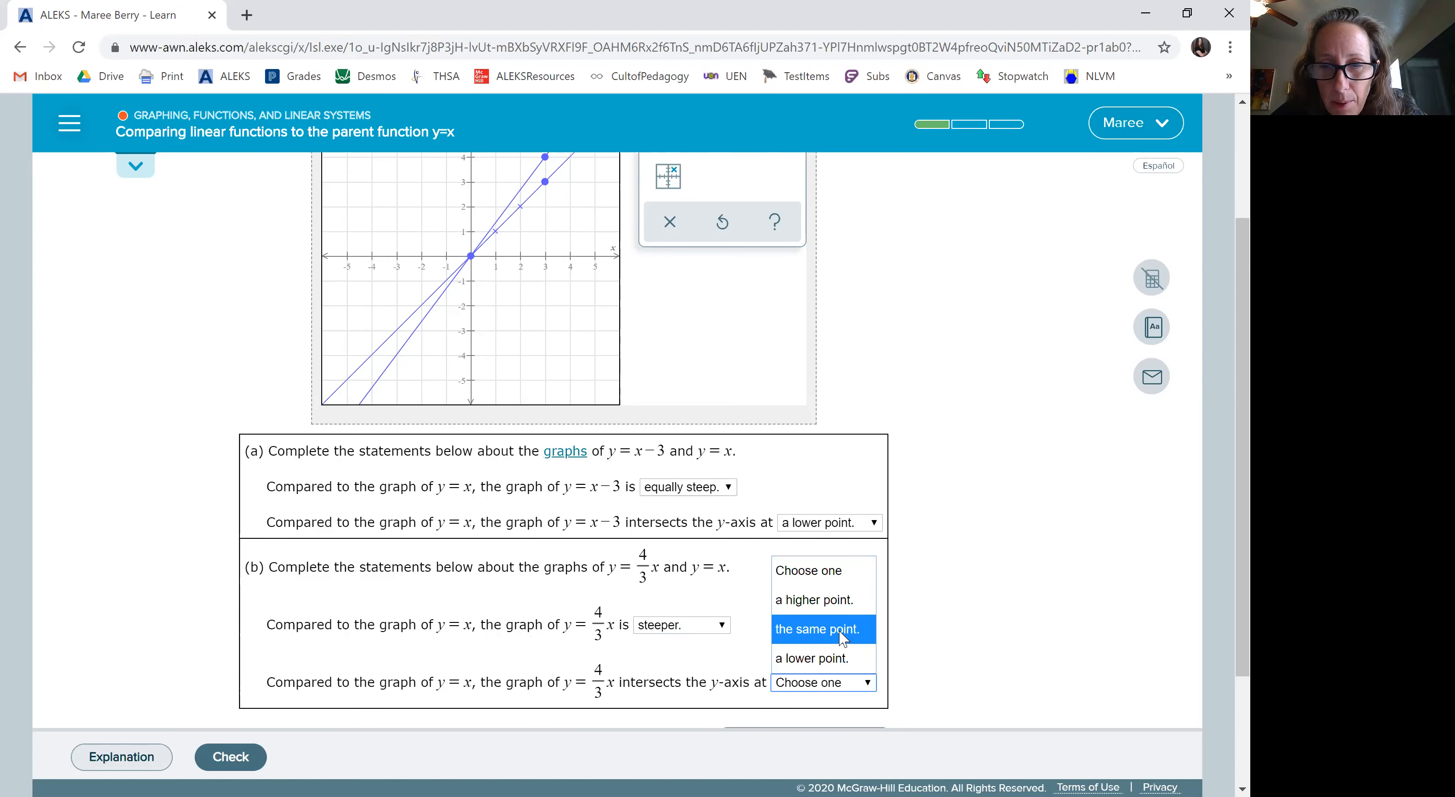
{"action": "left_click", "coordinate": [820, 628]}
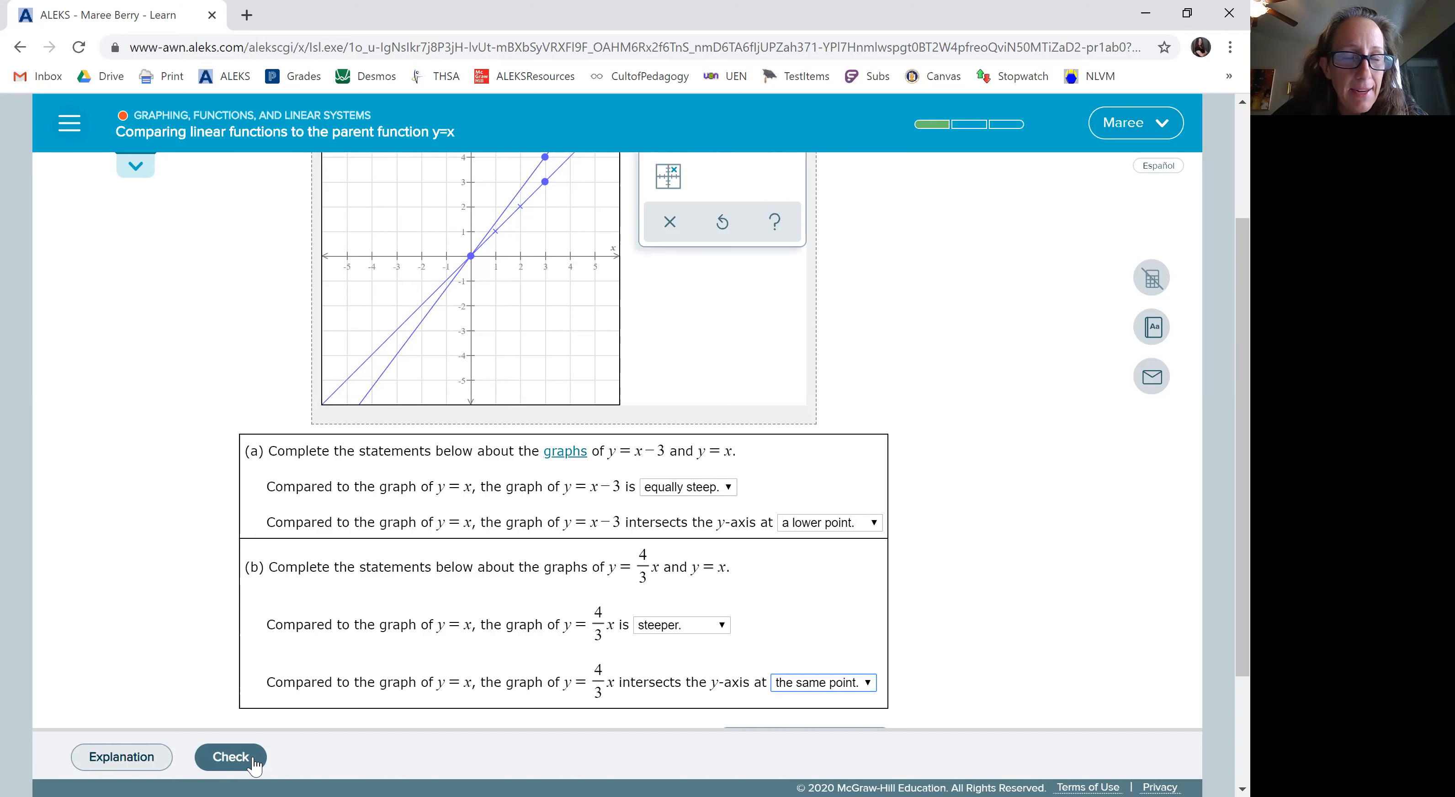
Check the answers, confirm they are marked correct, and review the Next button
{"action": "left_click", "coordinate": [231, 756]}
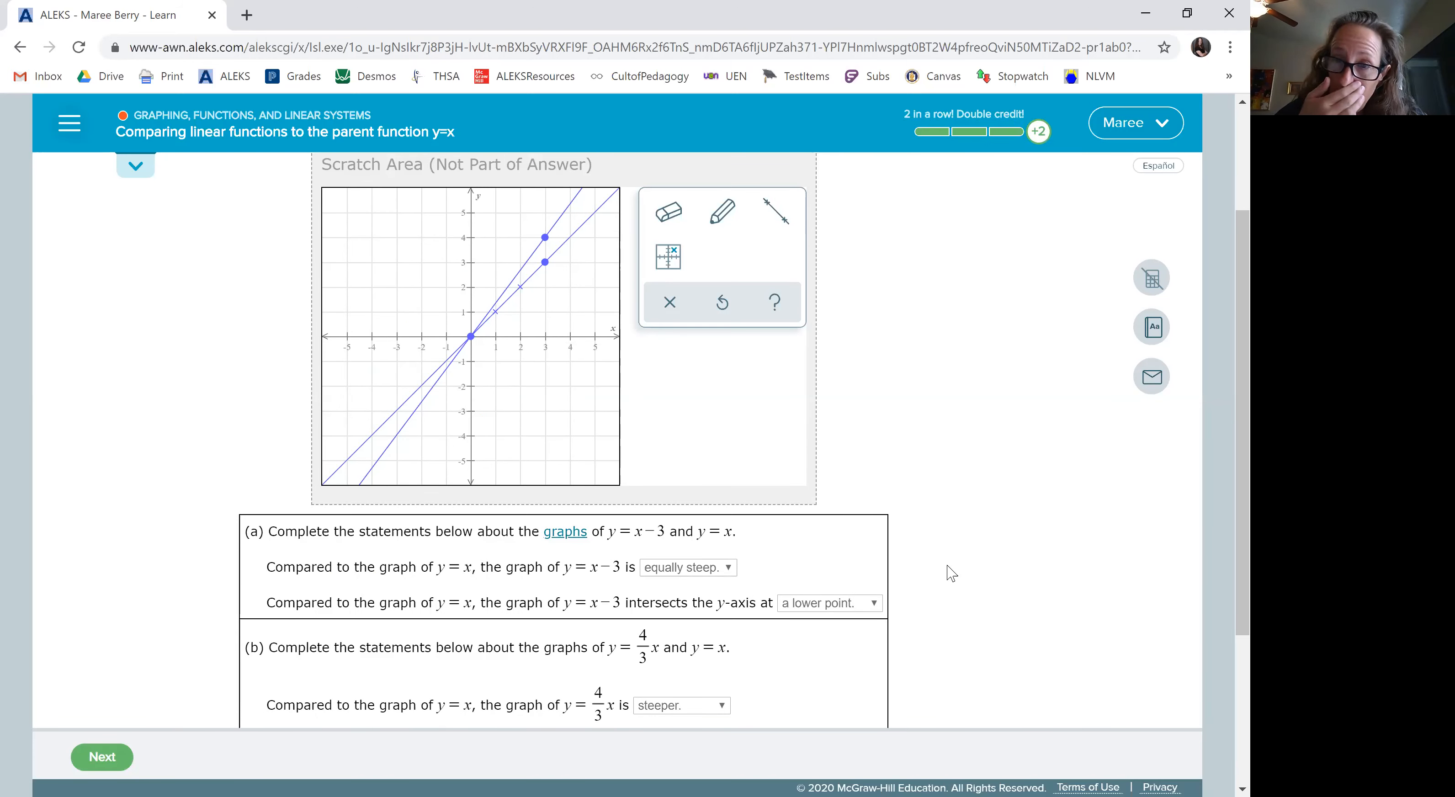
{"action": "scroll", "scroll_direction": "down", "scroll_amount": 3}
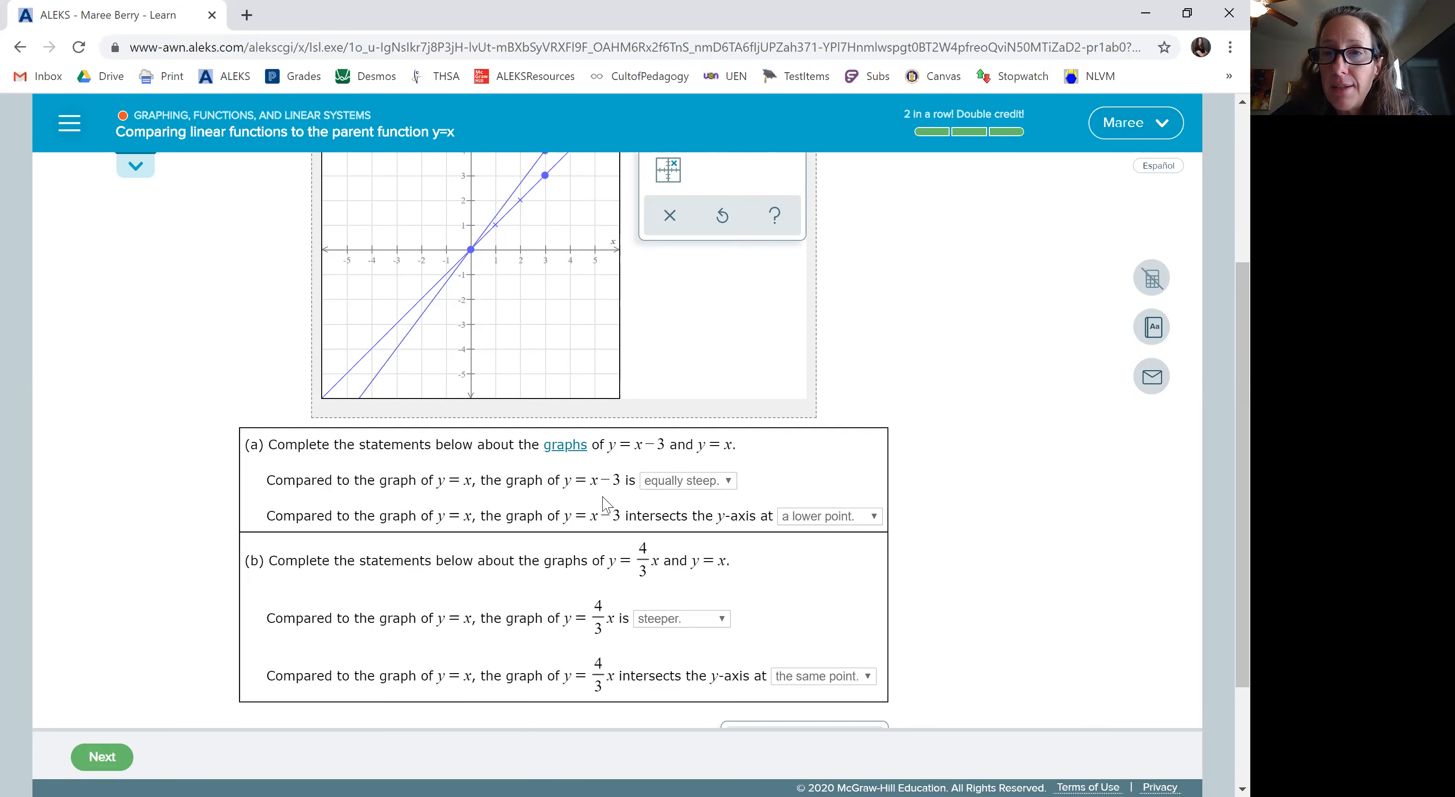
{"action": "mouse_move", "coordinate": [664, 507]}
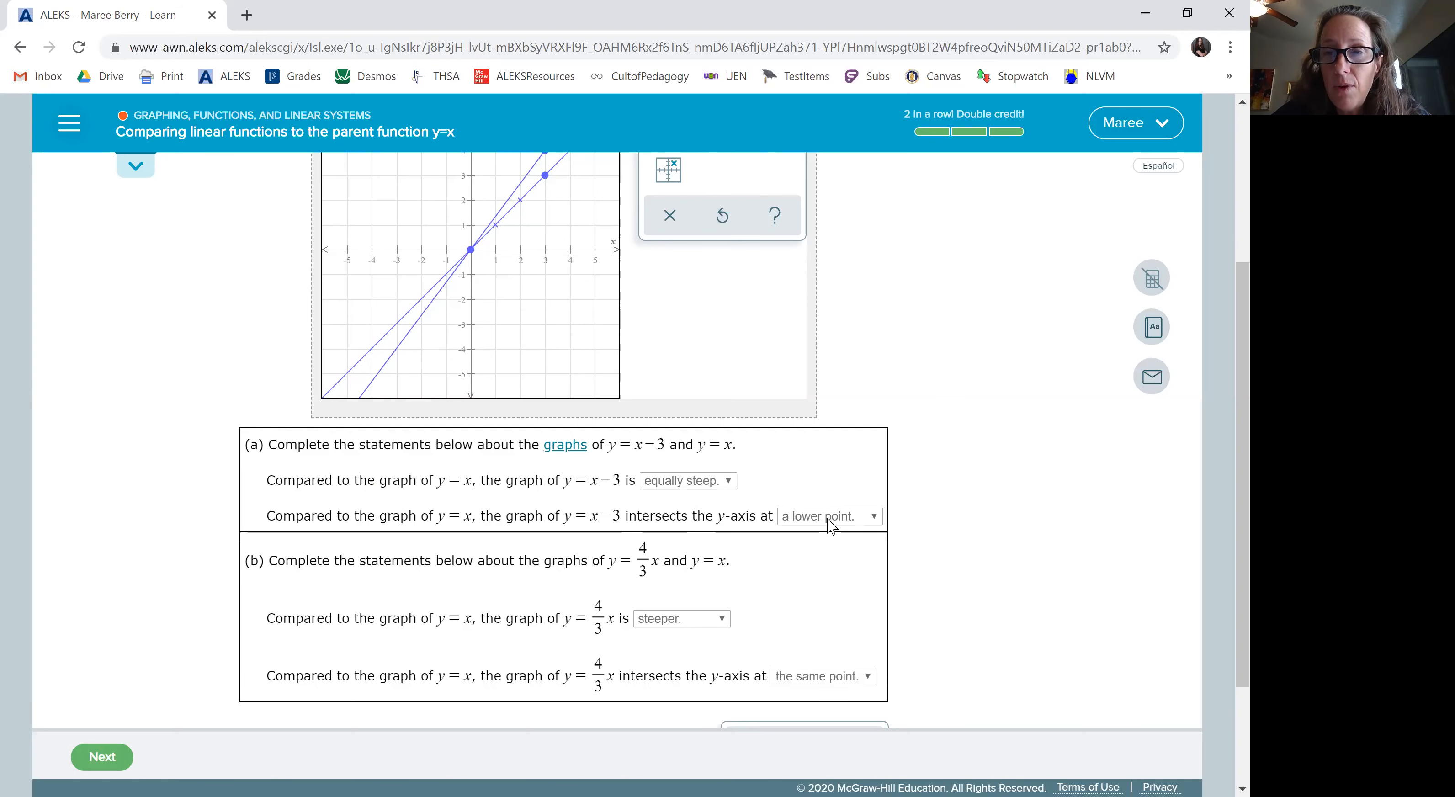
{"action": "mouse_move", "coordinate": [825, 543]}
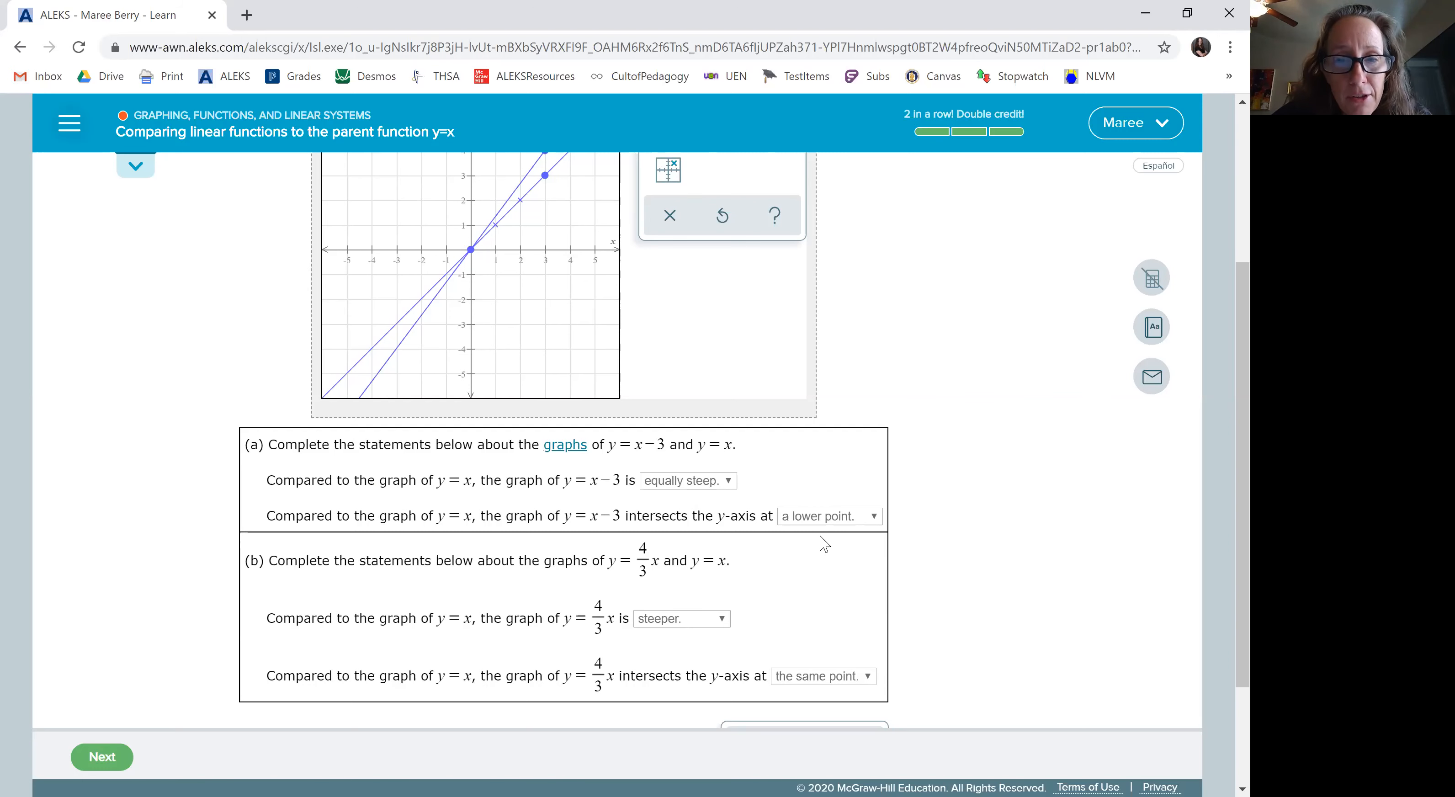
{"action": "mouse_move", "coordinate": [733, 588]}
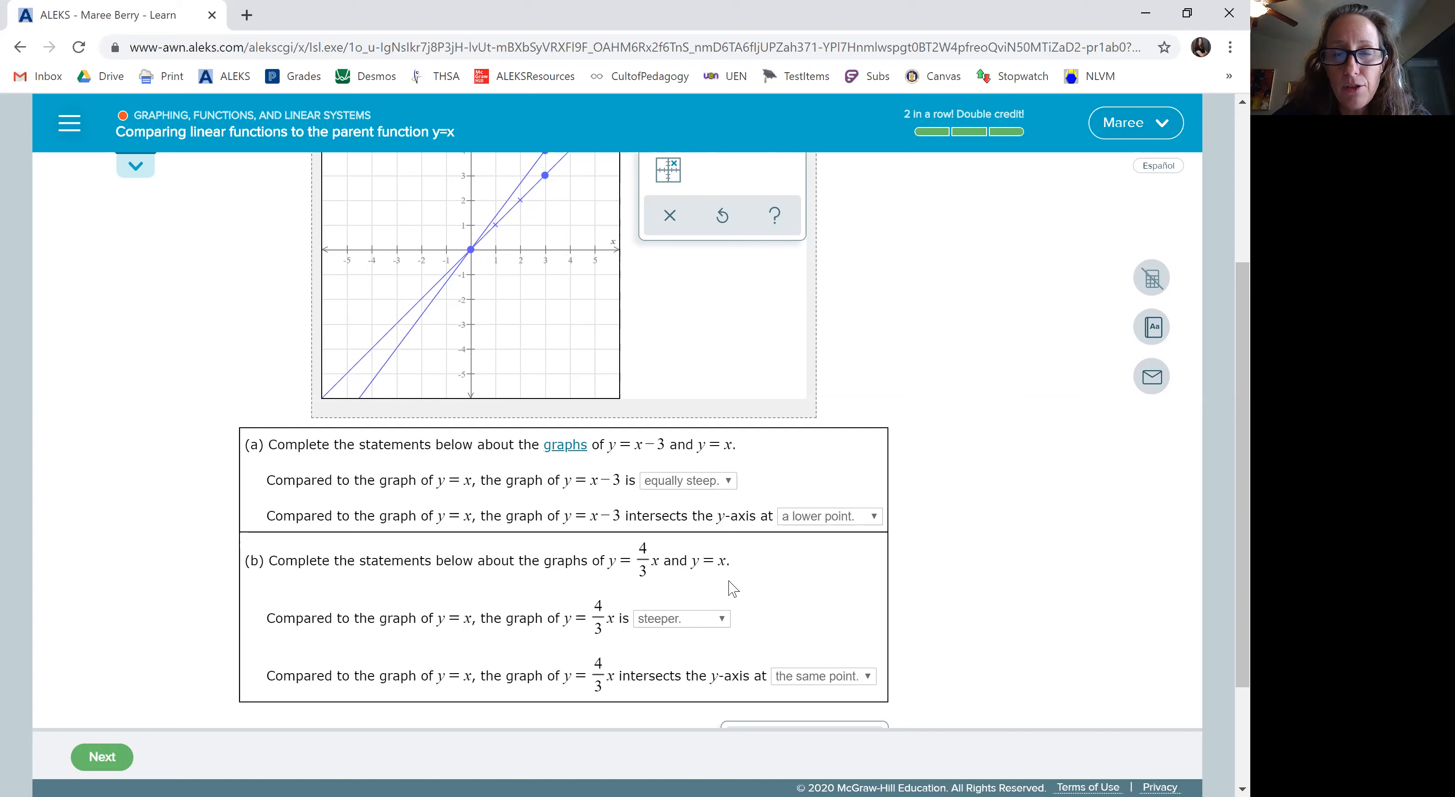
{"action": "scroll", "scroll_direction": "up", "scroll_amount": 3}
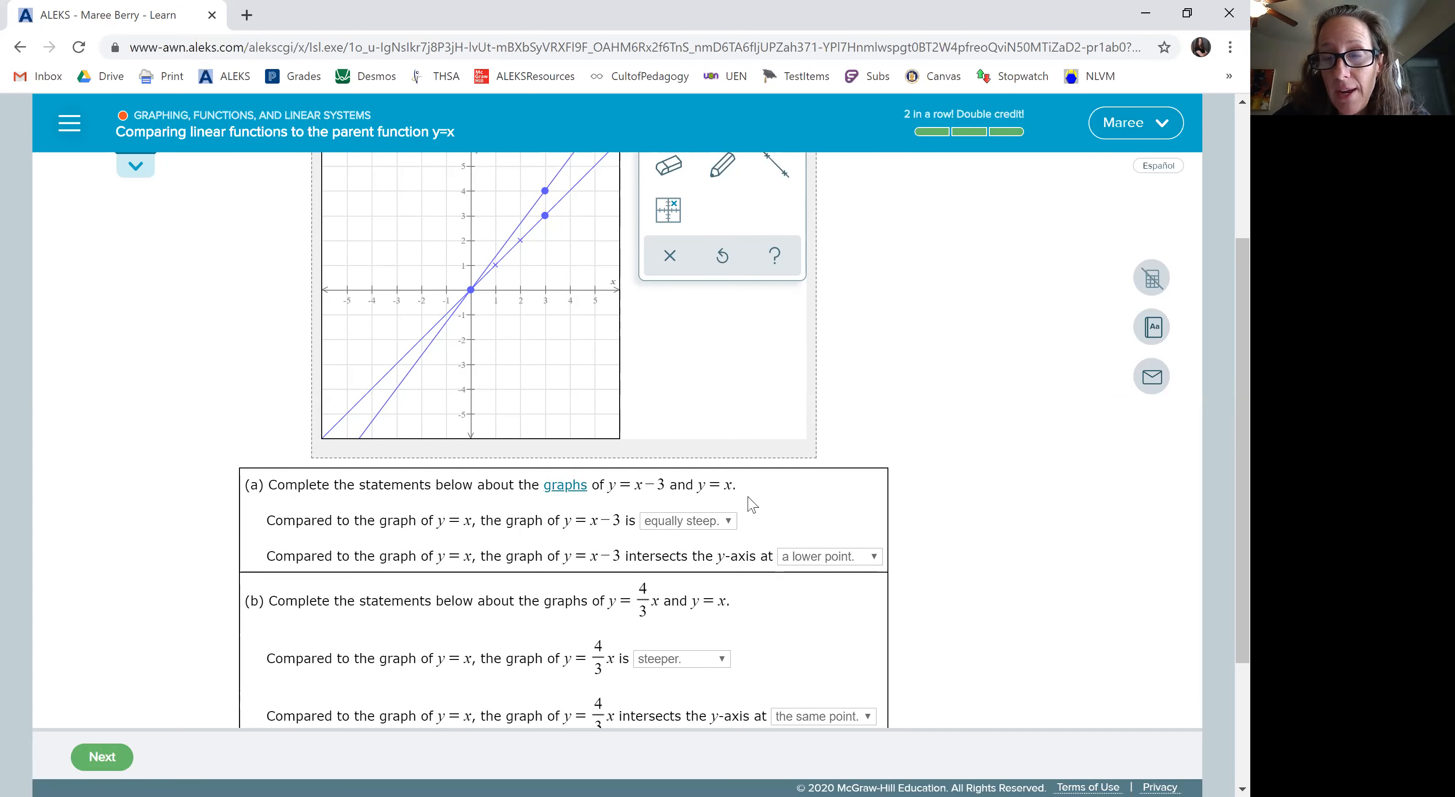
{"action": "mouse_move", "coordinate": [775, 516]}
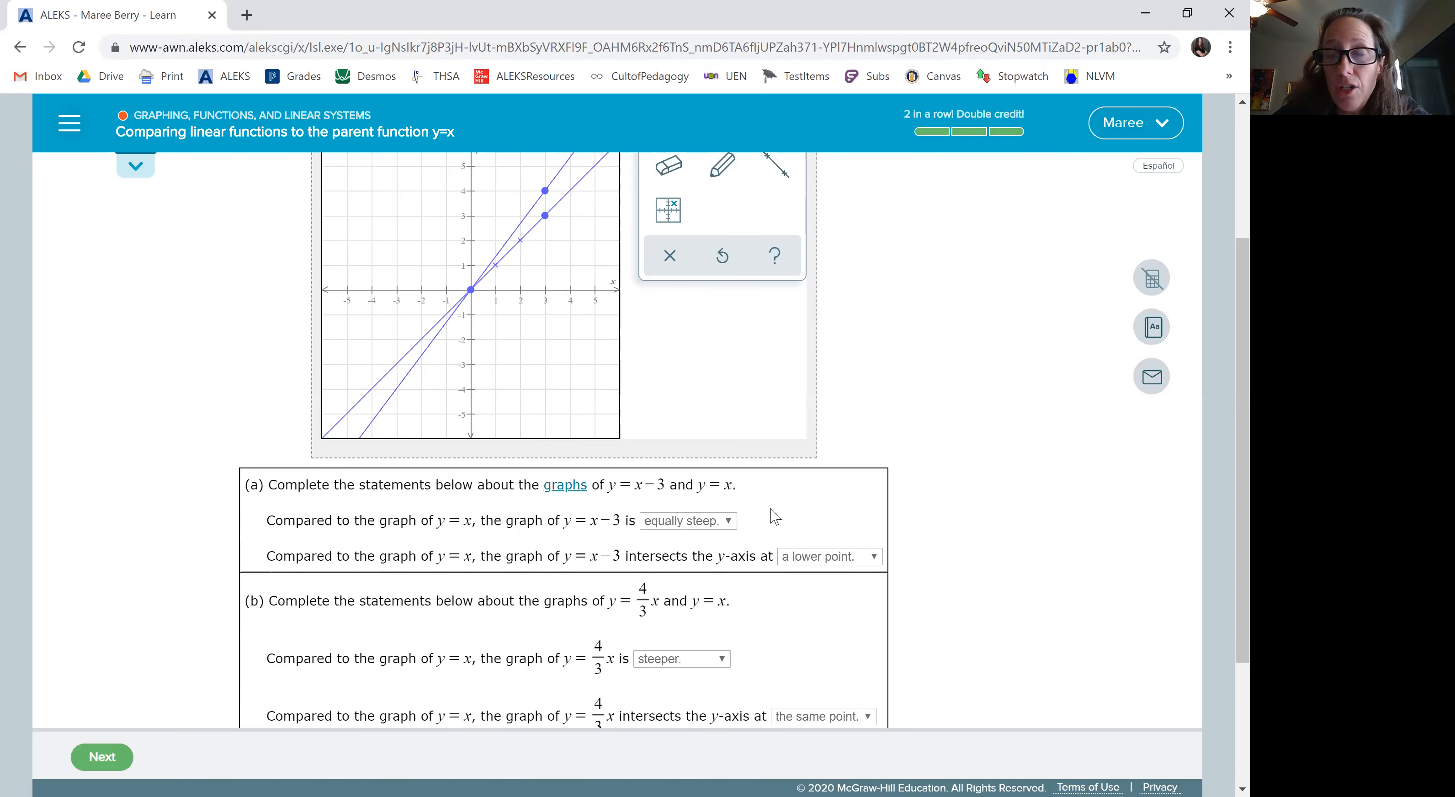
{"action": "mouse_move", "coordinate": [657, 624]}
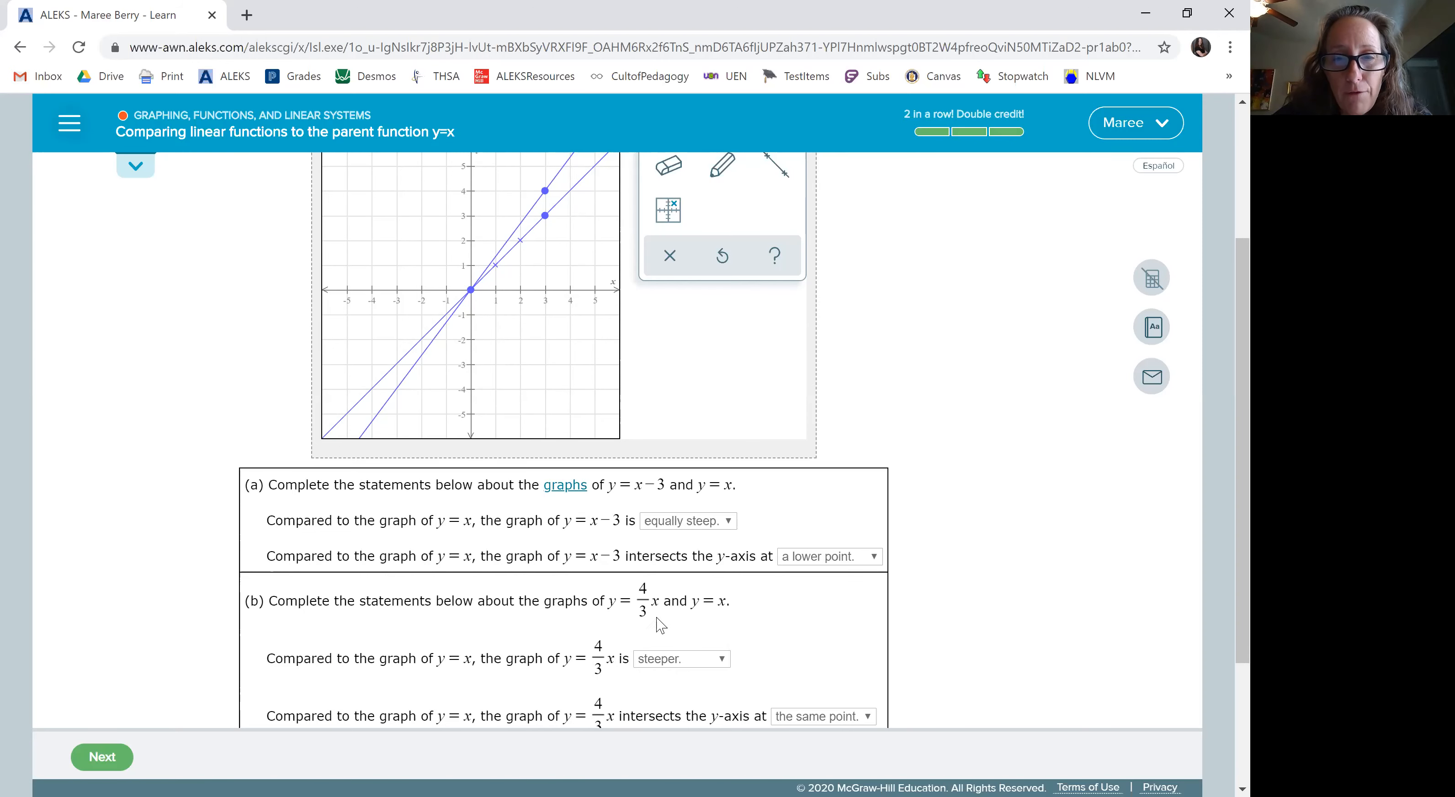
{"action": "mouse_move", "coordinate": [675, 627]}
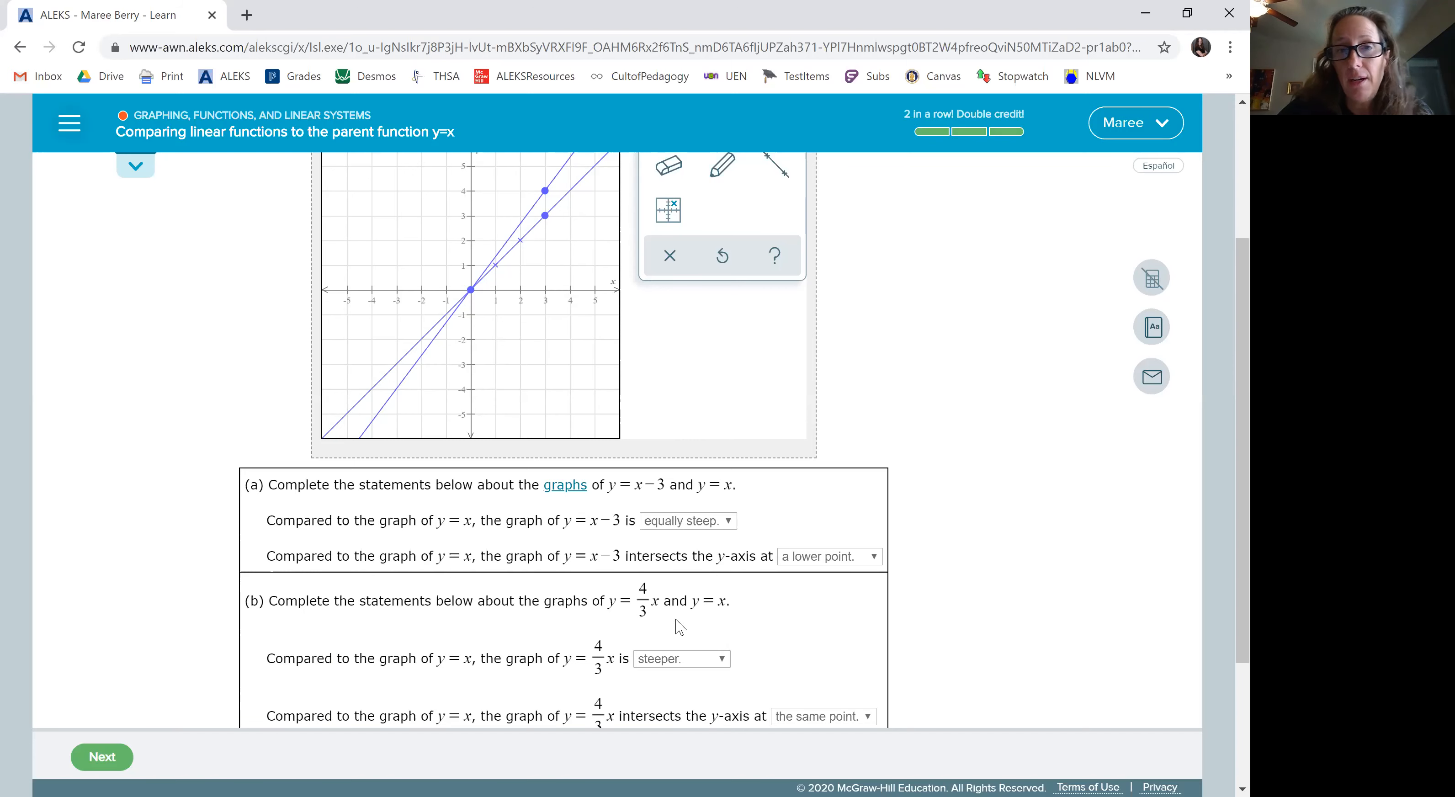
{"action": "mouse_move", "coordinate": [748, 698]}
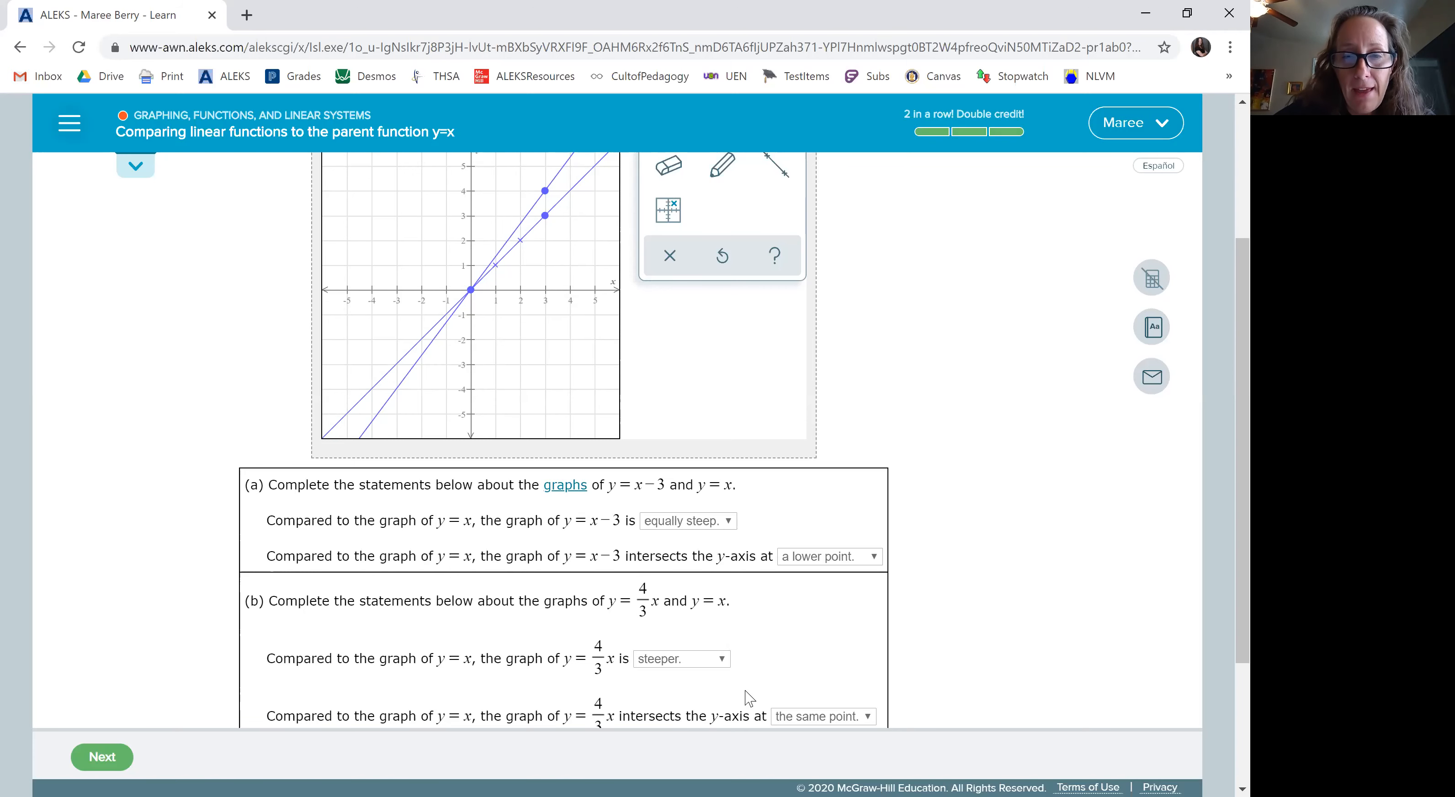
{"action": "scroll", "scroll_direction": "down", "scroll_amount": 3}
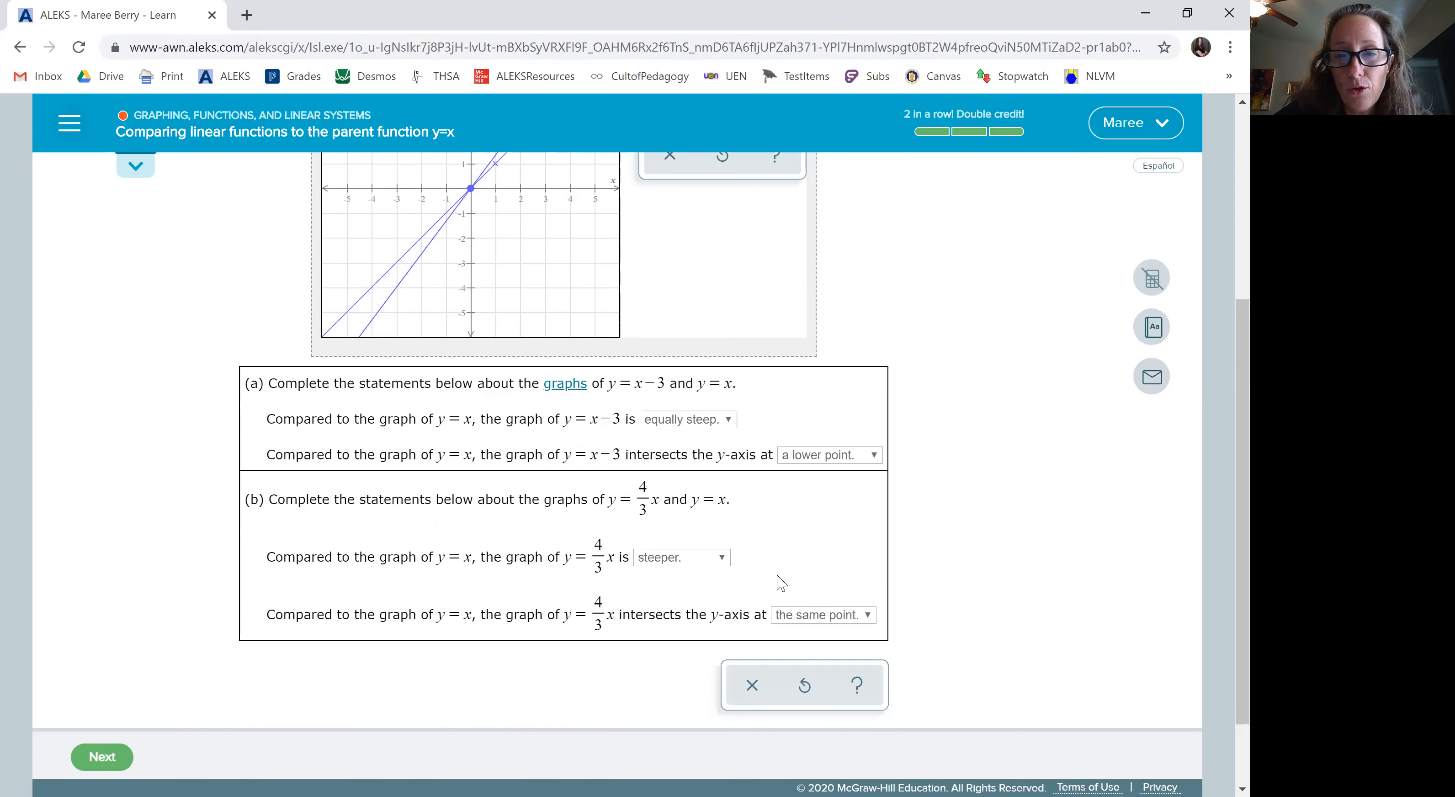
{"action": "mouse_move", "coordinate": [786, 575]}
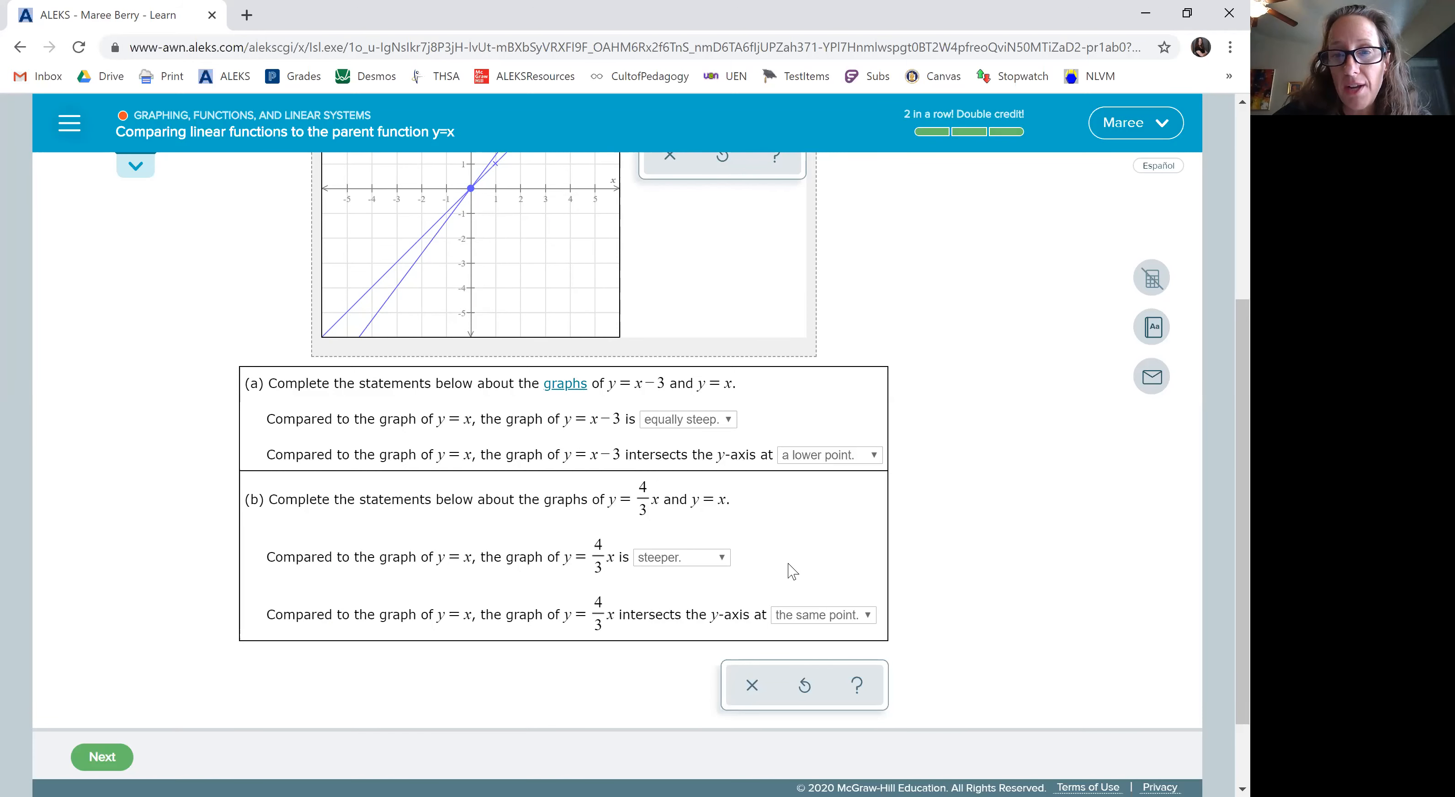
{"action": "scroll", "scroll_direction": "up", "scroll_amount": 3}
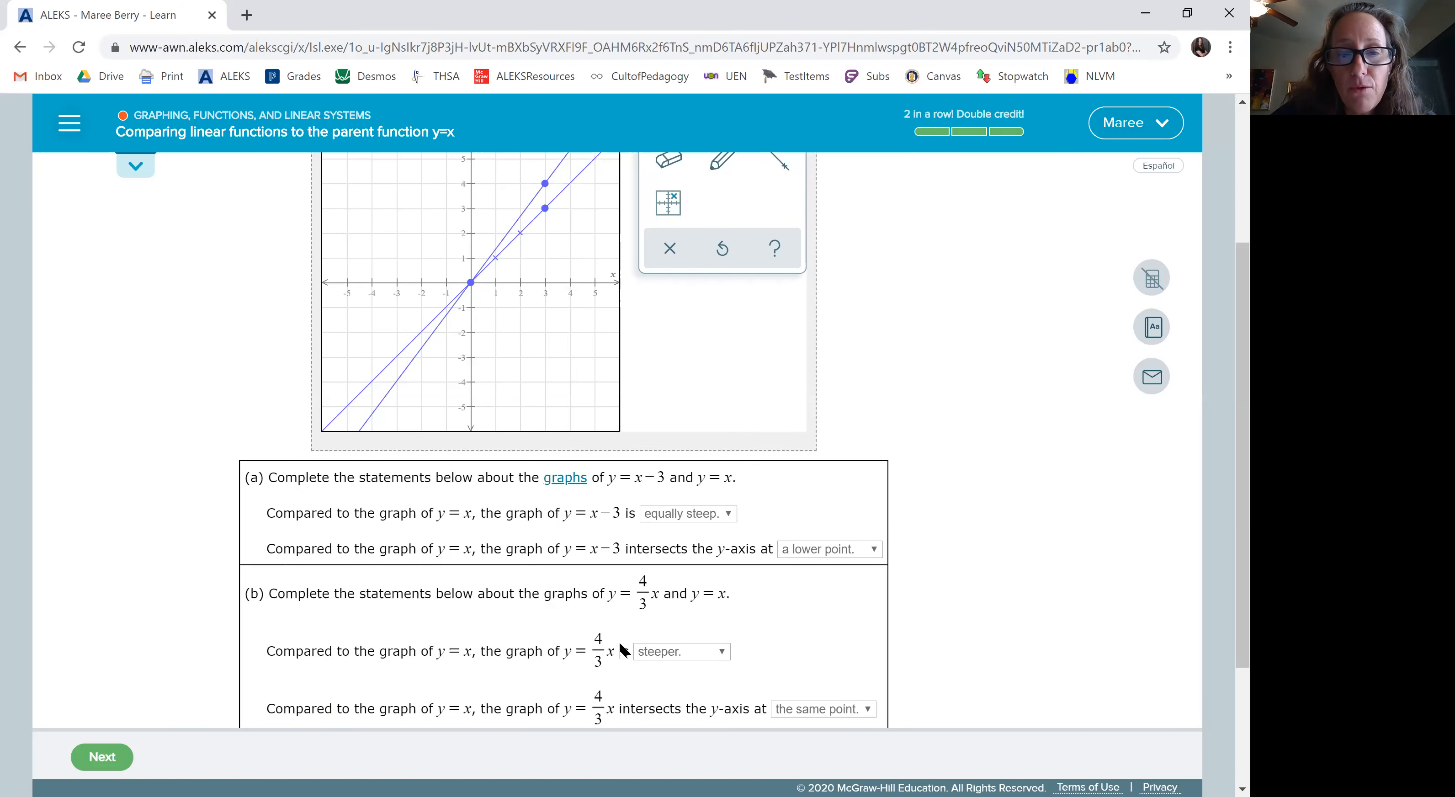
{"action": "mouse_move", "coordinate": [619, 651]}
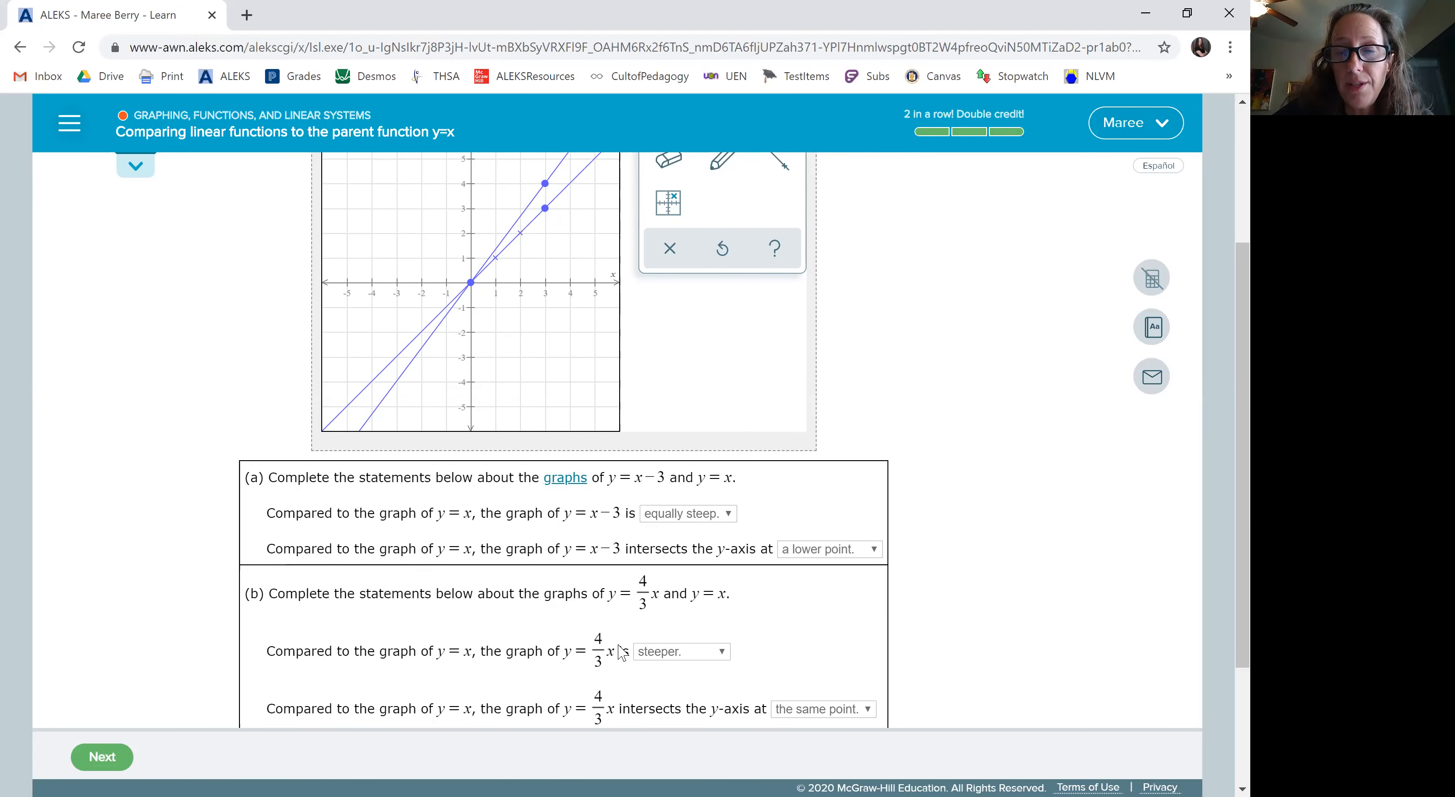
{"action": "mouse_move", "coordinate": [927, 622]}
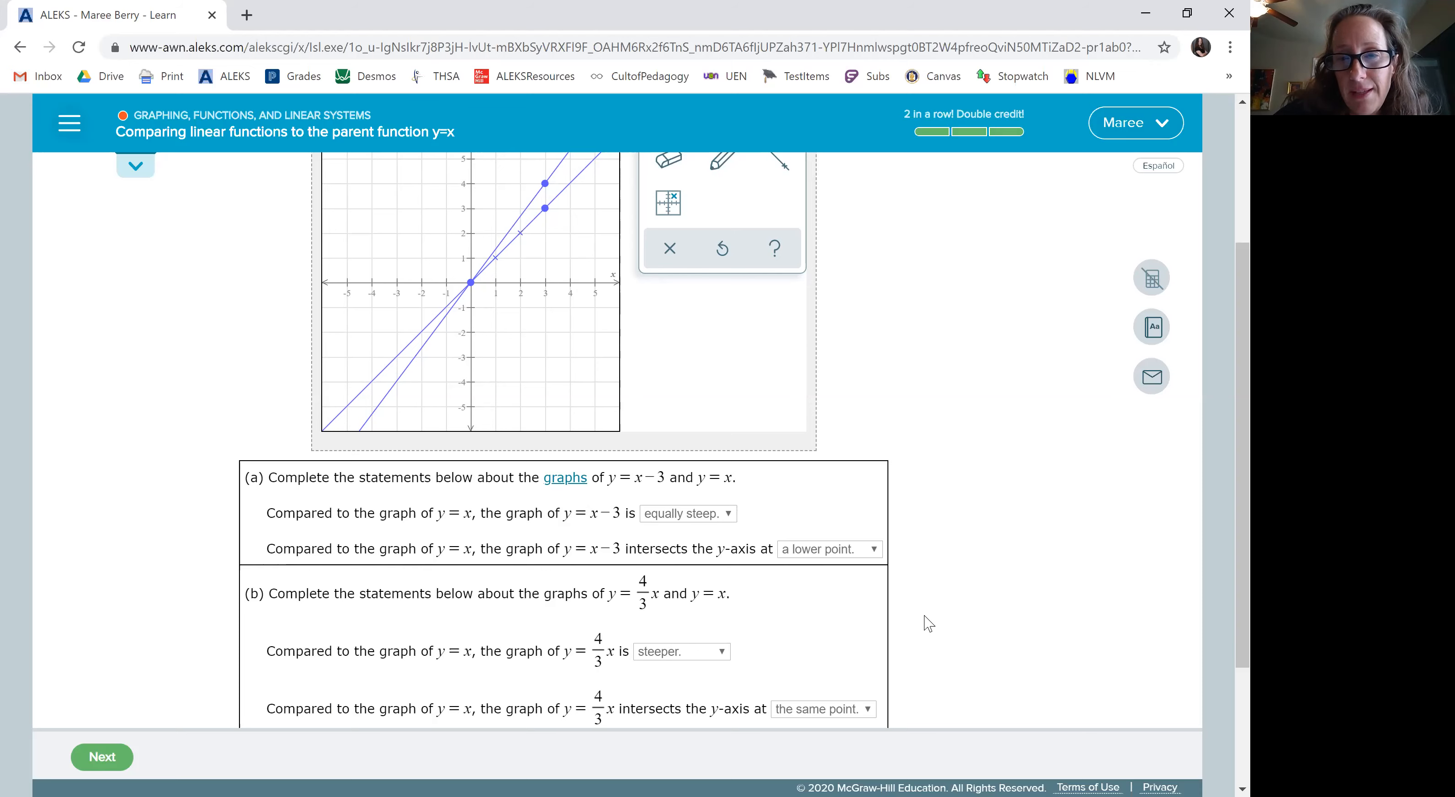
{"action": "mouse_move", "coordinate": [790, 79]}
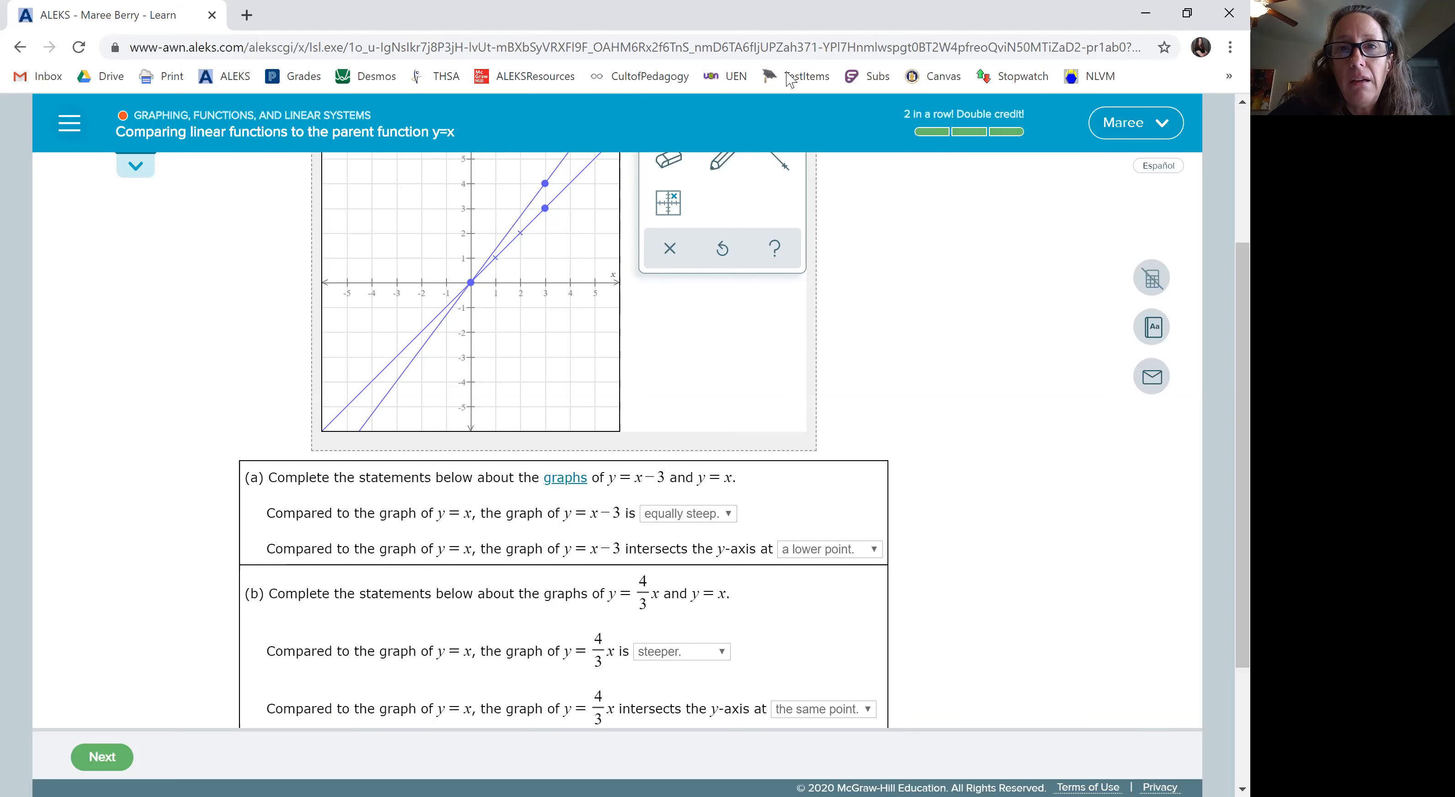